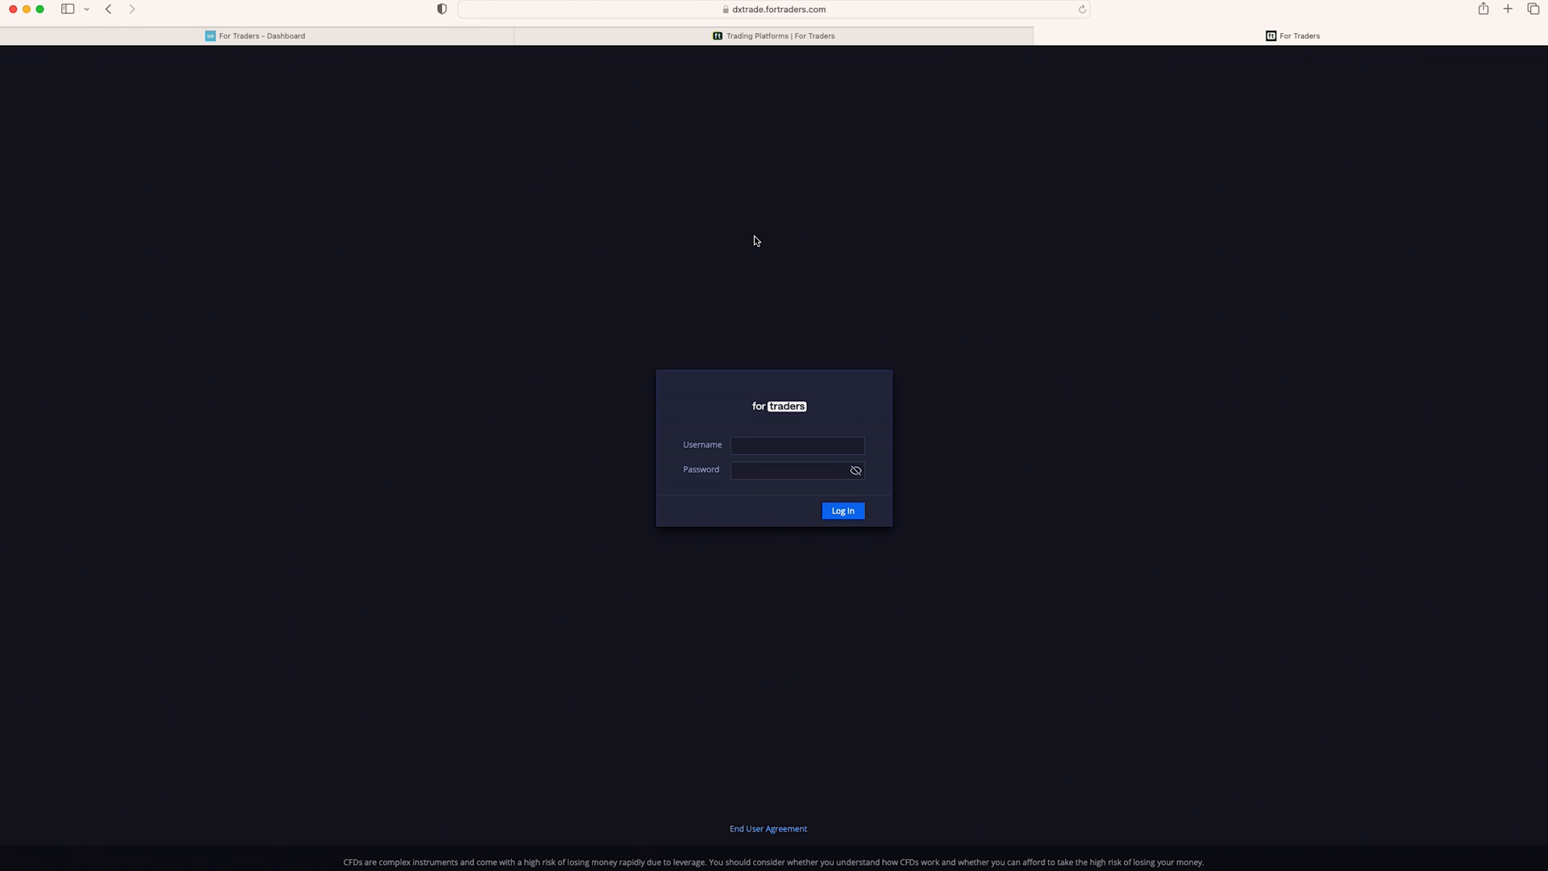
Step: Log into DXtrade with the For Traders credentials so the EURUSD workspace loads
left_click(842, 511)
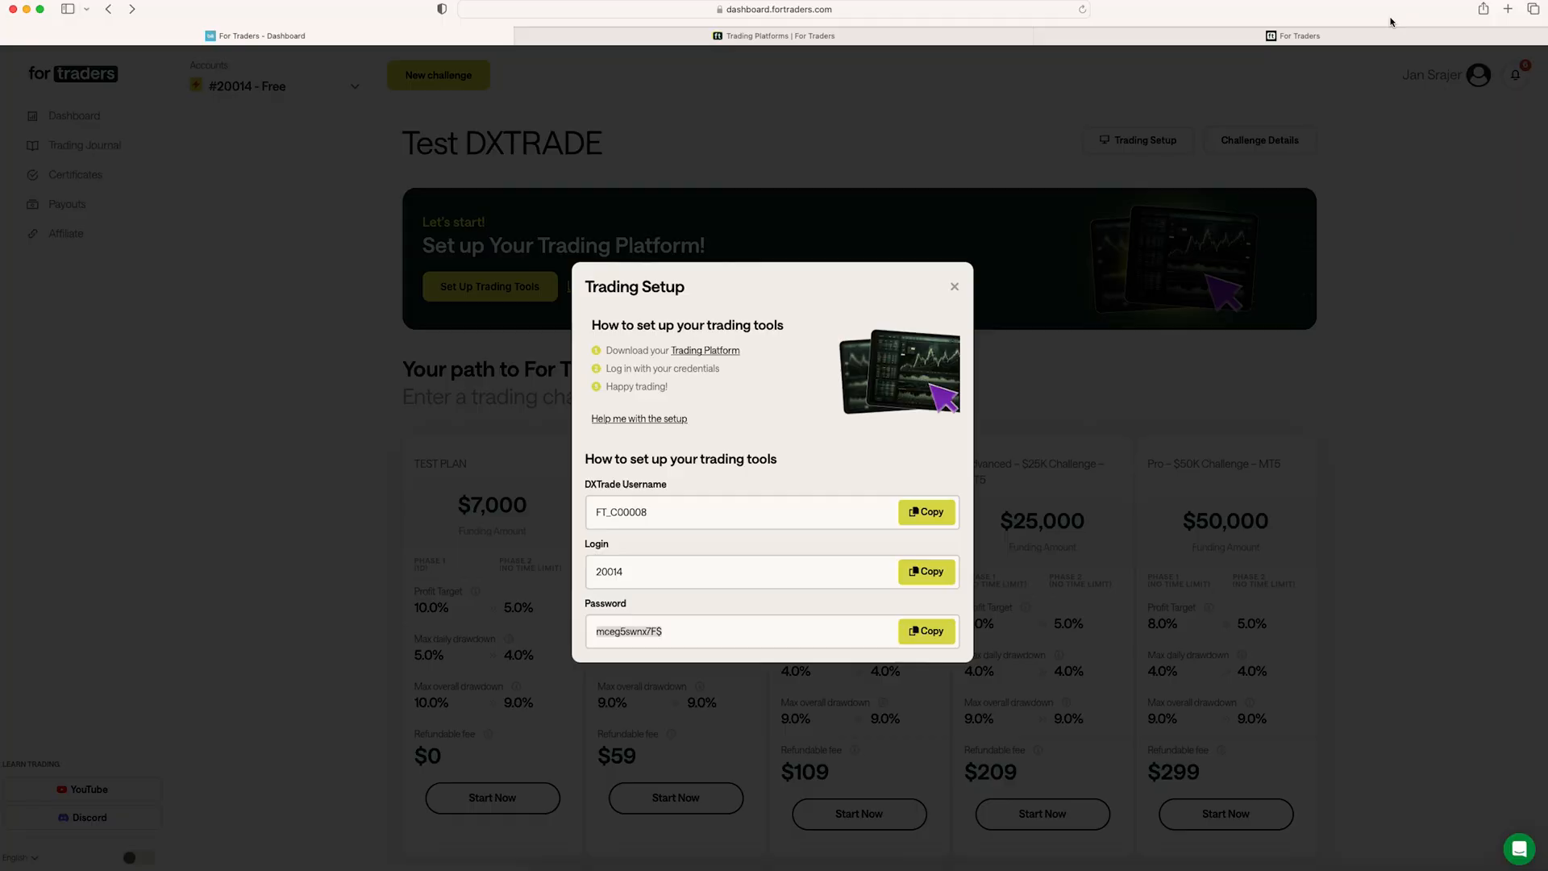
left_click(705, 350)
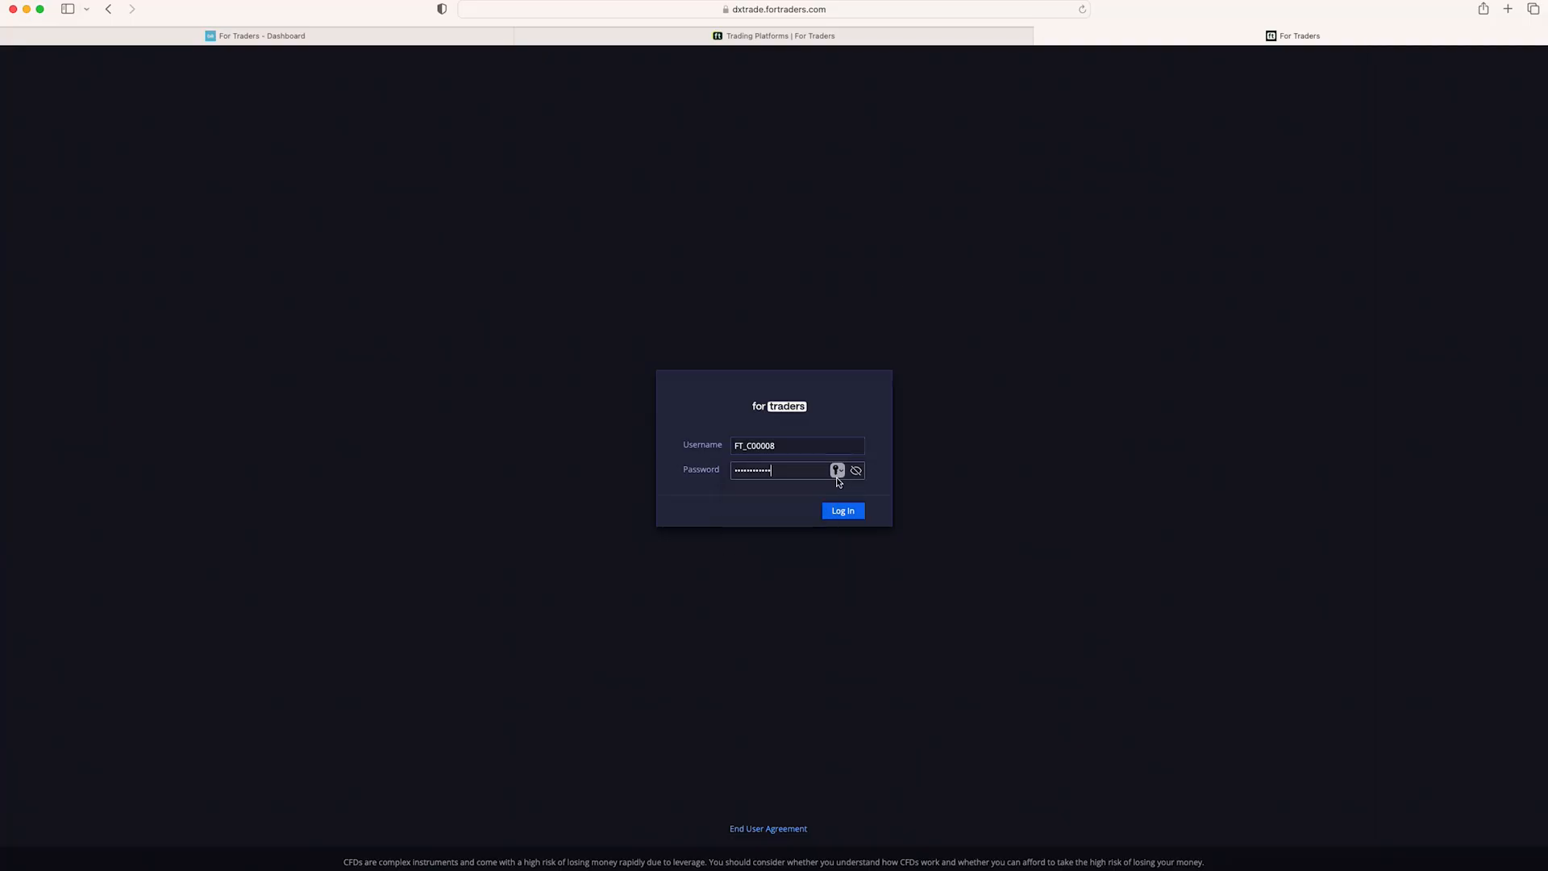
left_click(842, 511)
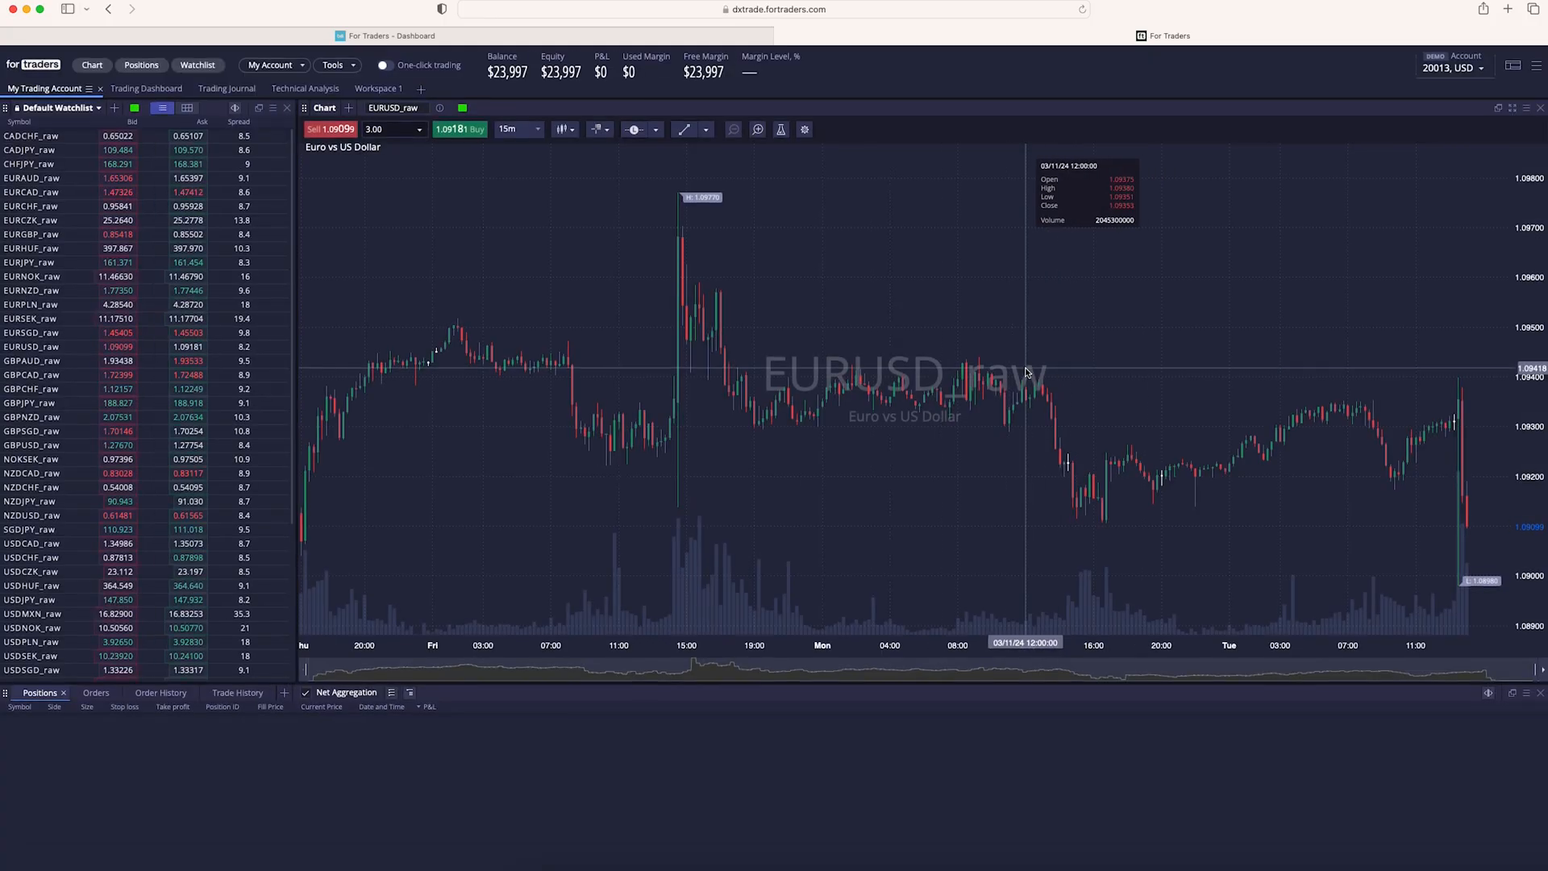
Step: Switch to the $100,000 account and add Workspace 1 with a single CADCHF chart
left_click(1452, 67)
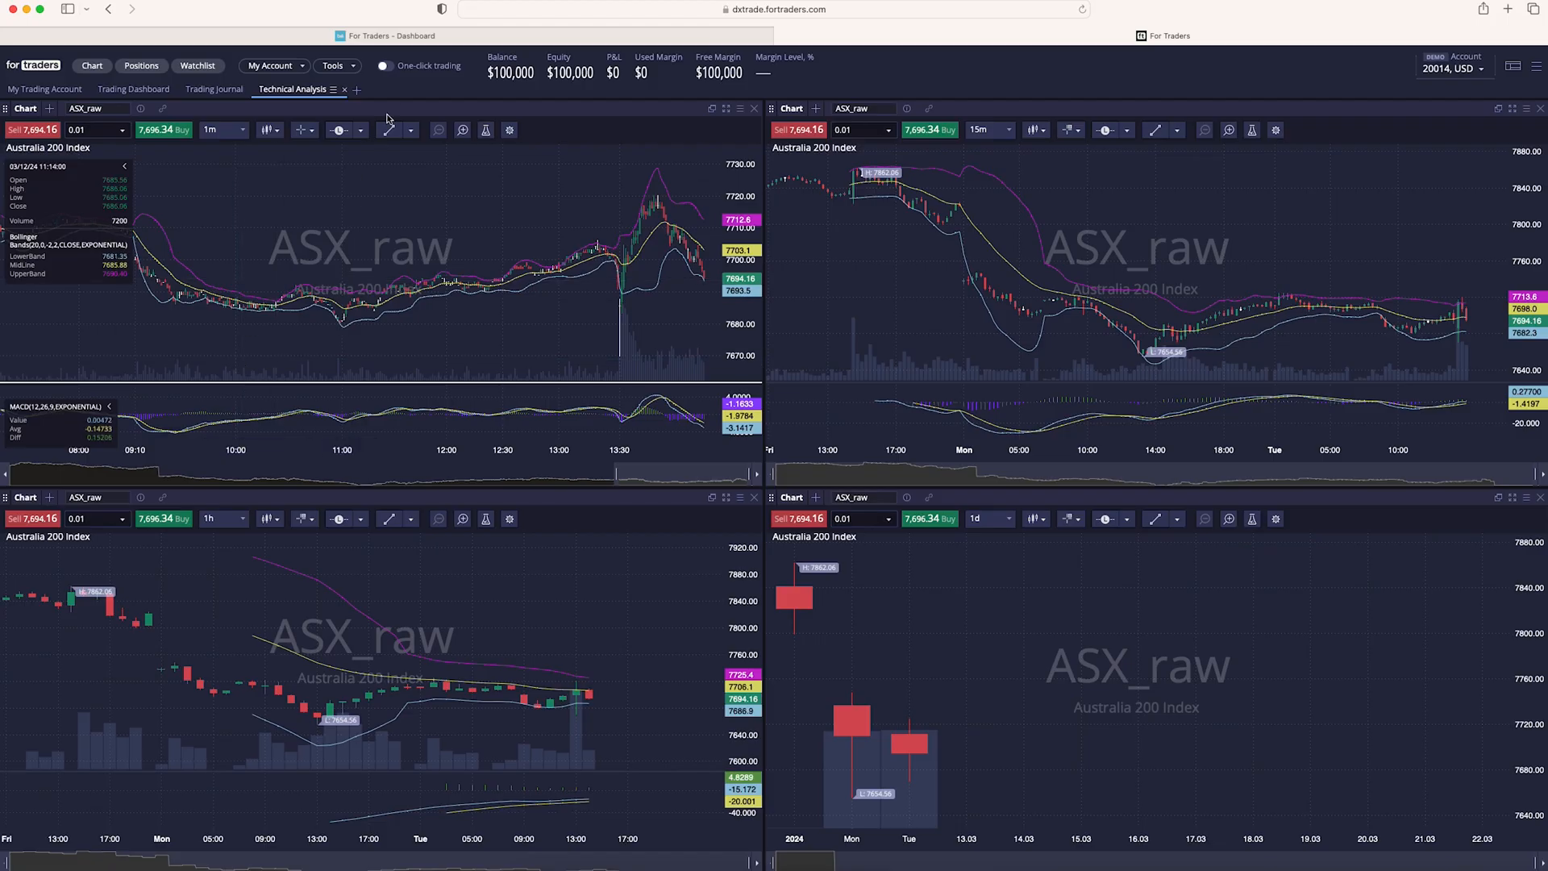
left_click(366, 89)
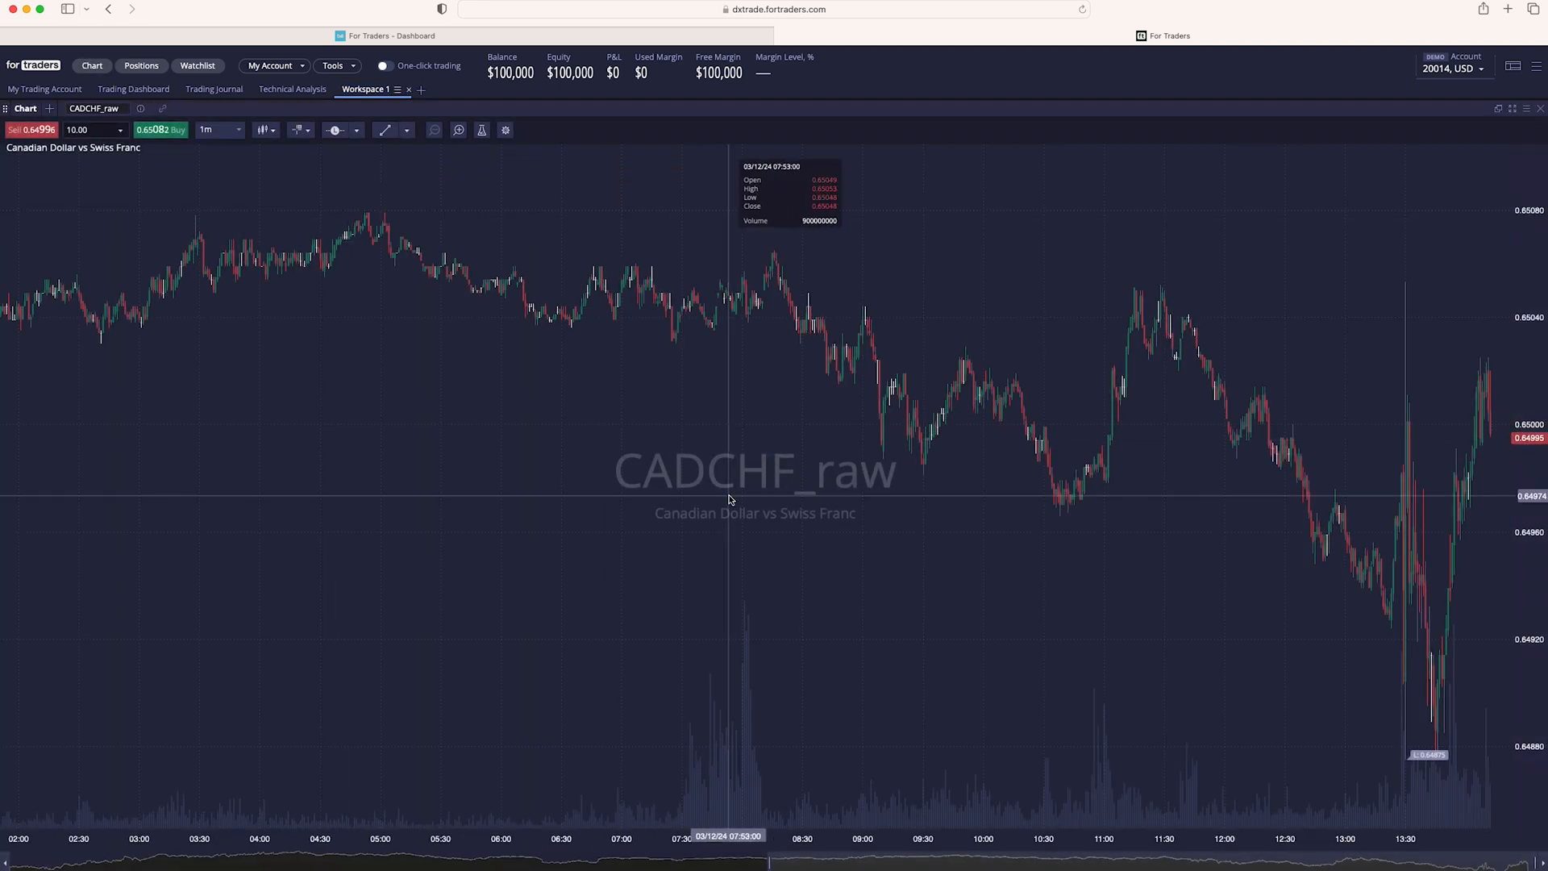
Step: Search 'eurusd' in the chart symbol field and load EURUSD_raw in place of CADCHF
left_click(94, 108)
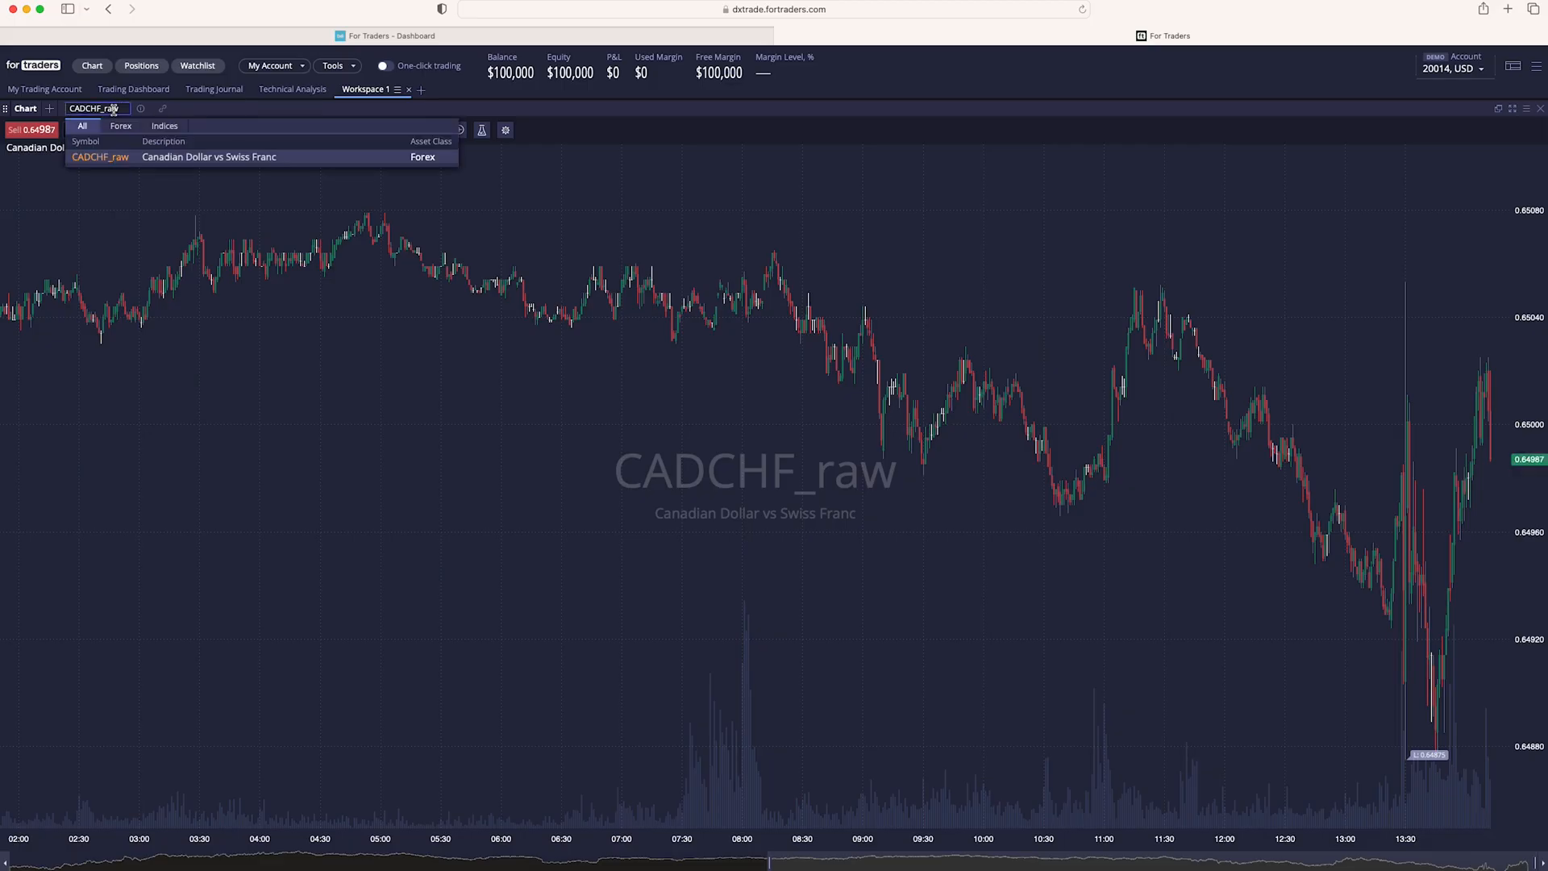
type("CAw")
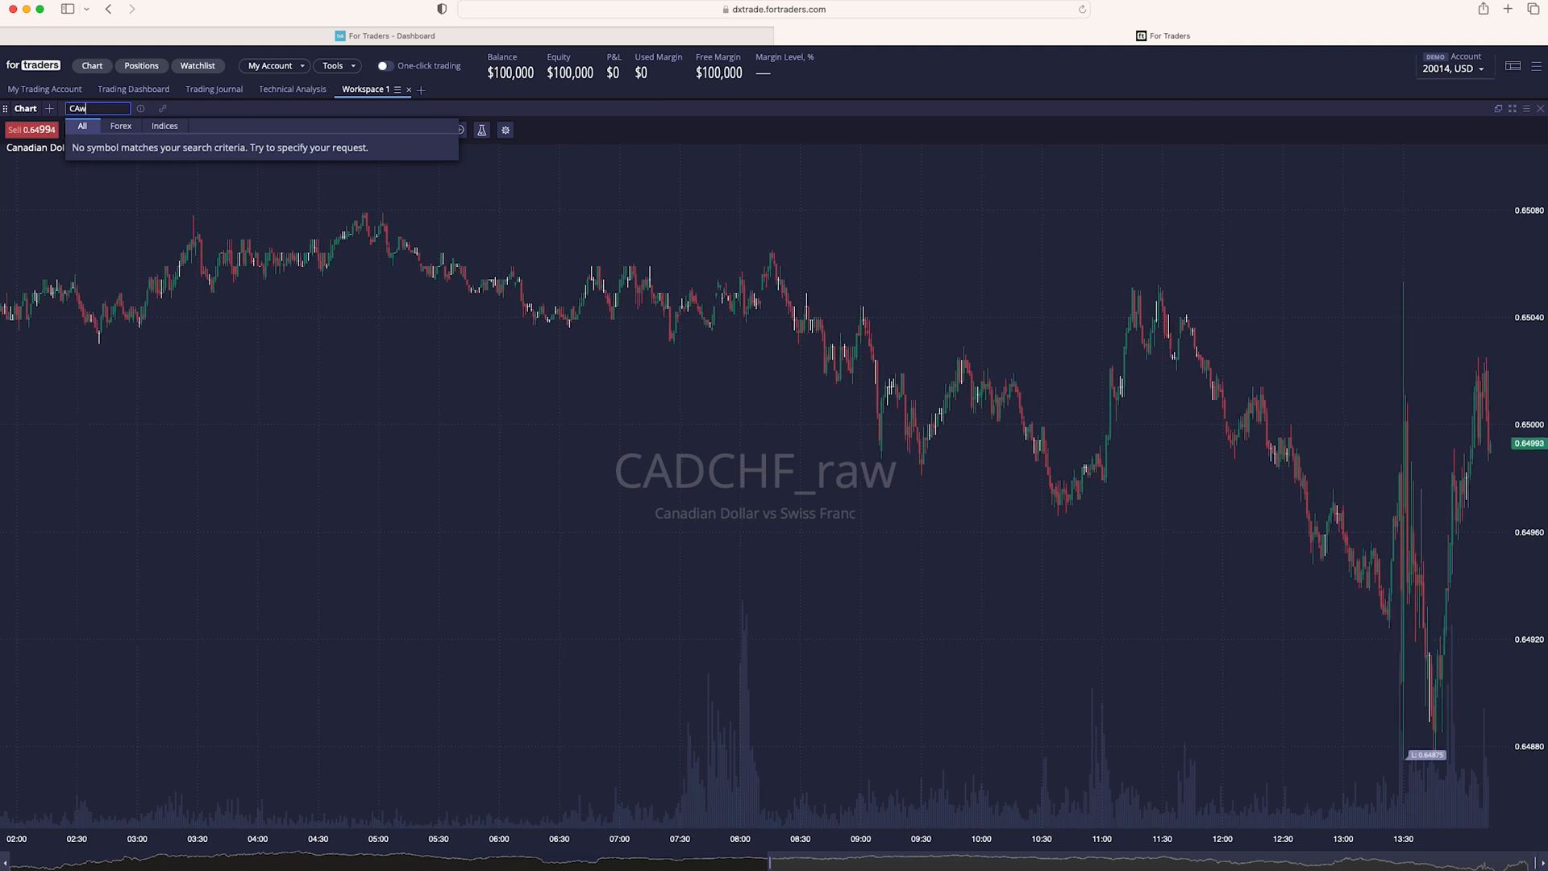
type("eurusd")
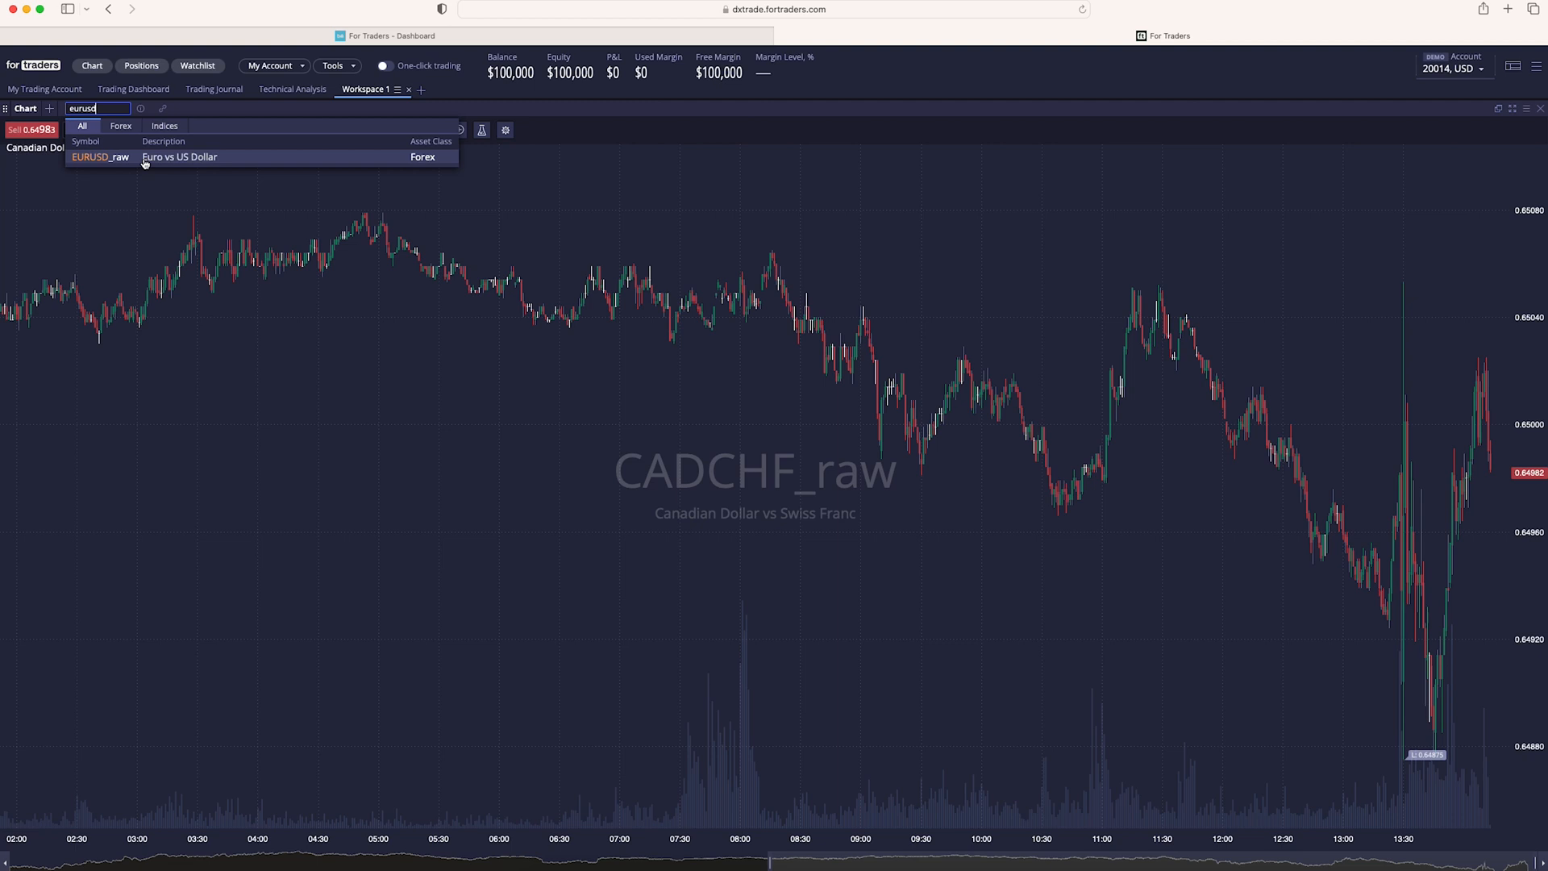
left_click(100, 157)
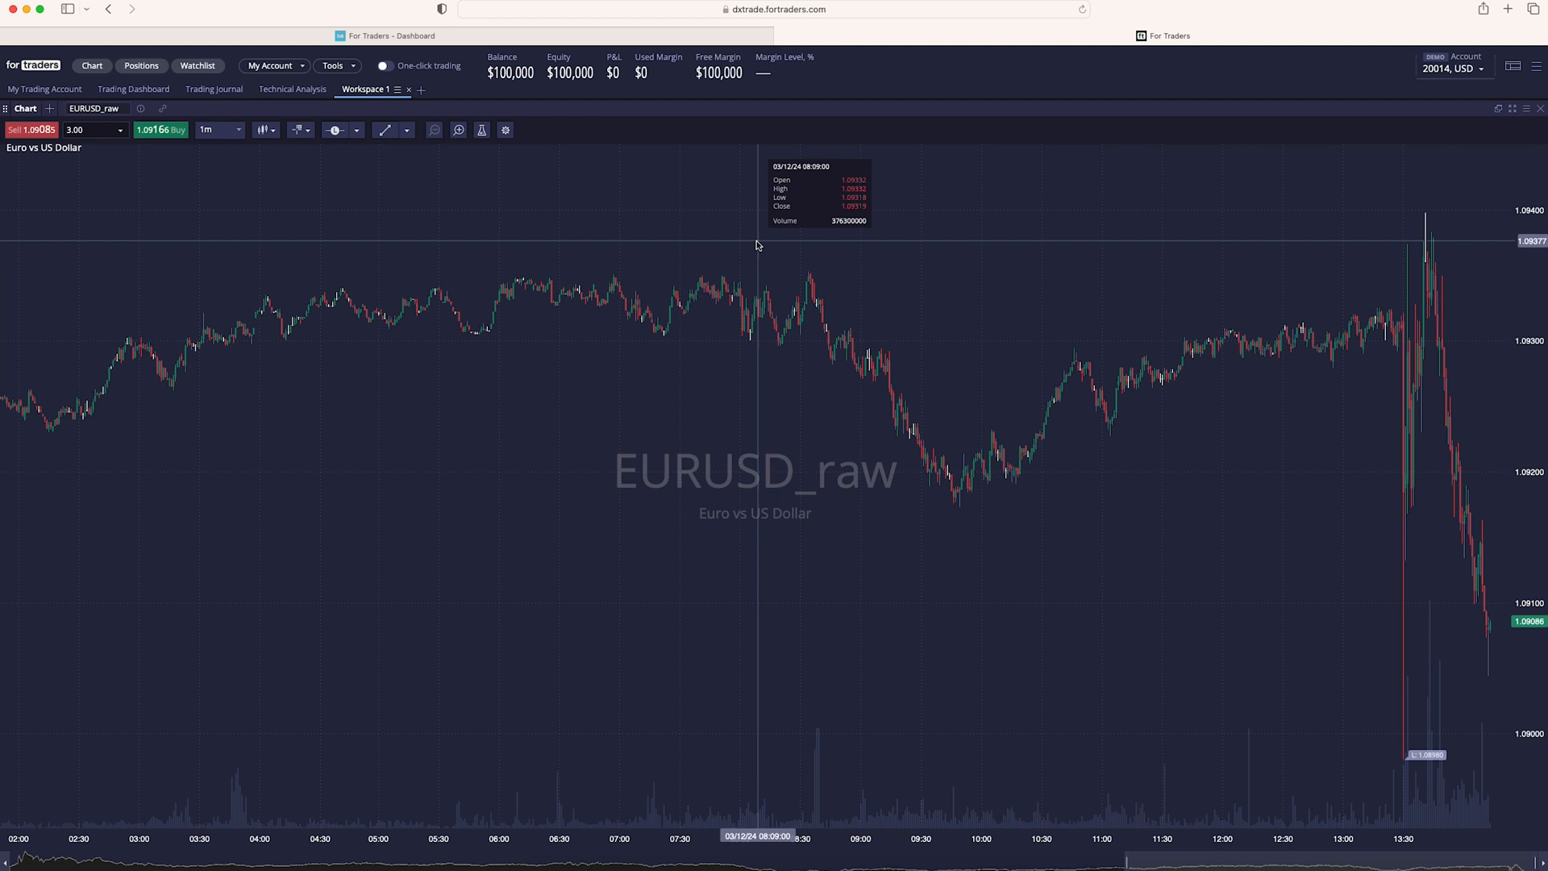
Step: In Chart Settings untick Show Watermark and Show Grid and apply with Ok
left_click(505, 129)
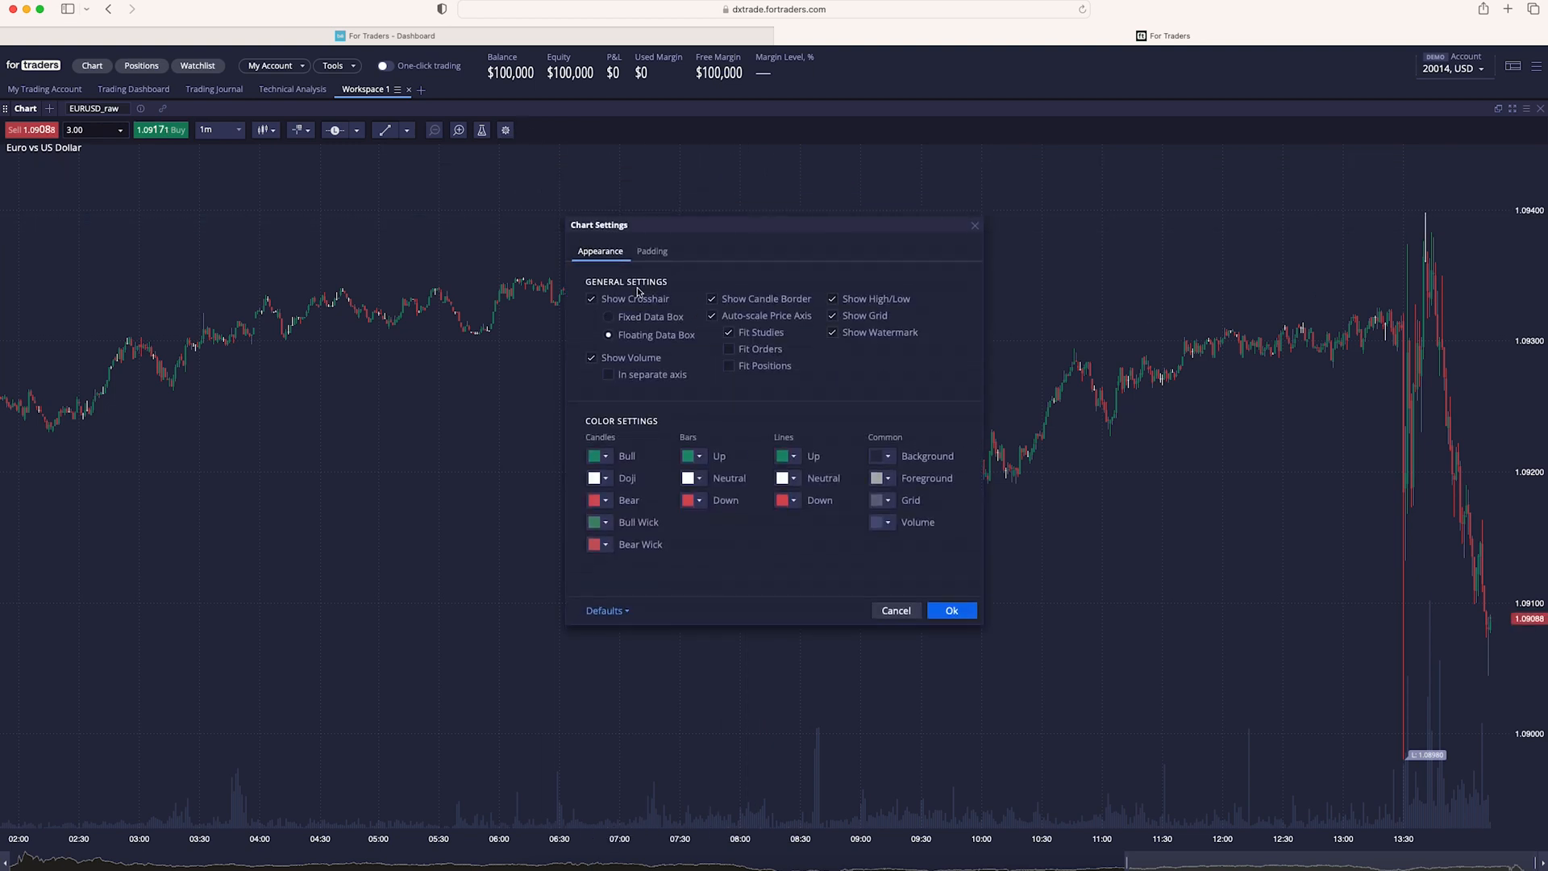
left_click(880, 455)
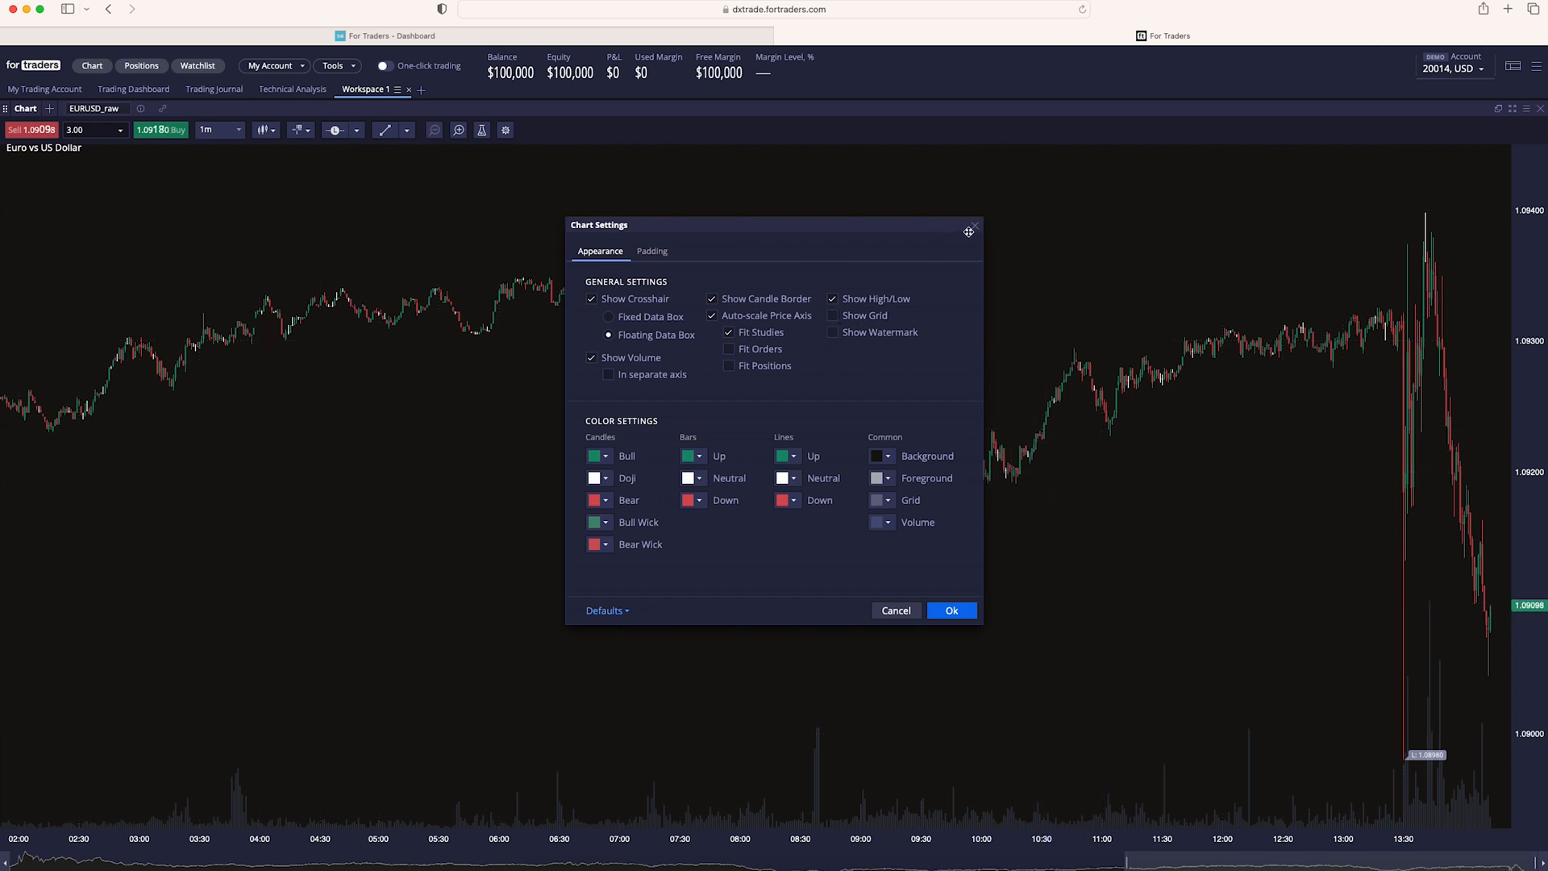
left_click(880, 455)
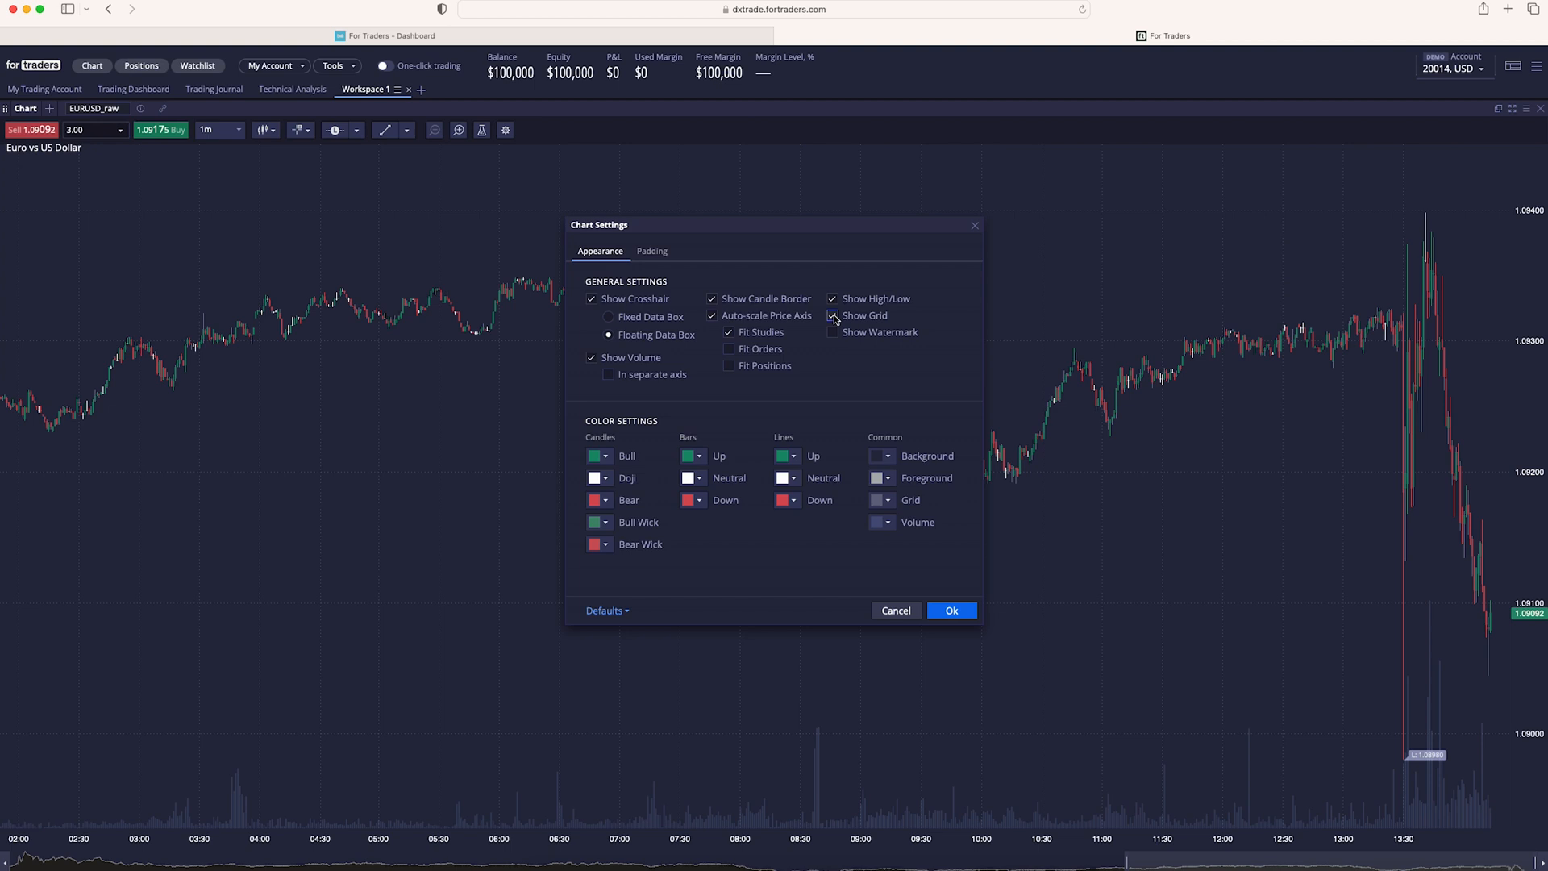
left_click(833, 315)
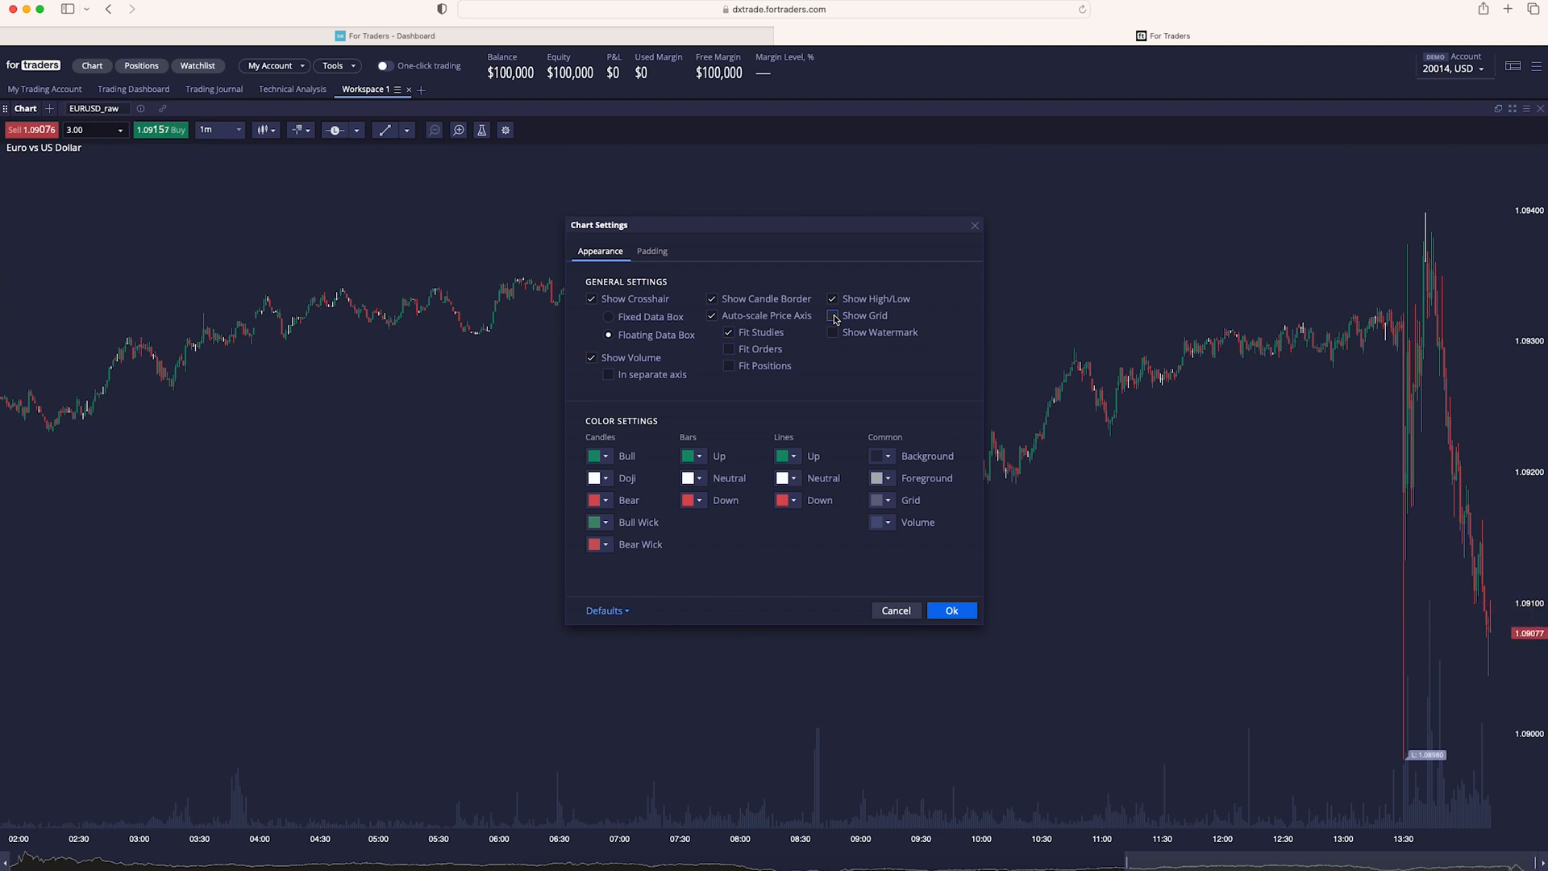
left_click(950, 609)
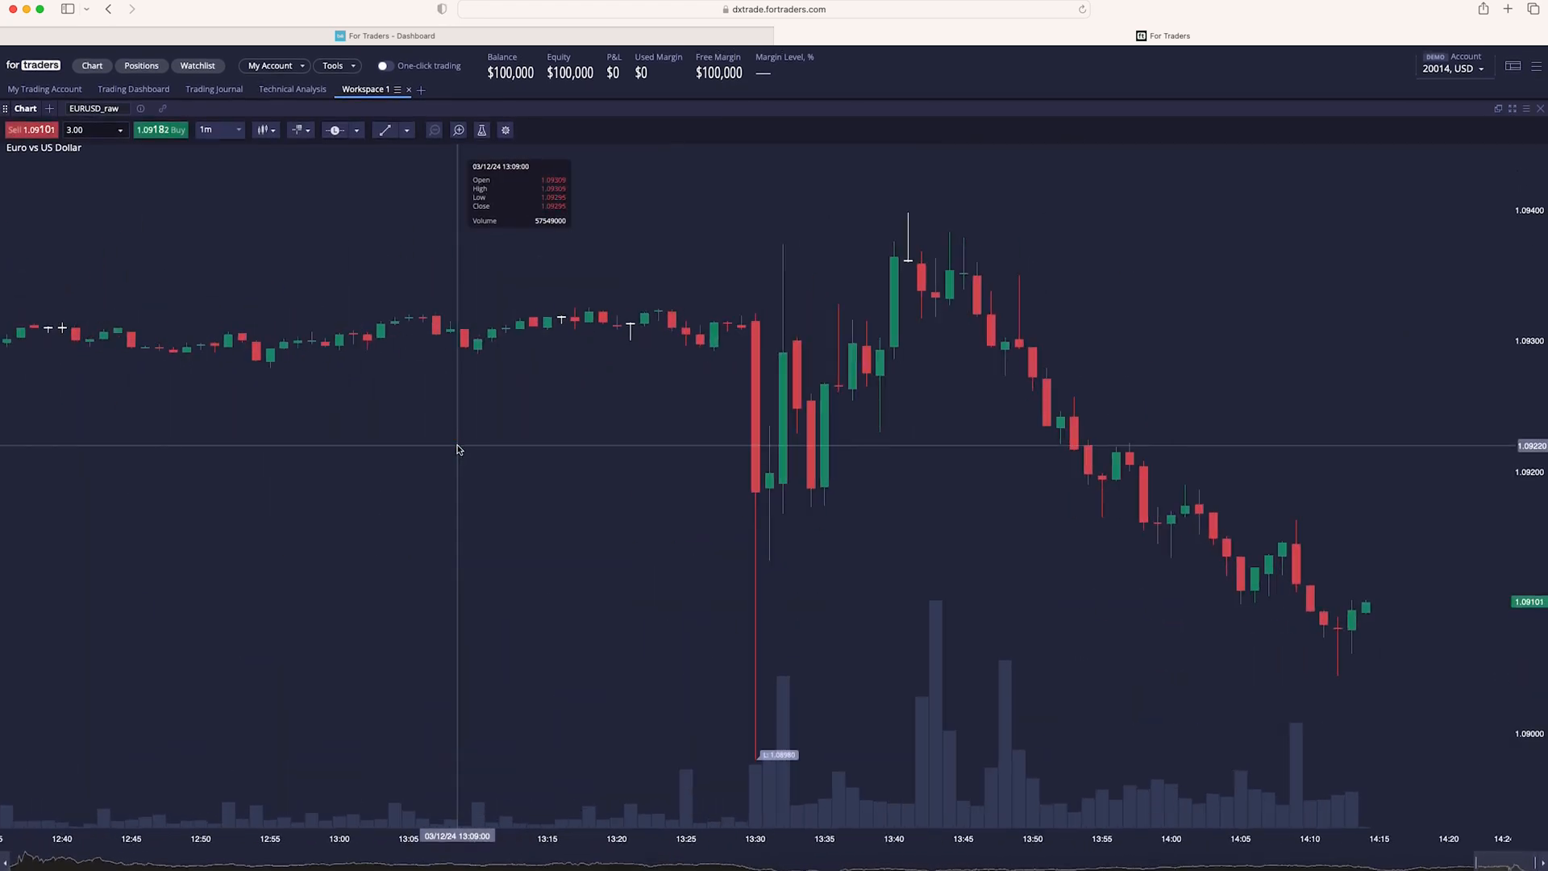
mouse_move(451, 271)
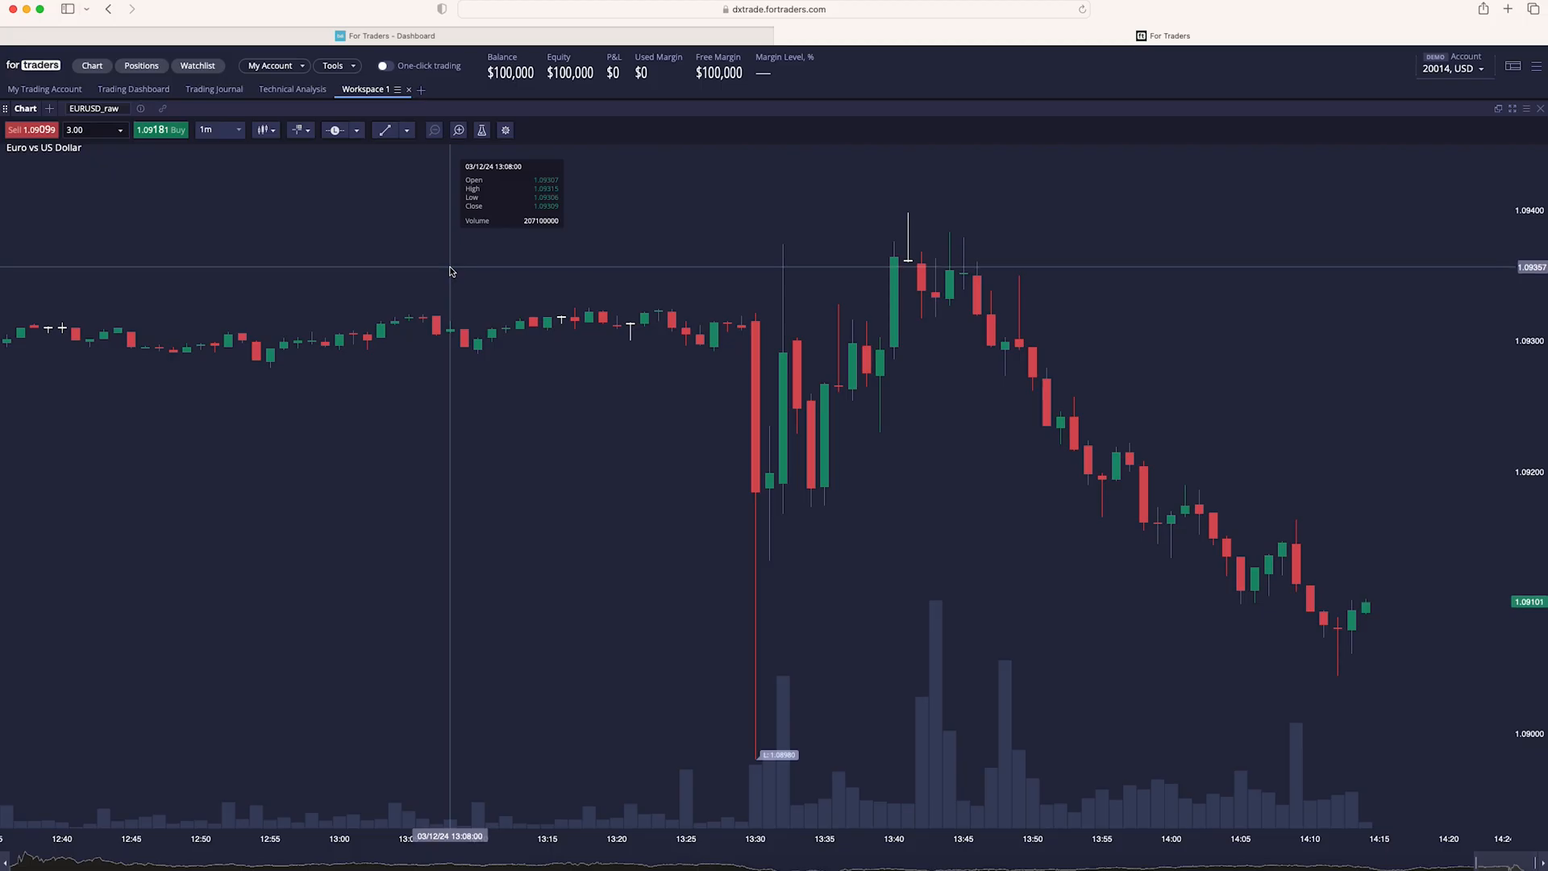
Step: Start a Buy from the chart and set the New Order ticket to Market type for 10.00 lots
left_click(142, 64)
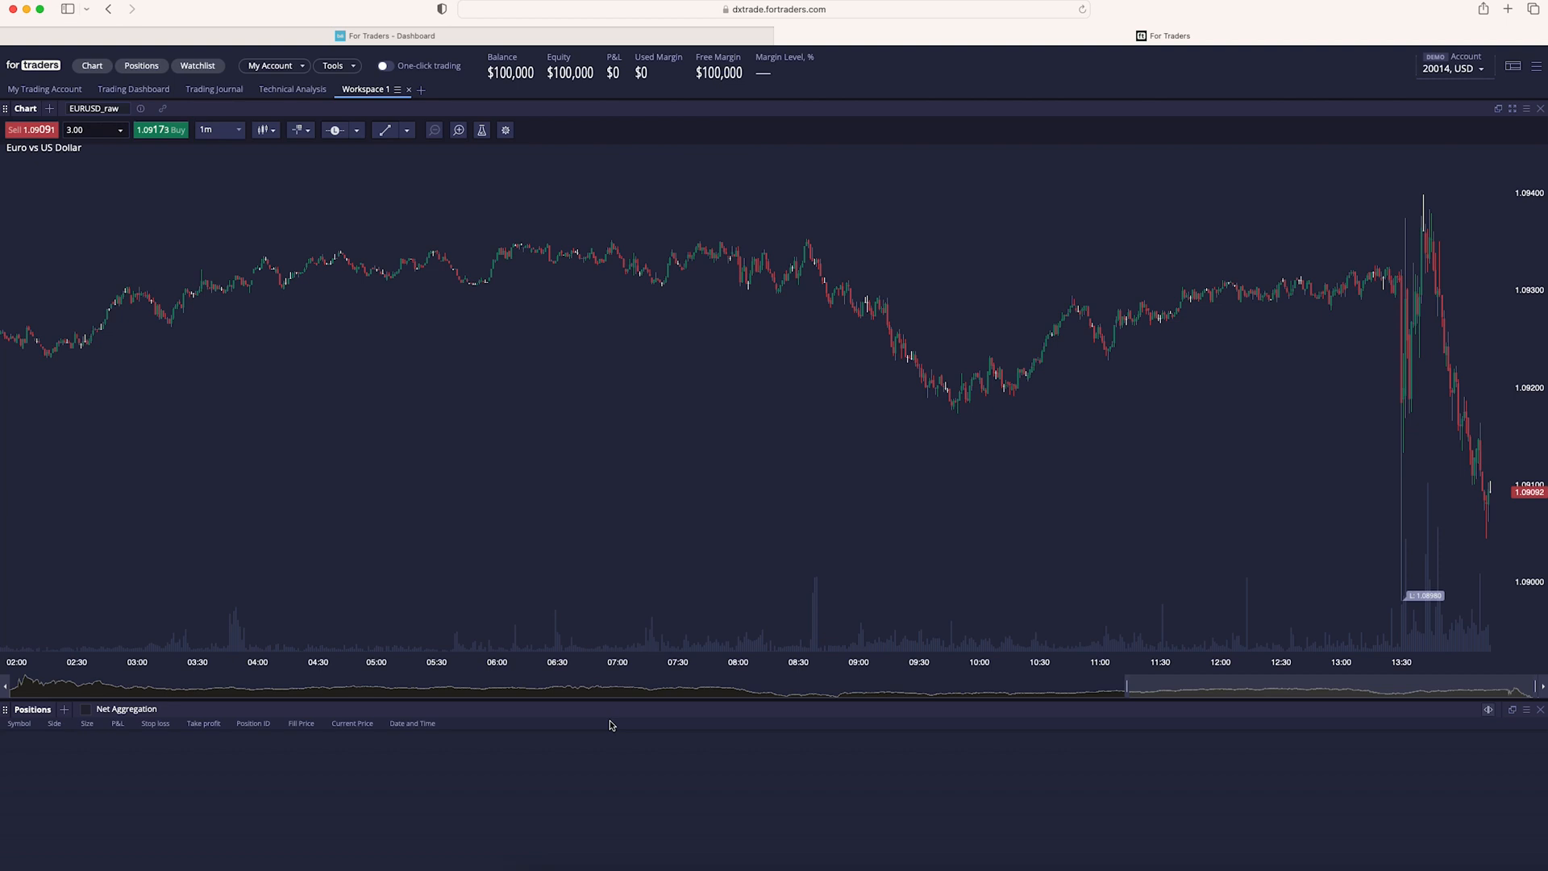
mouse_move(1154, 371)
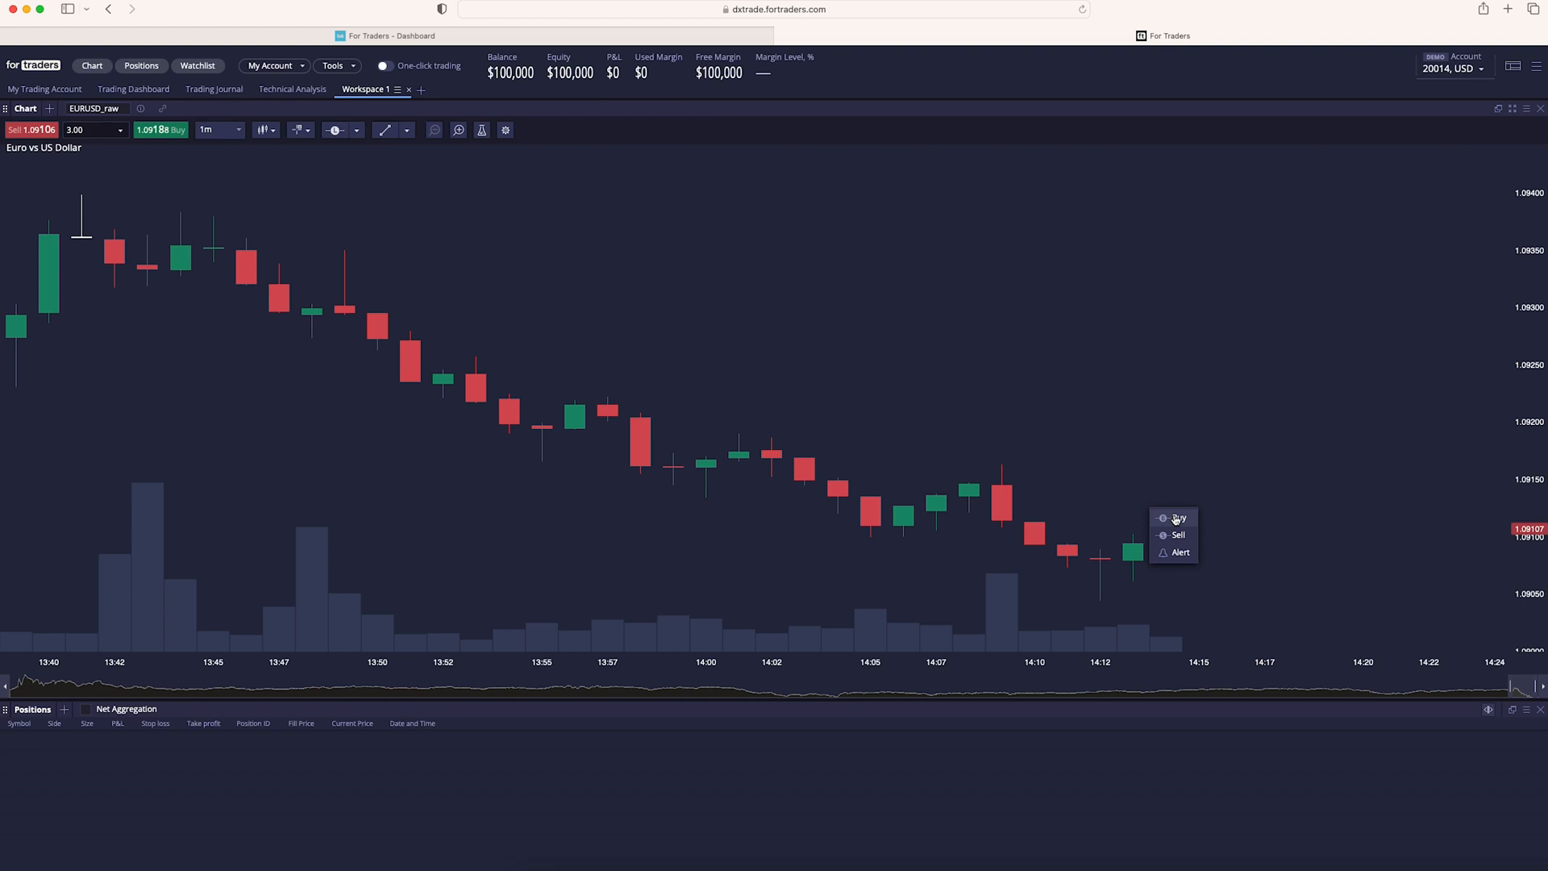
left_click(1177, 517)
type("10")
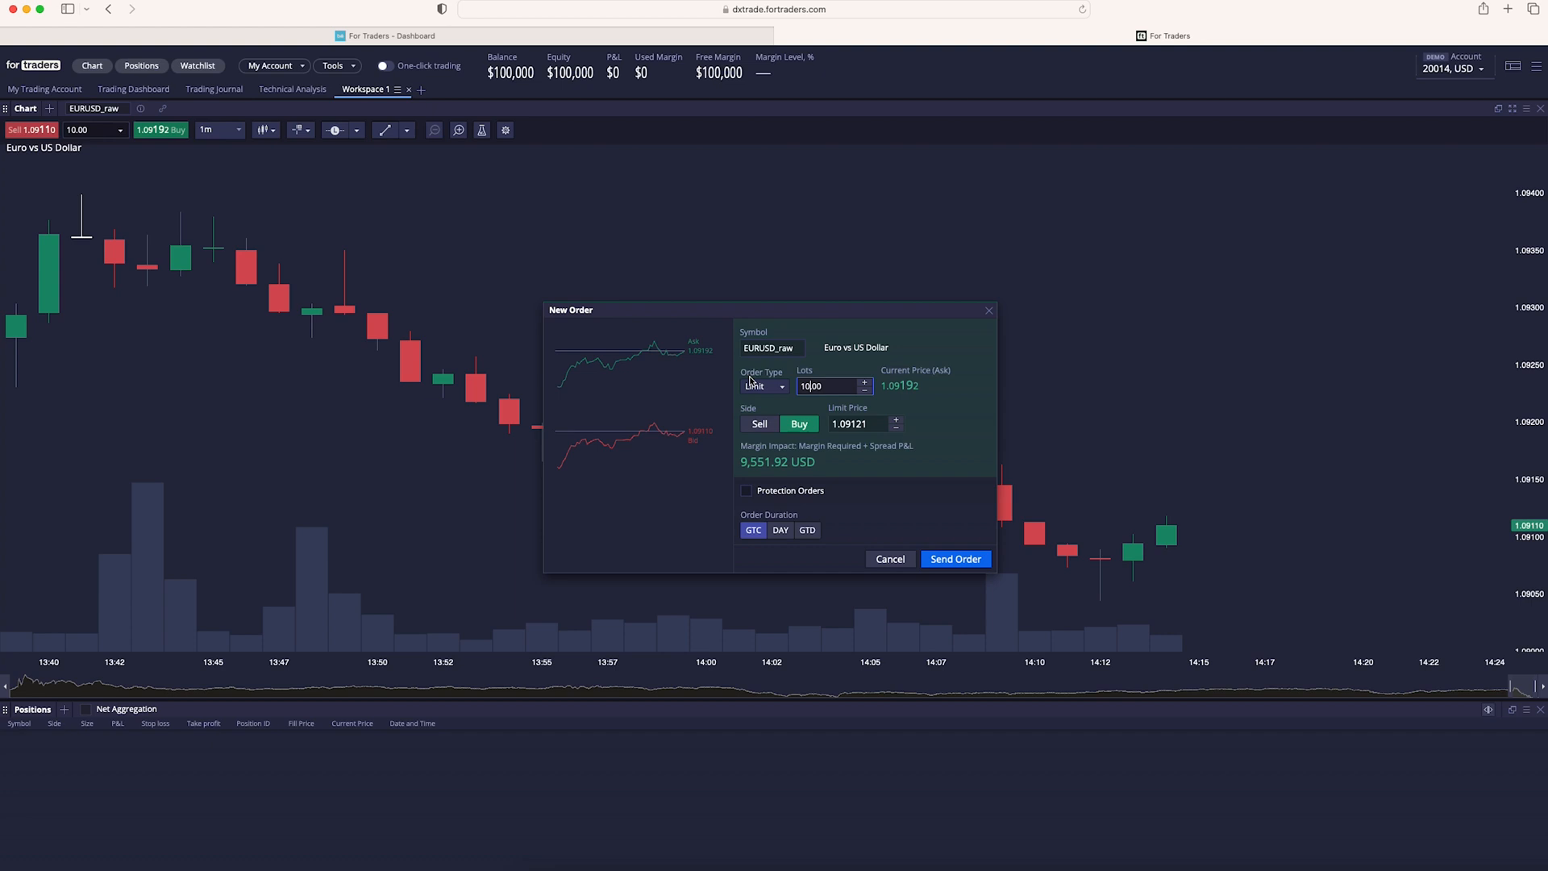
left_click(763, 385)
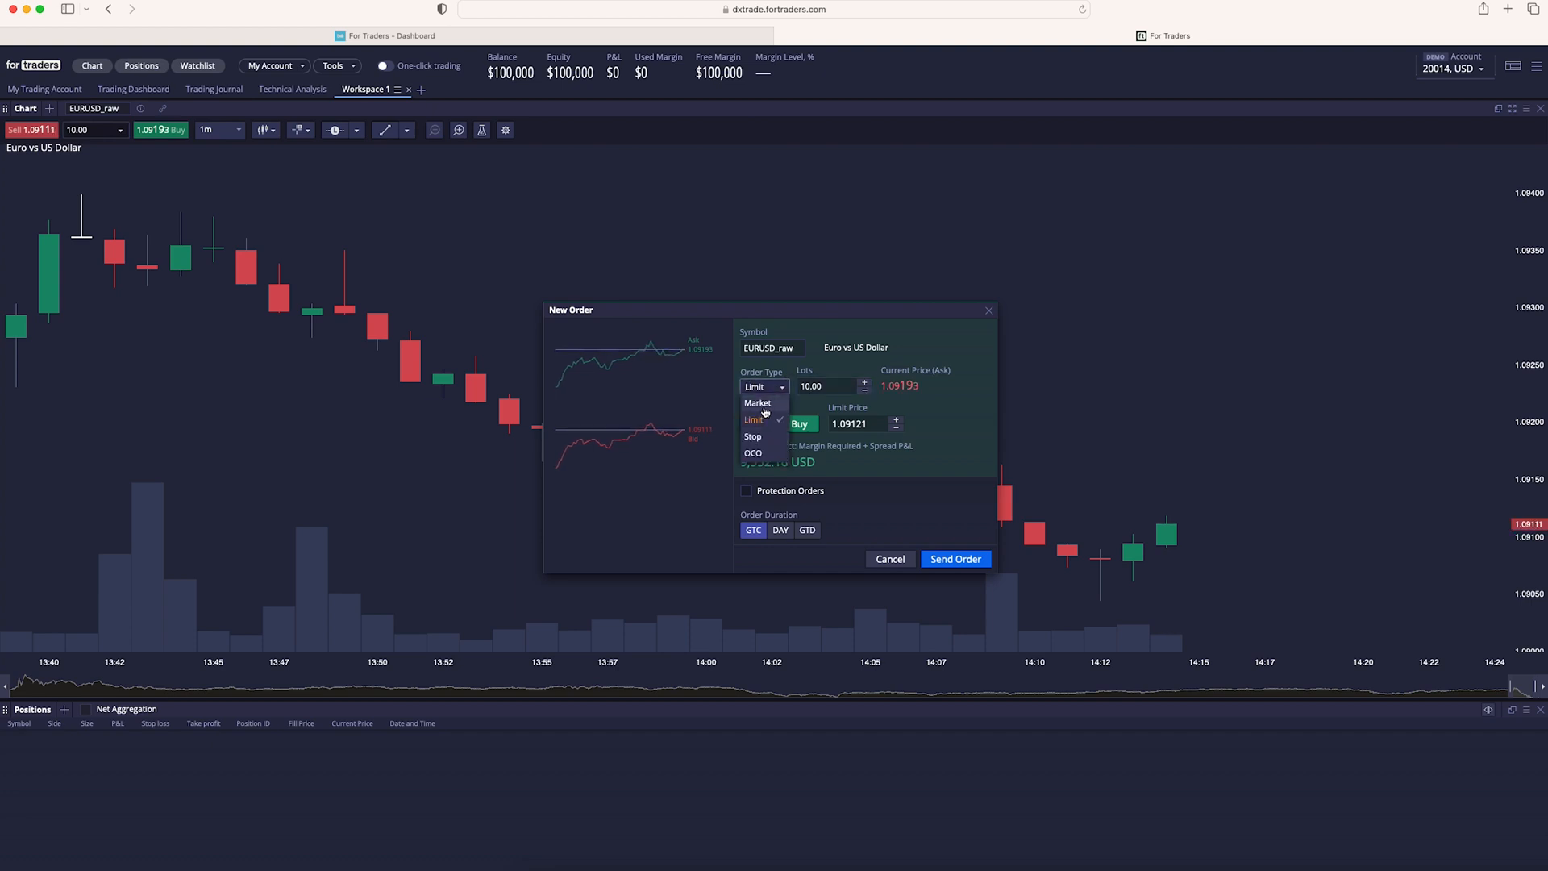
left_click(758, 403)
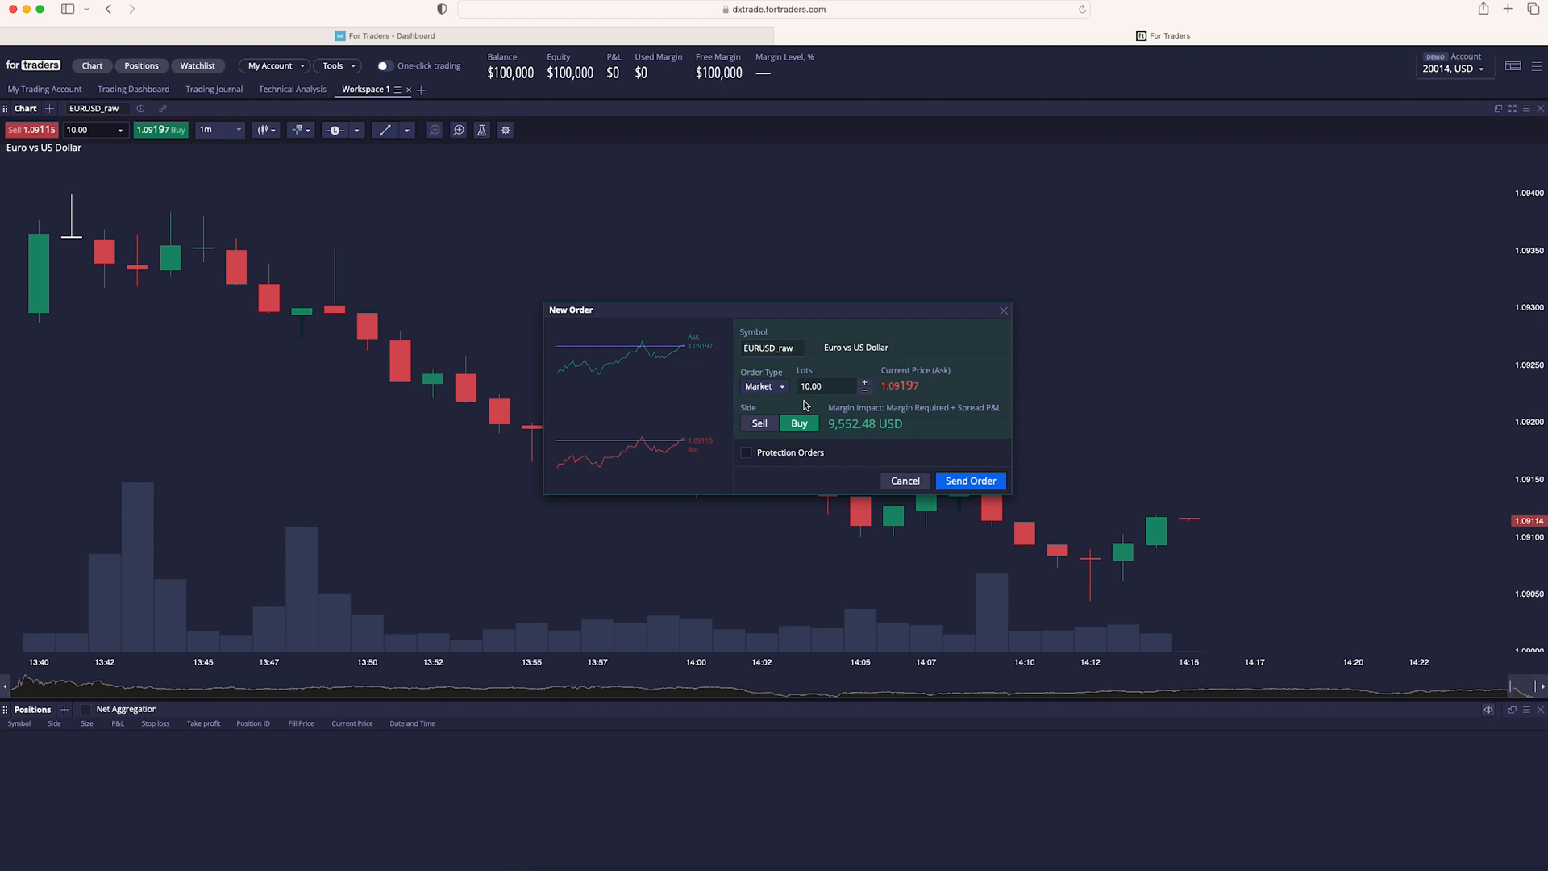
mouse_move(974, 506)
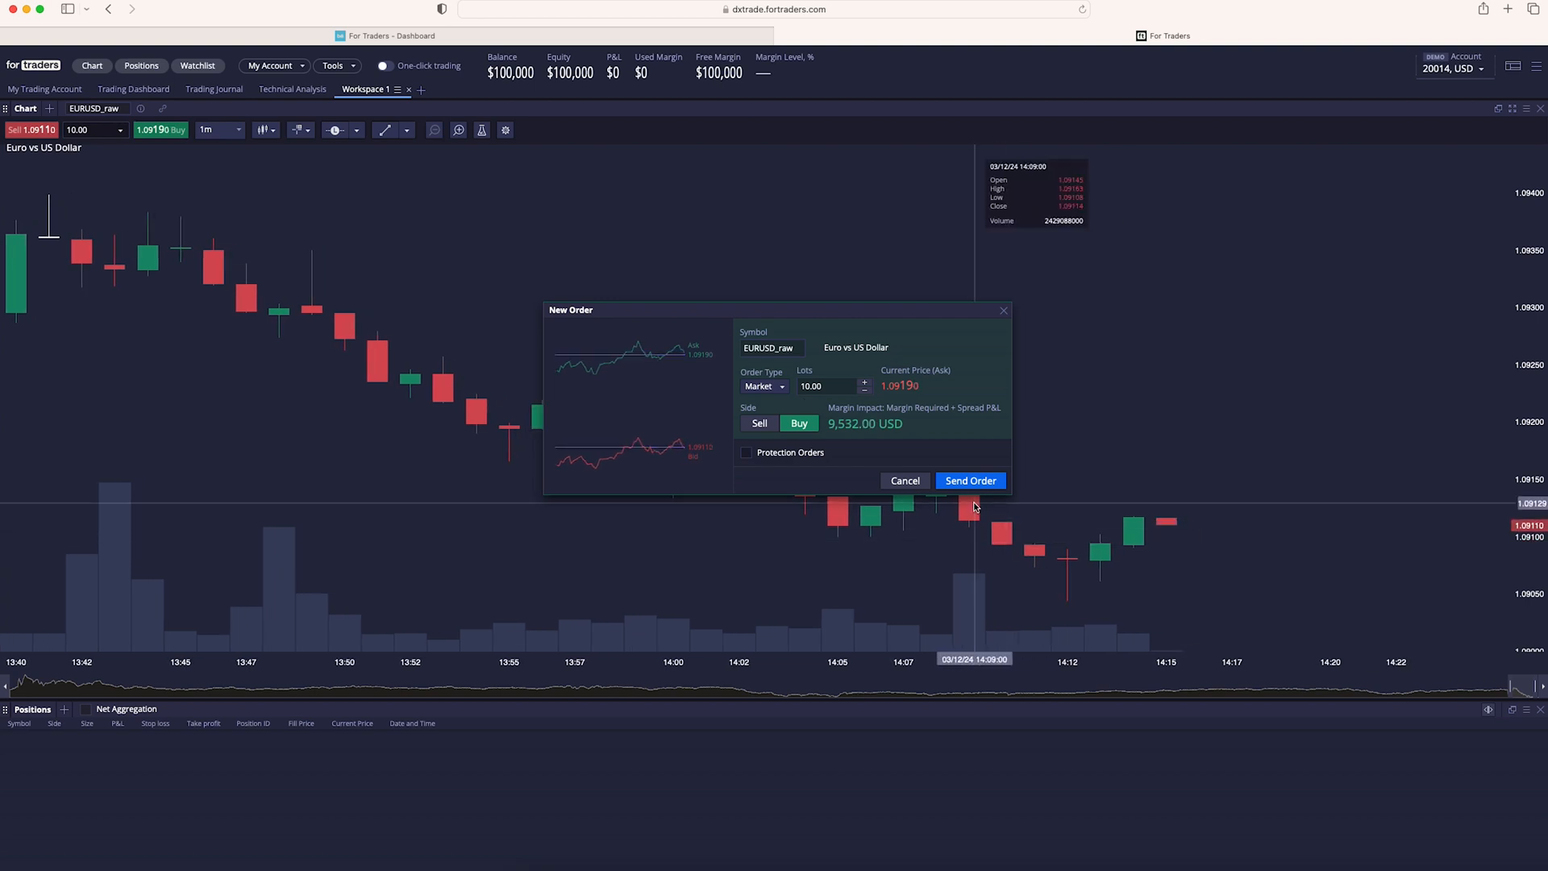
Step: Open the TradingView EURUSD daily chart to plan the long trade's target and stop
left_click(747, 451)
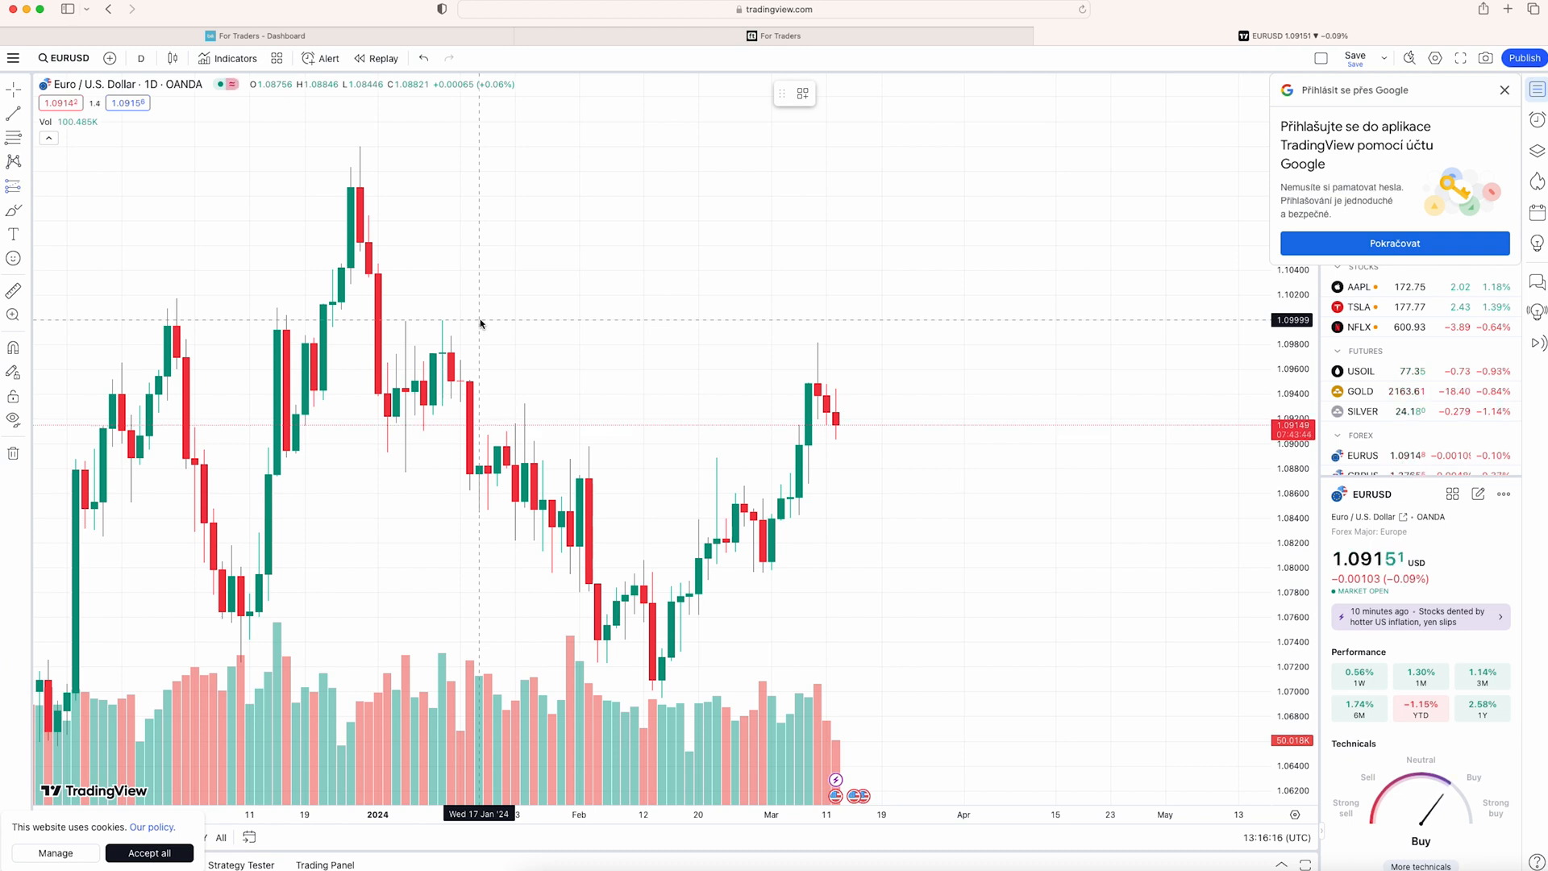
mouse_move(502, 328)
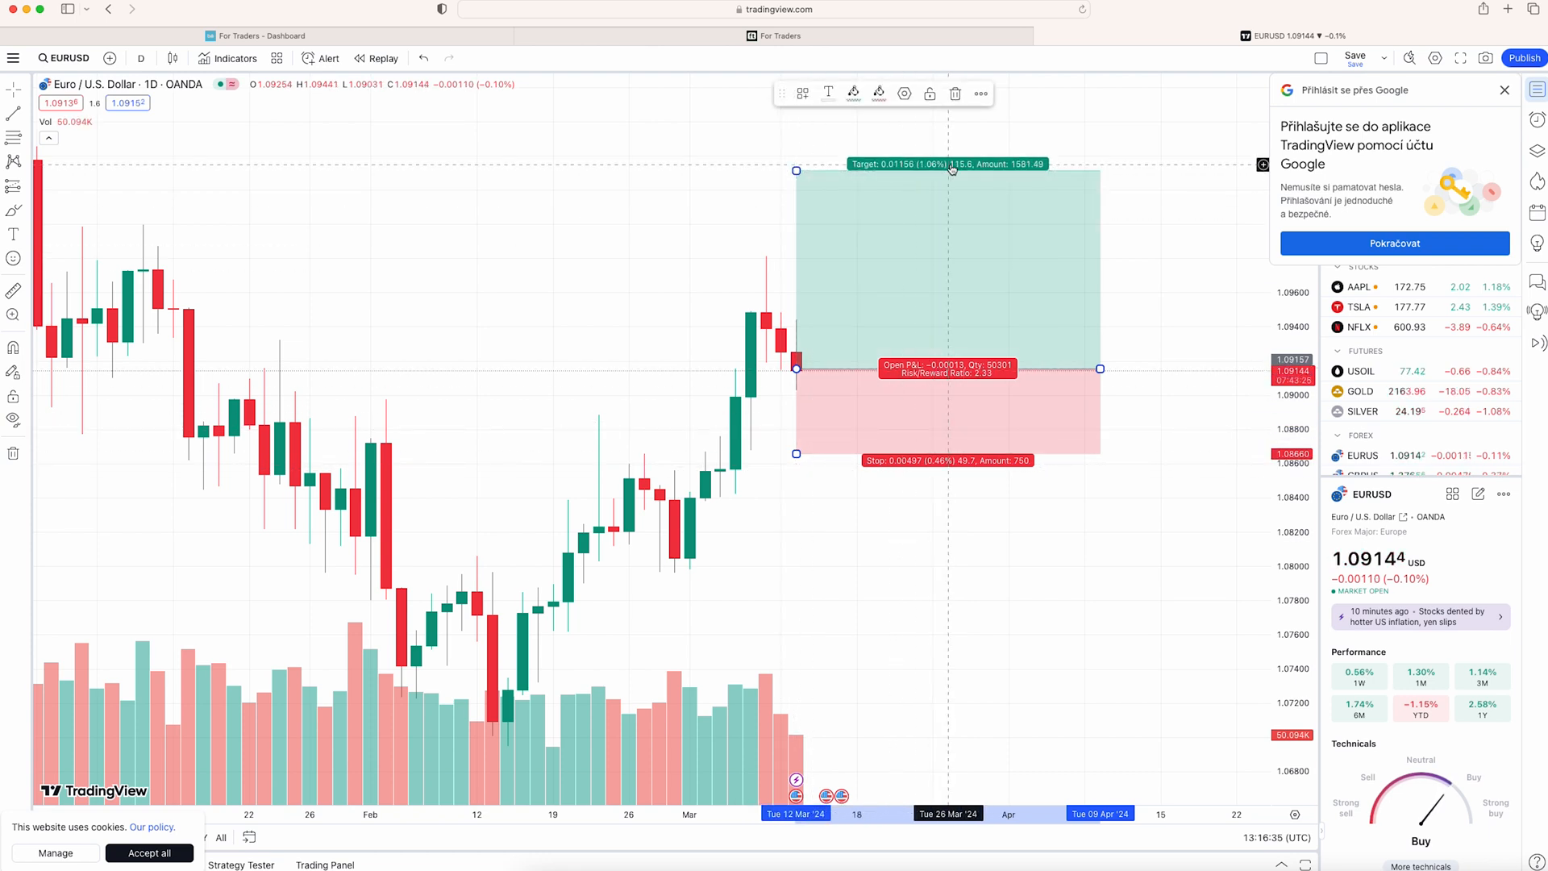
mouse_move(968, 187)
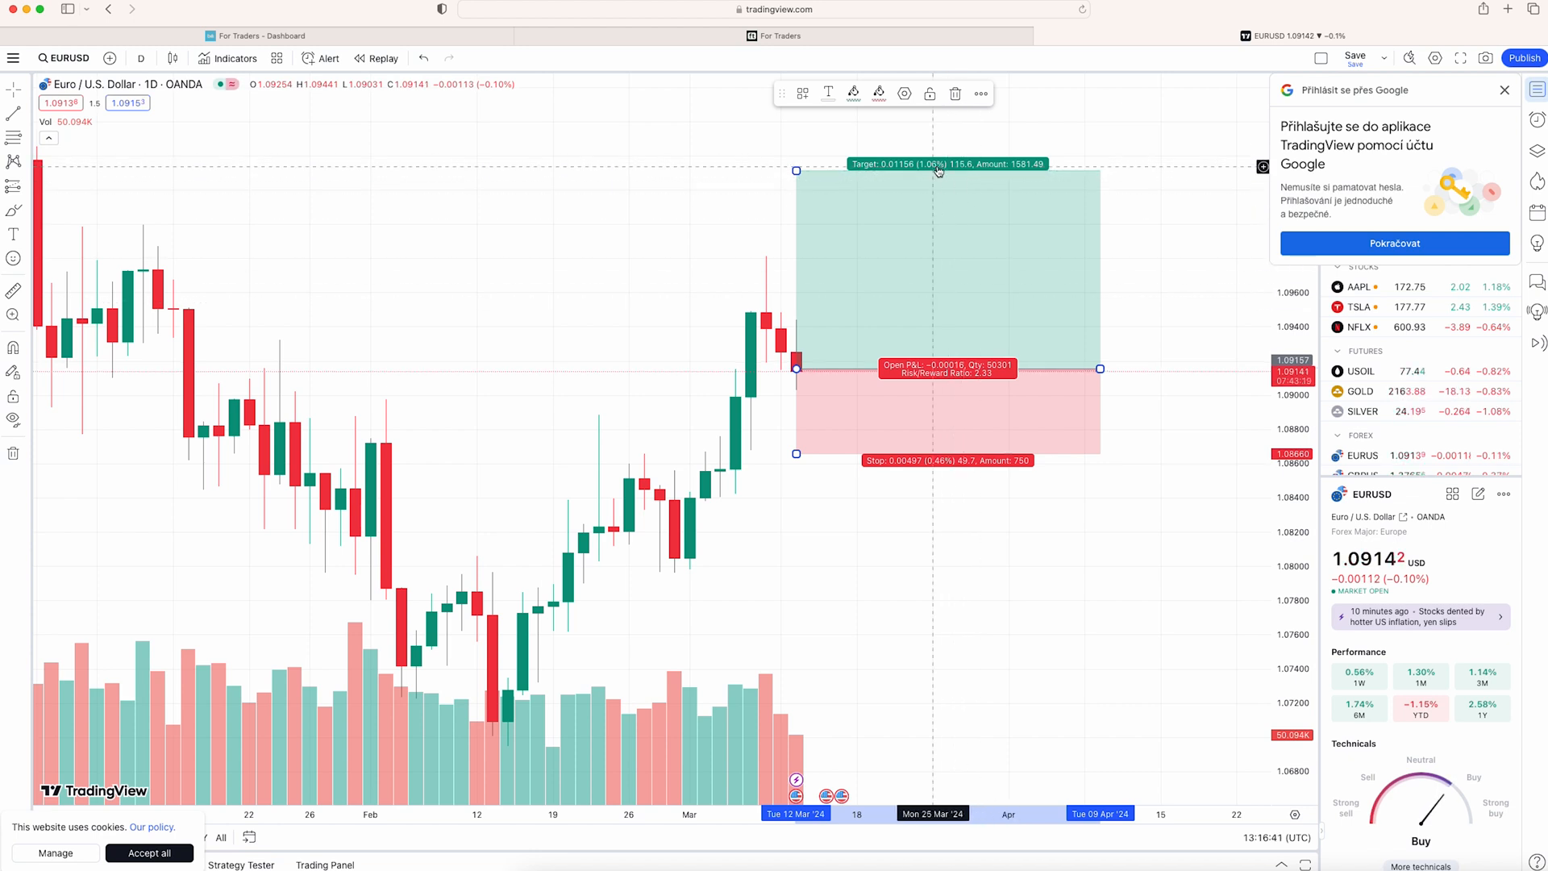
mouse_move(940, 442)
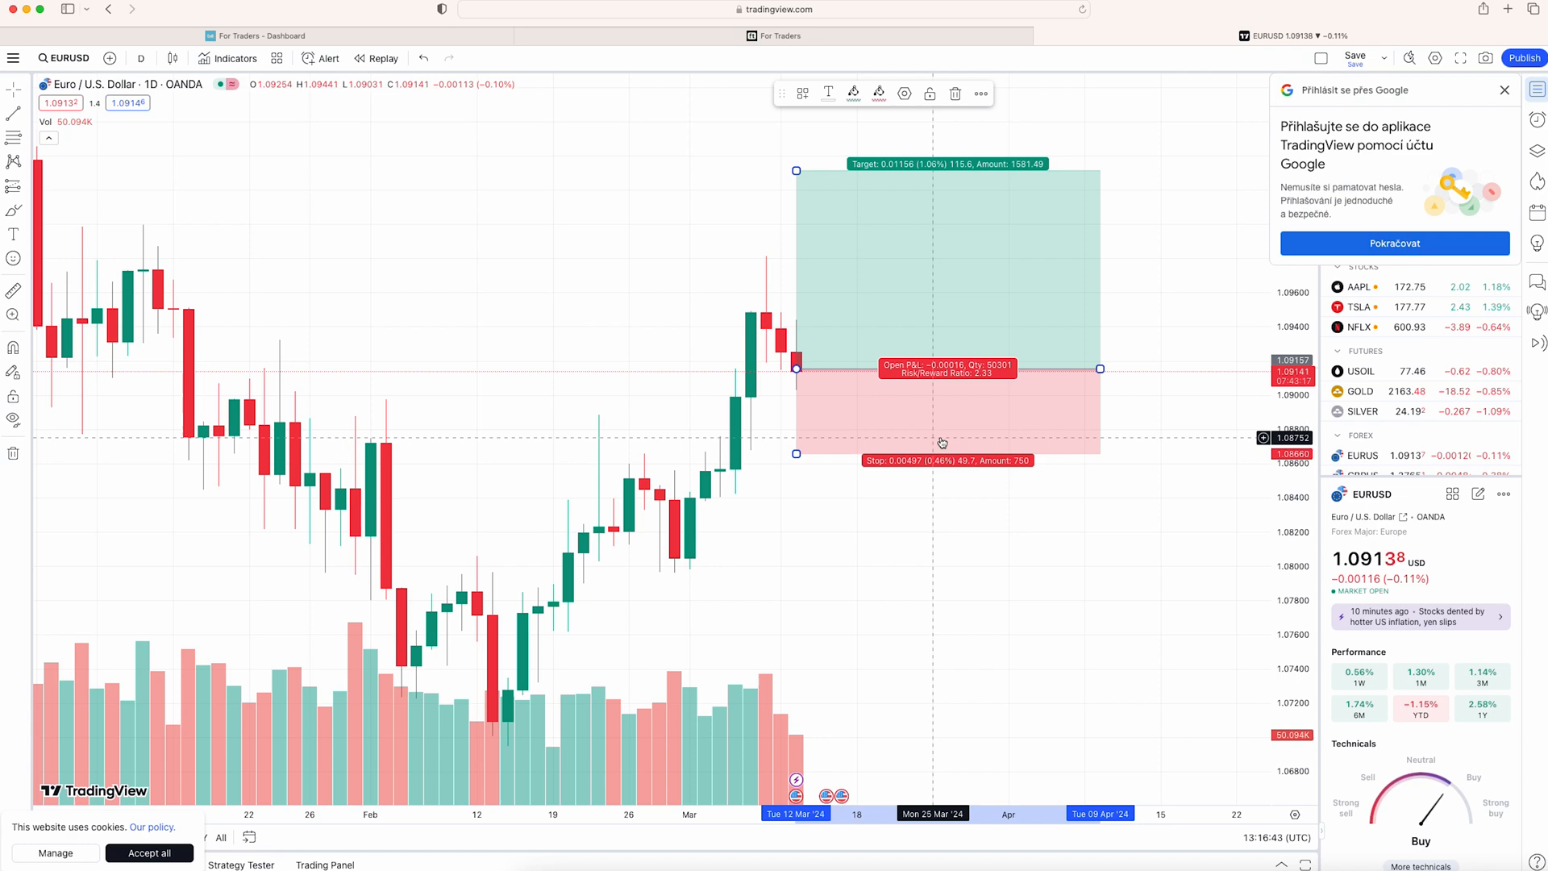
Step: Set Stop Loss 50 pips and Take Profit 115 pips on the 10-lot EURUSD buy and send it
left_click(780, 36)
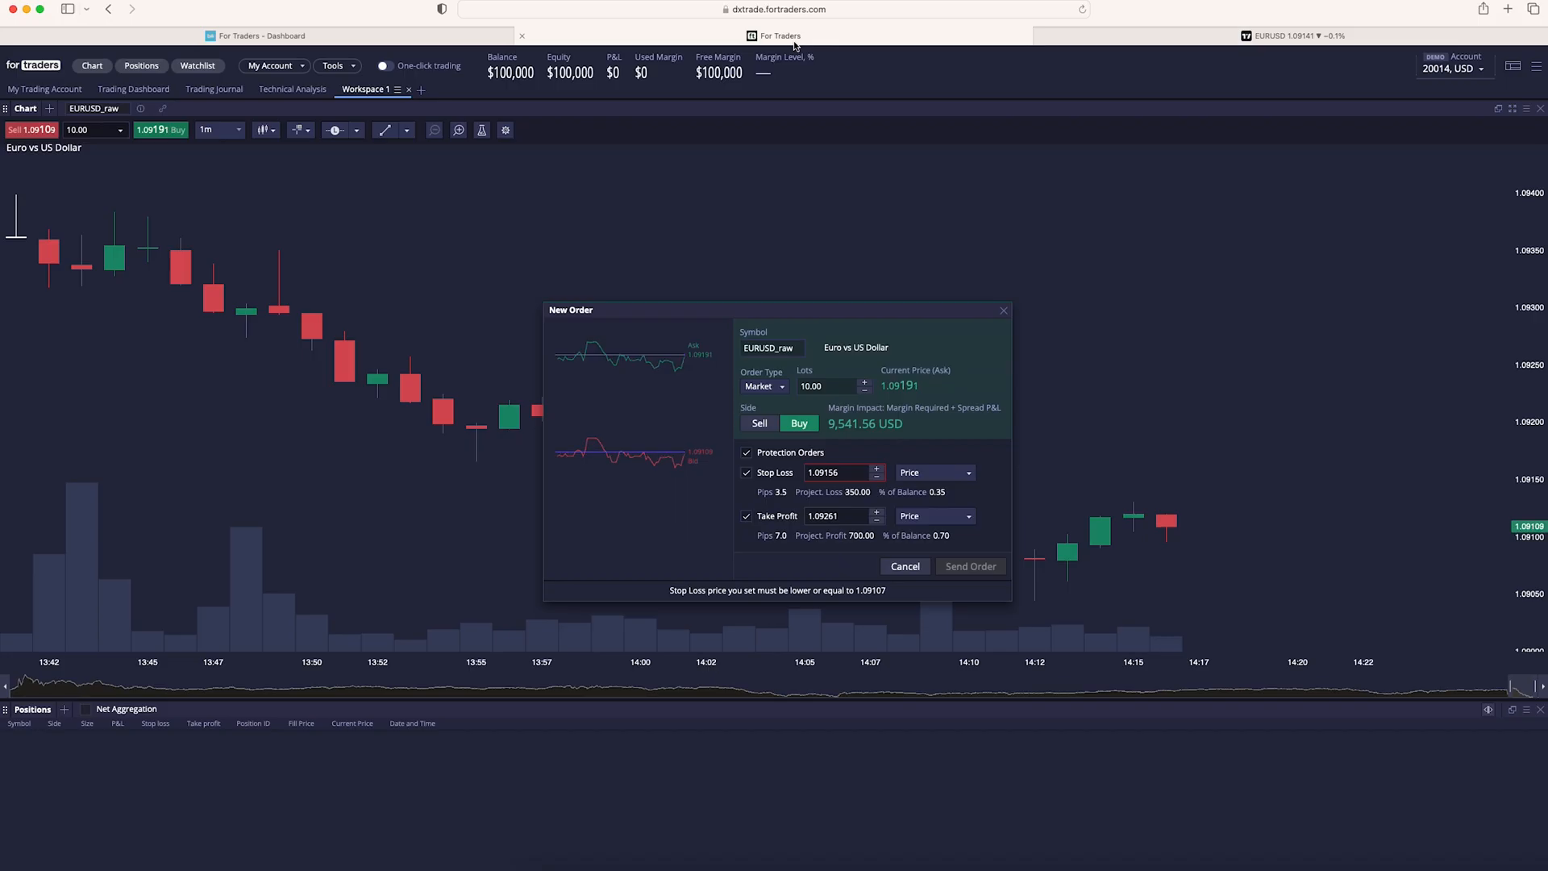
left_click(933, 473)
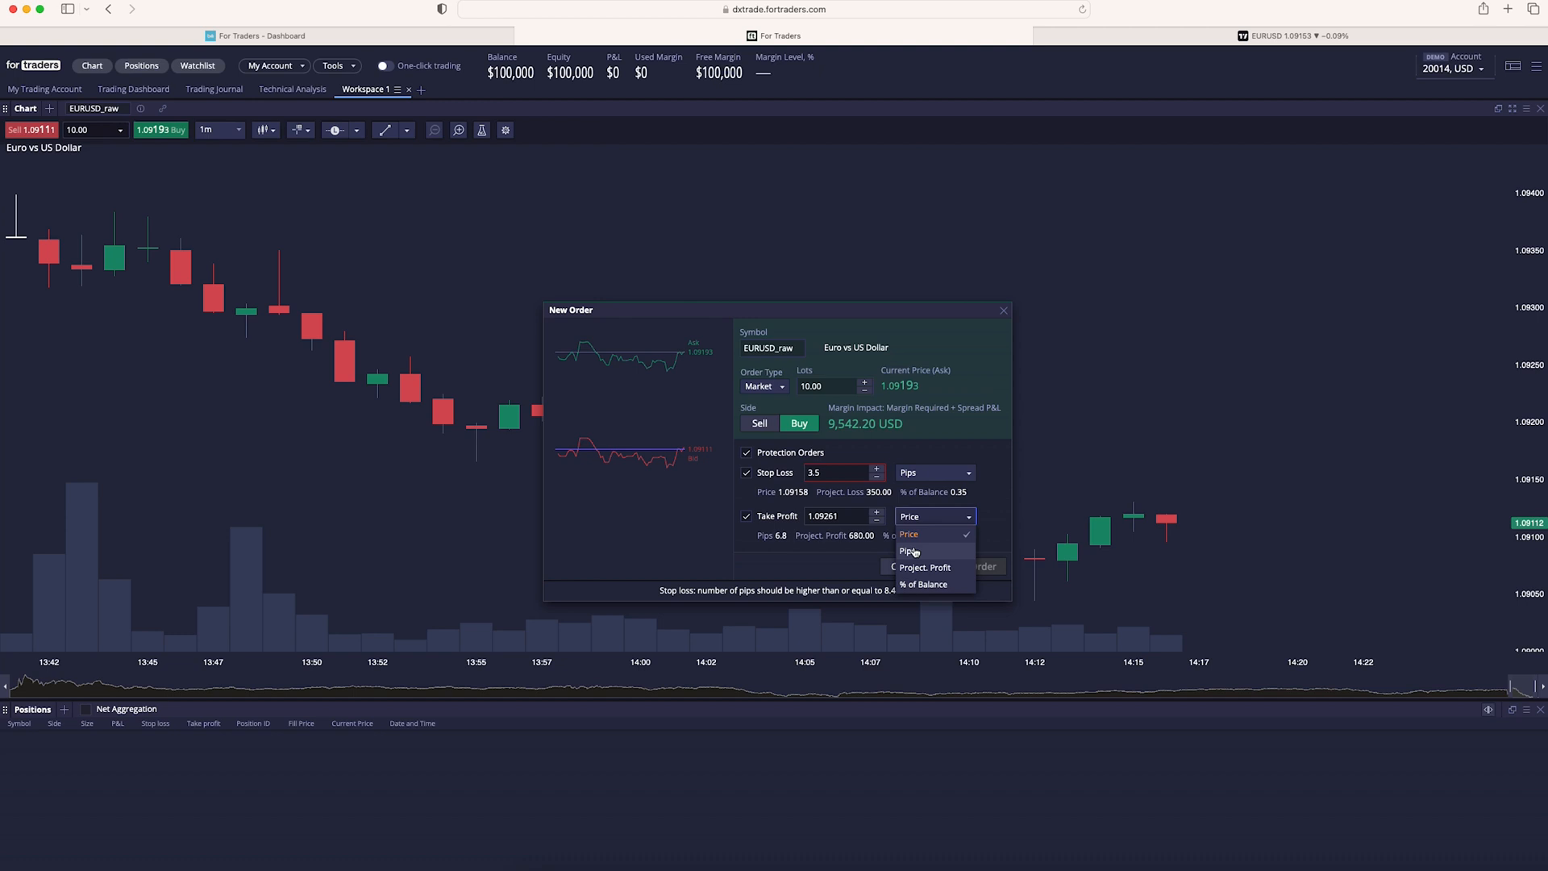
left_click(904, 552)
type("50")
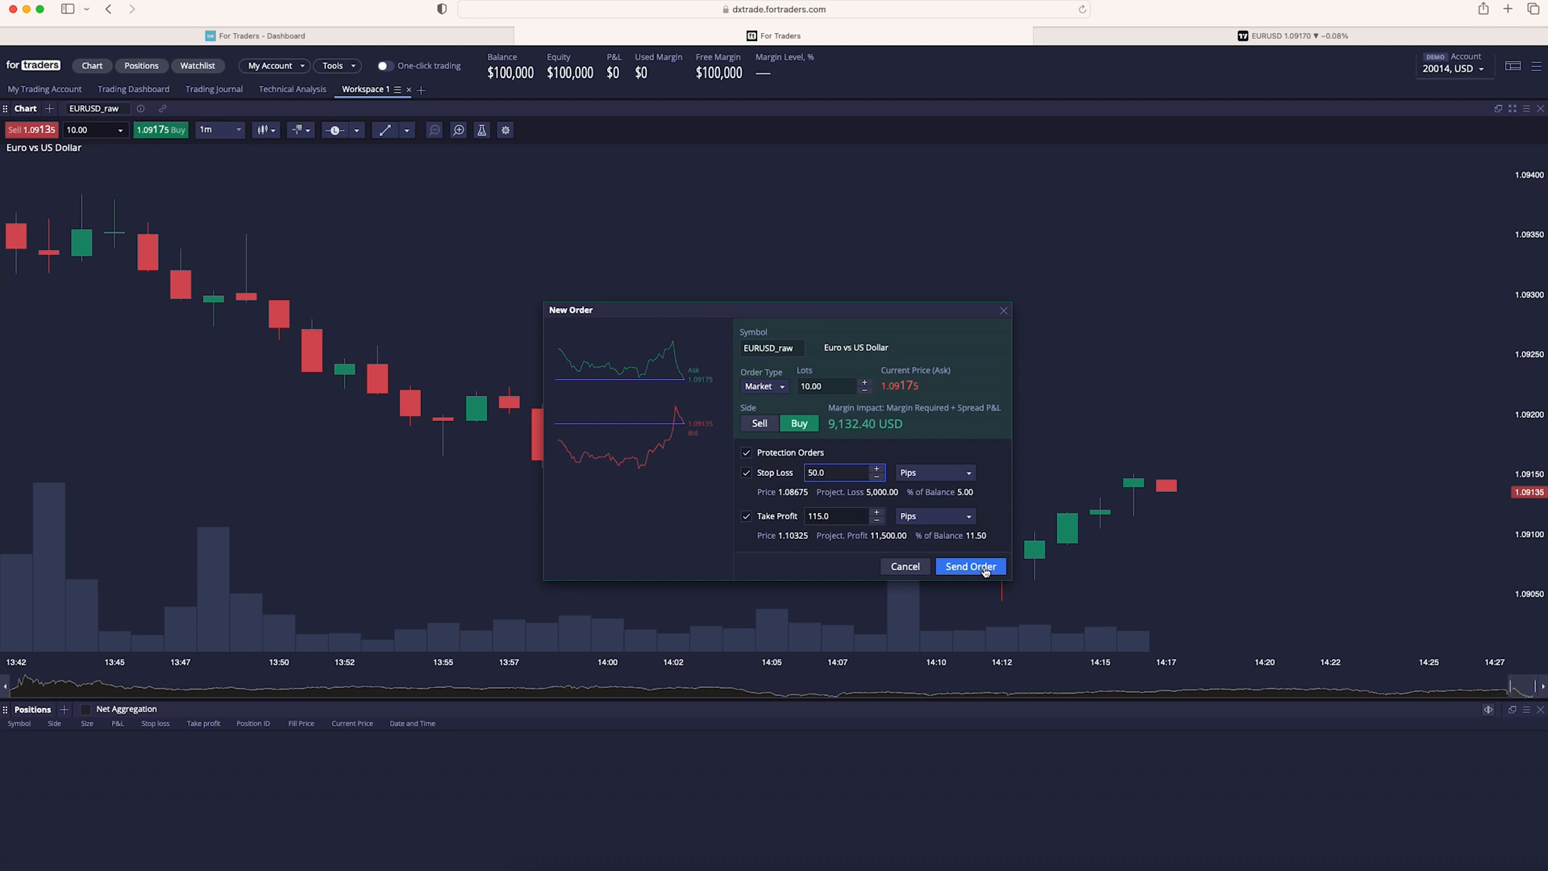
left_click(969, 566)
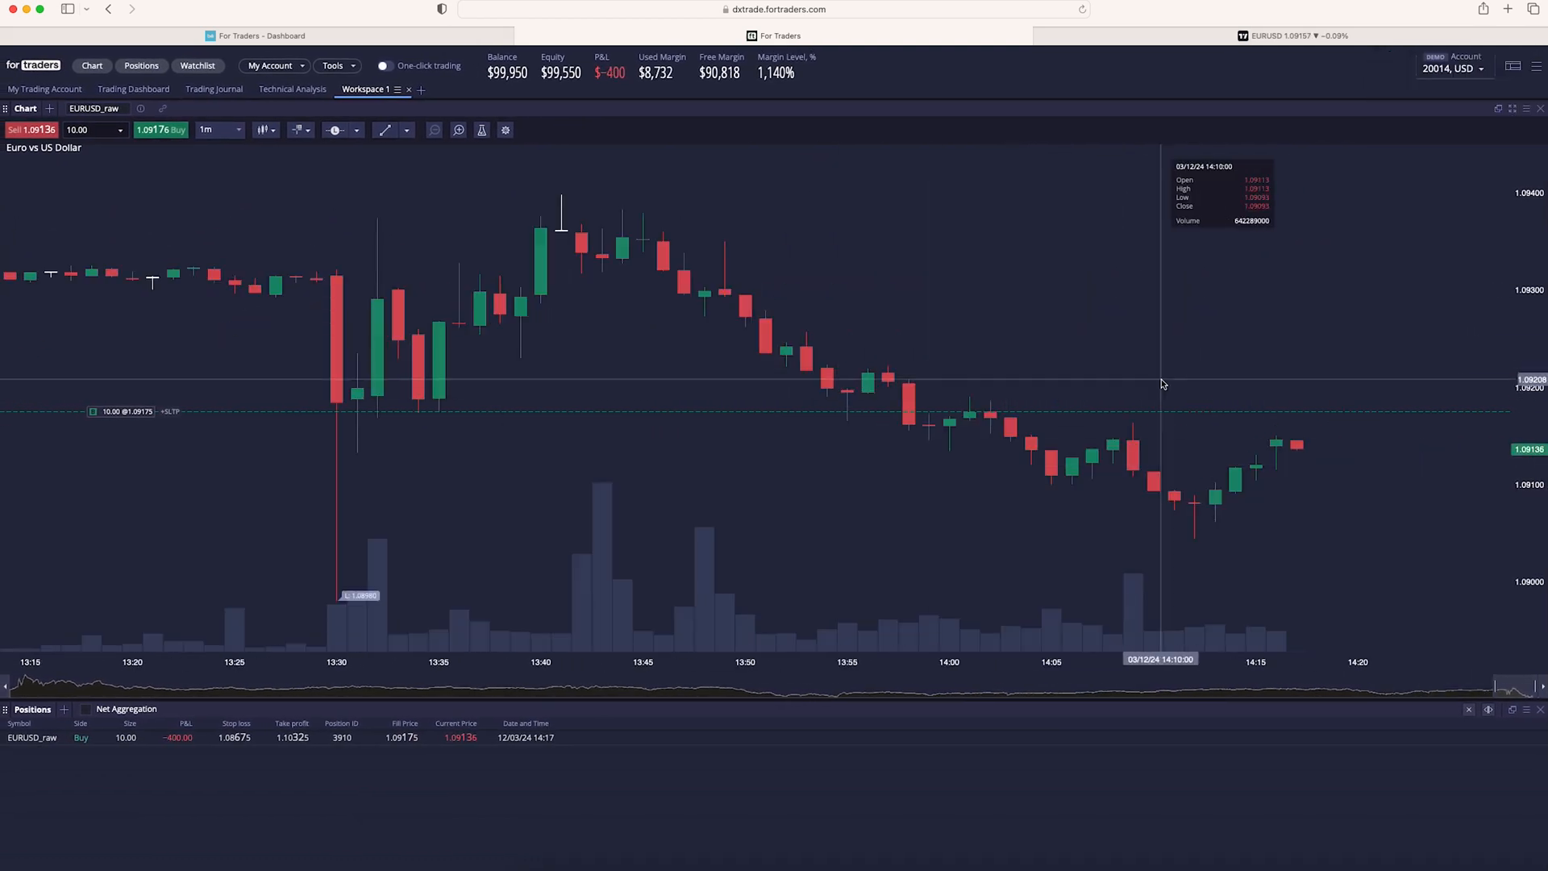
left_click(215, 129)
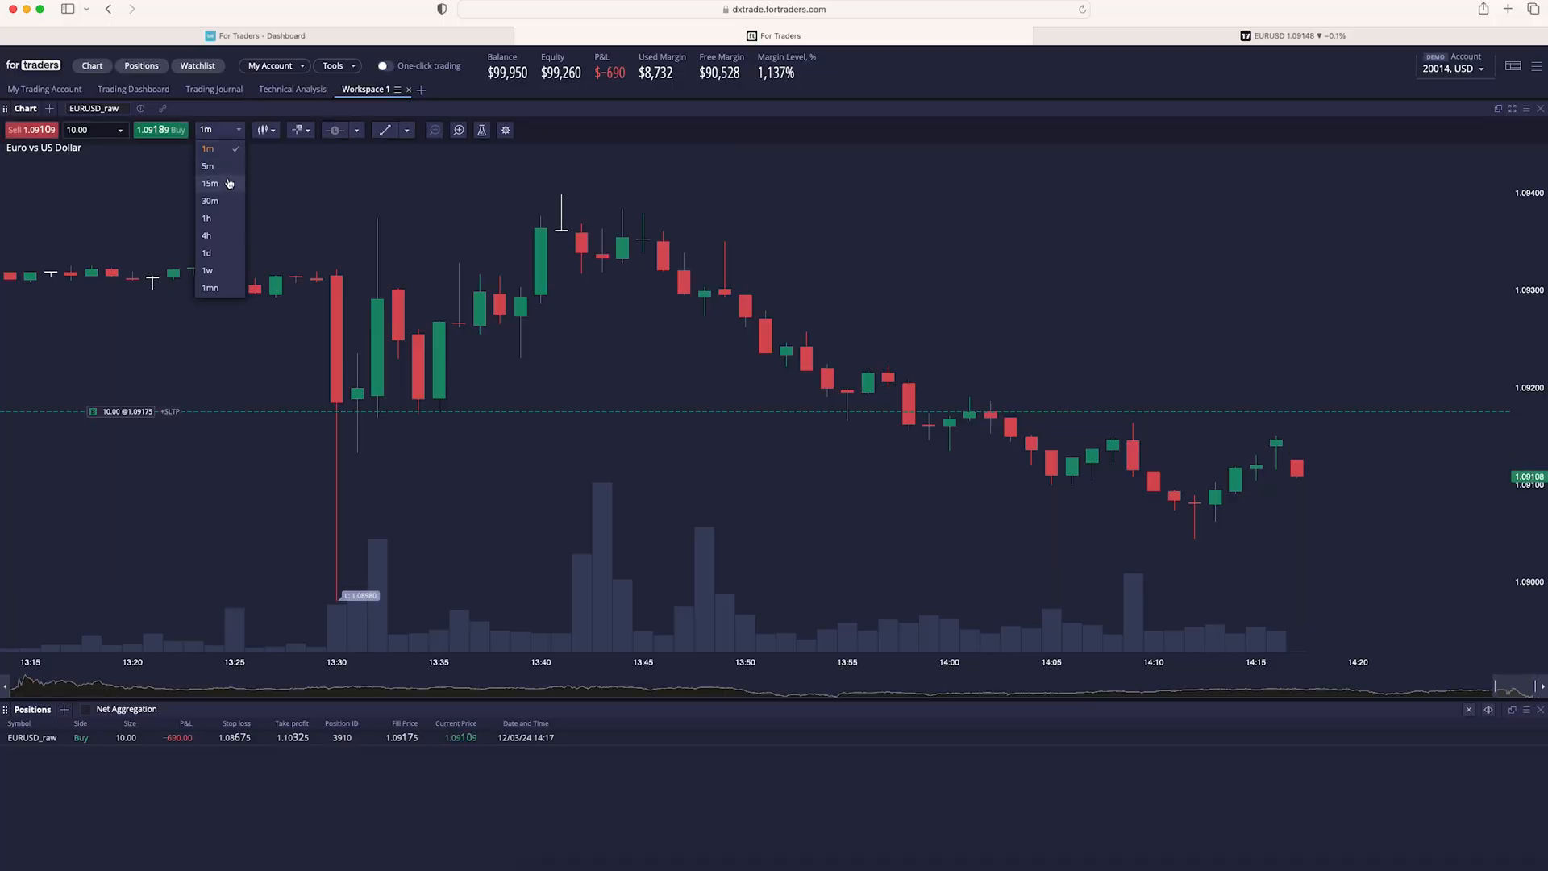
Step: Show 15m candles and modify the position's protection to SL 1.08955 and TP 1.09469
left_click(209, 182)
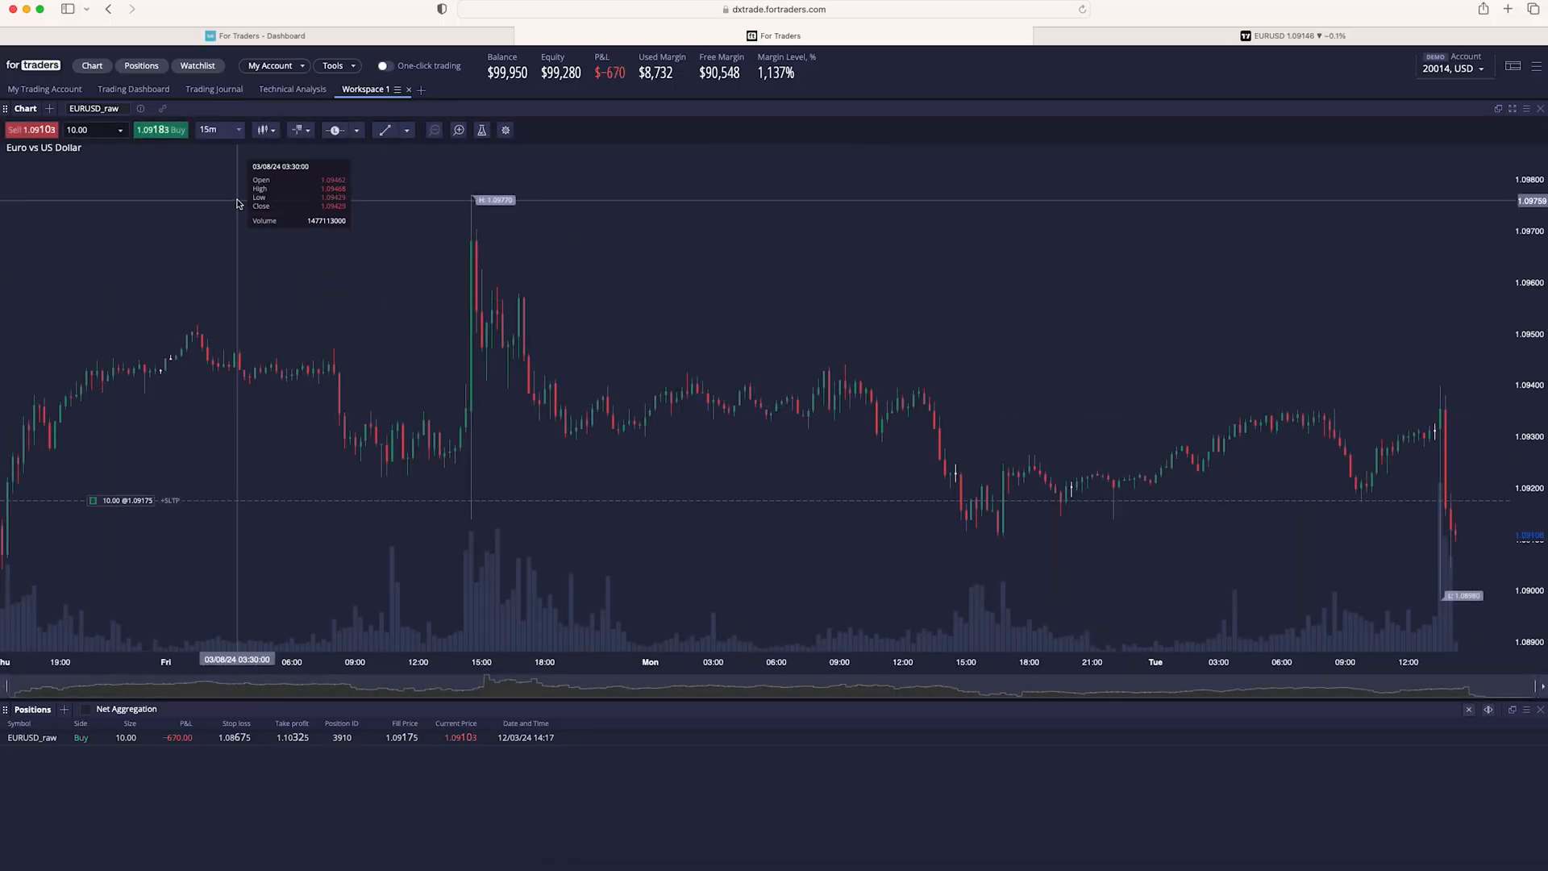
mouse_move(764, 432)
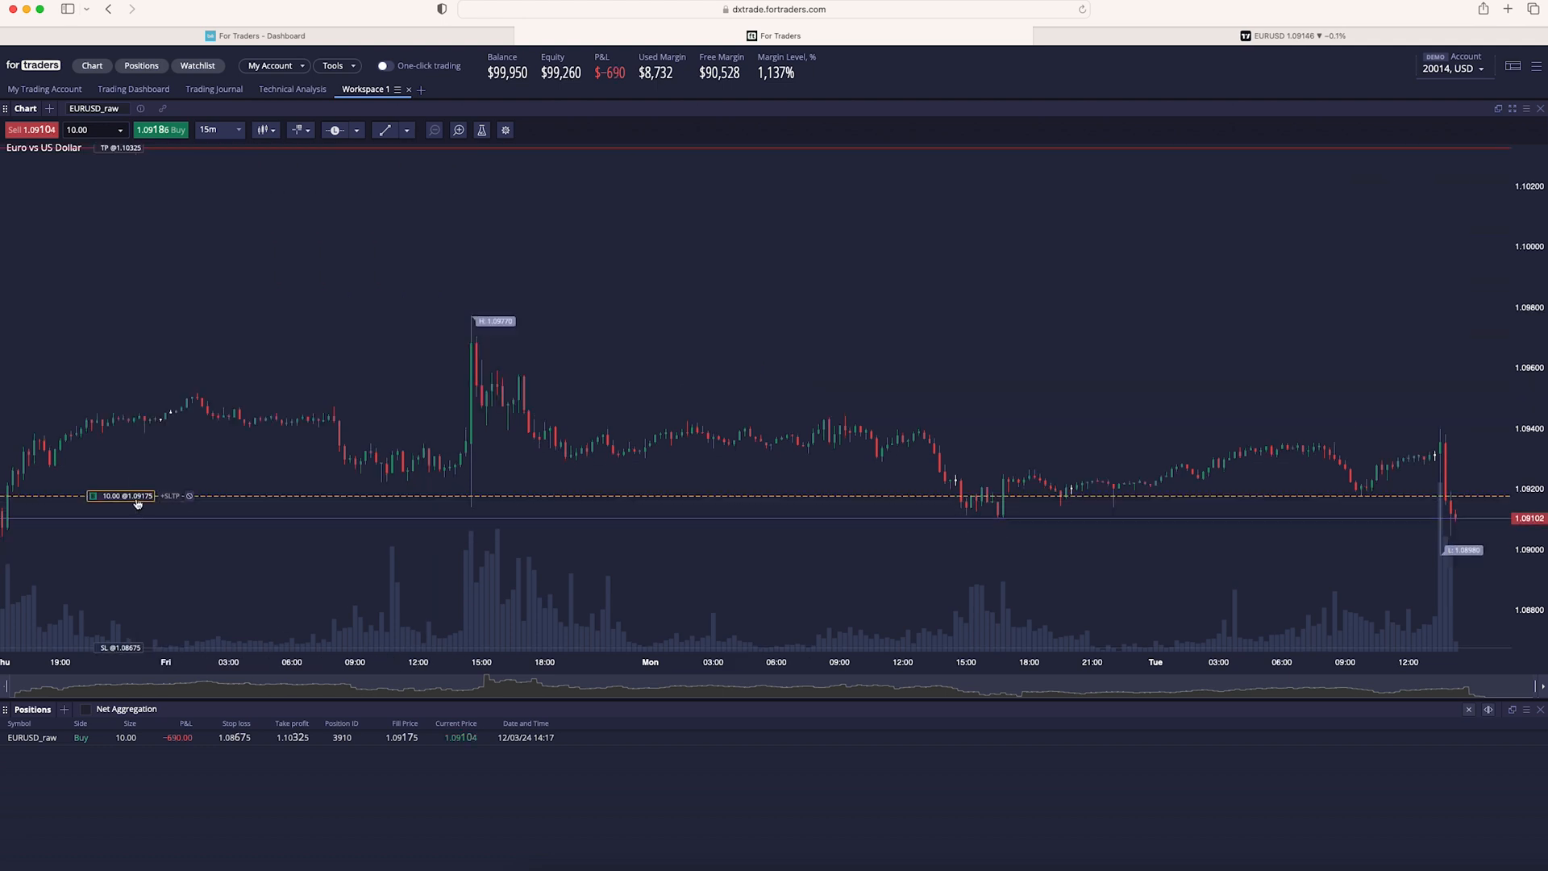
mouse_move(1410, 243)
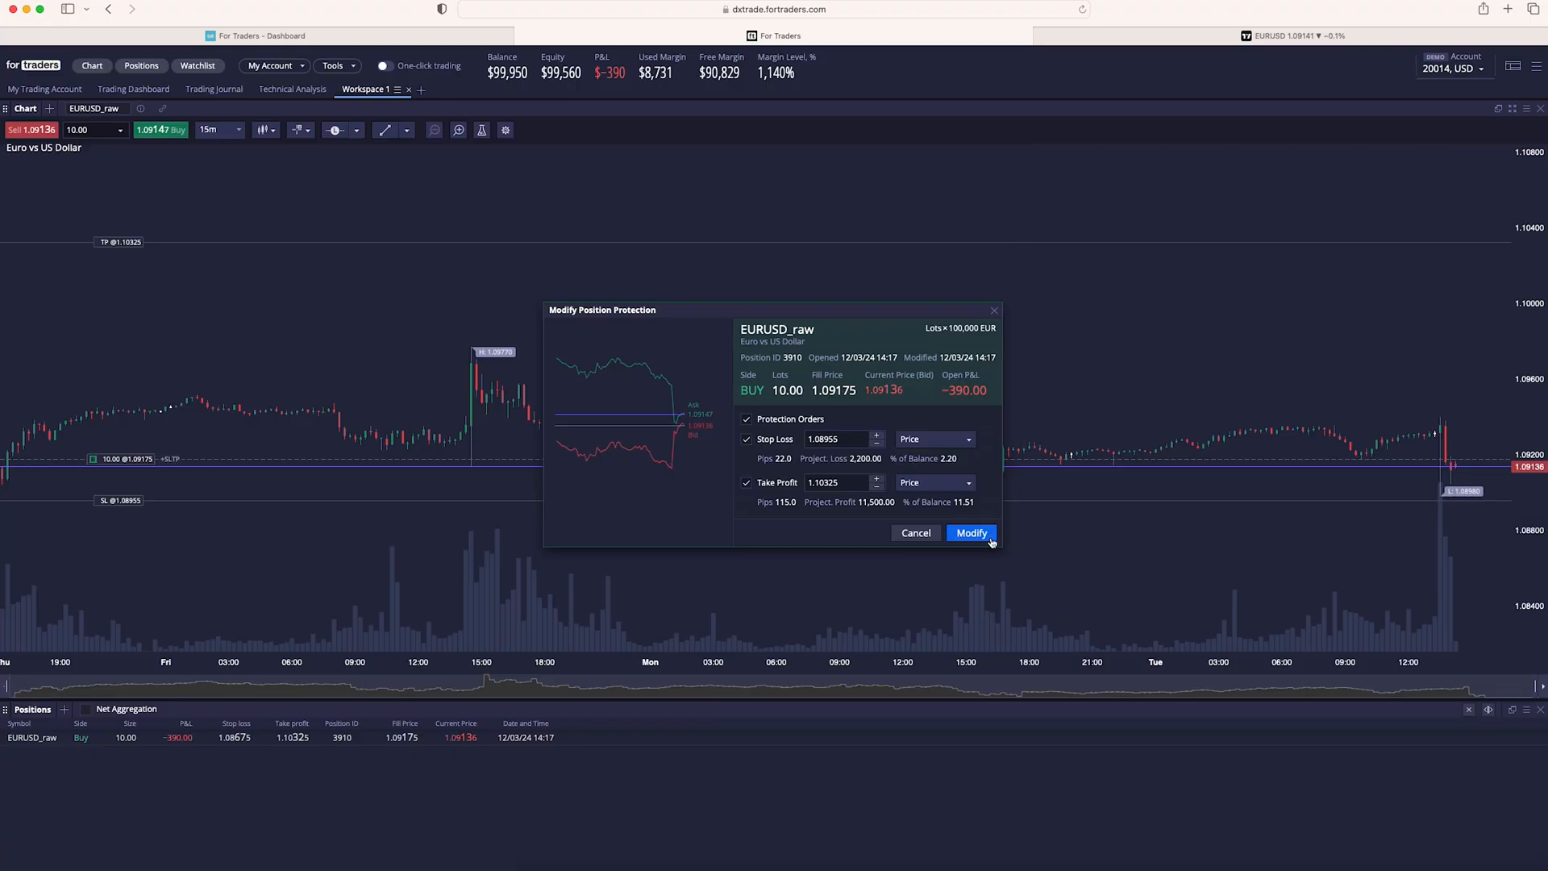
left_click(971, 533)
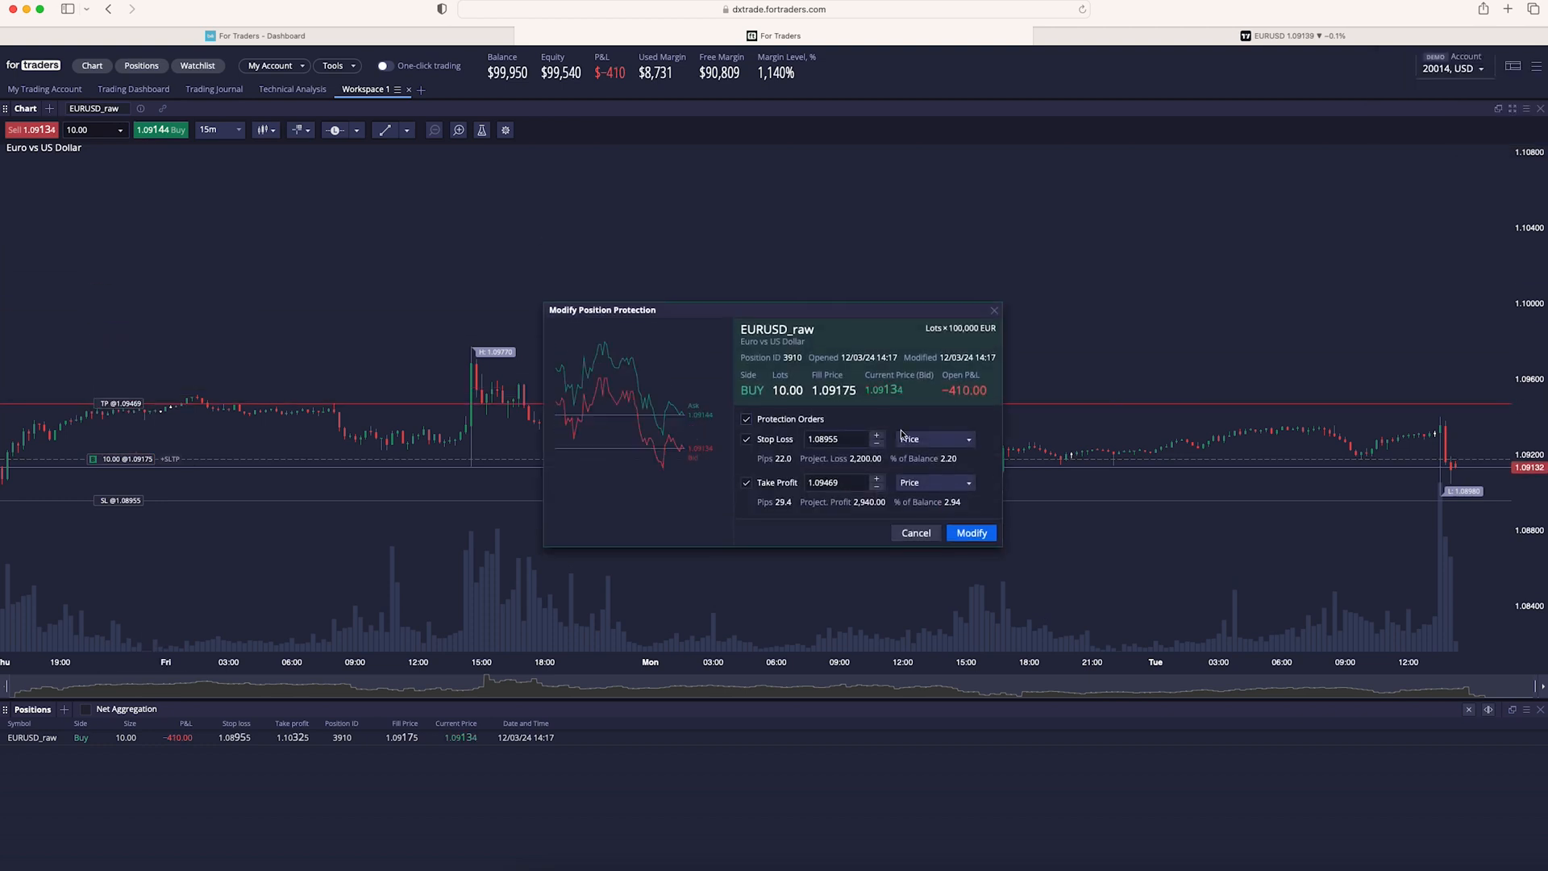
mouse_move(1441, 406)
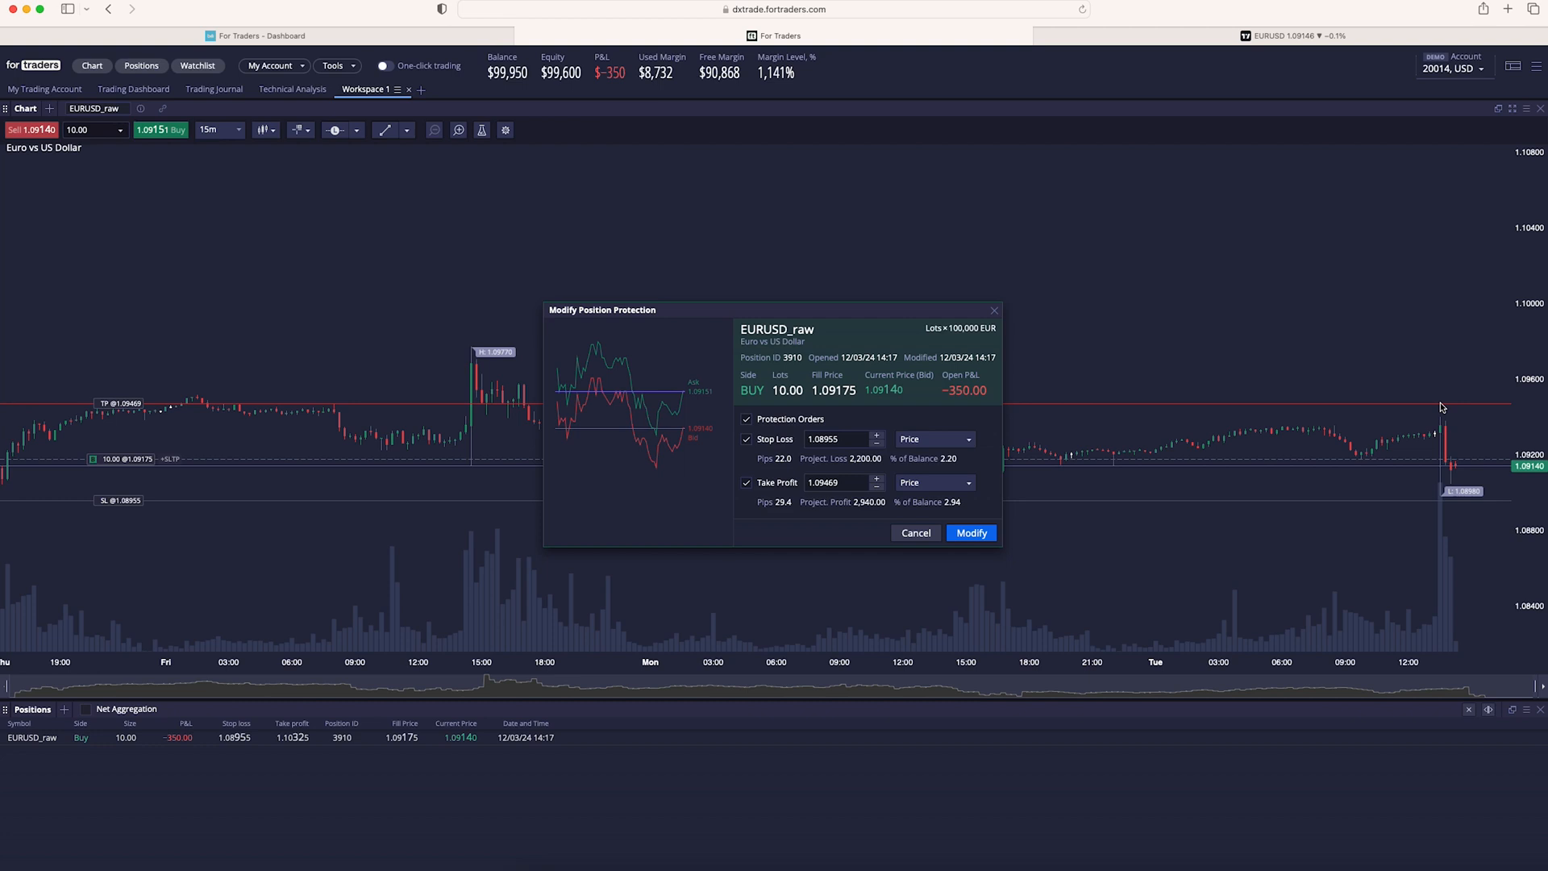
left_click(971, 534)
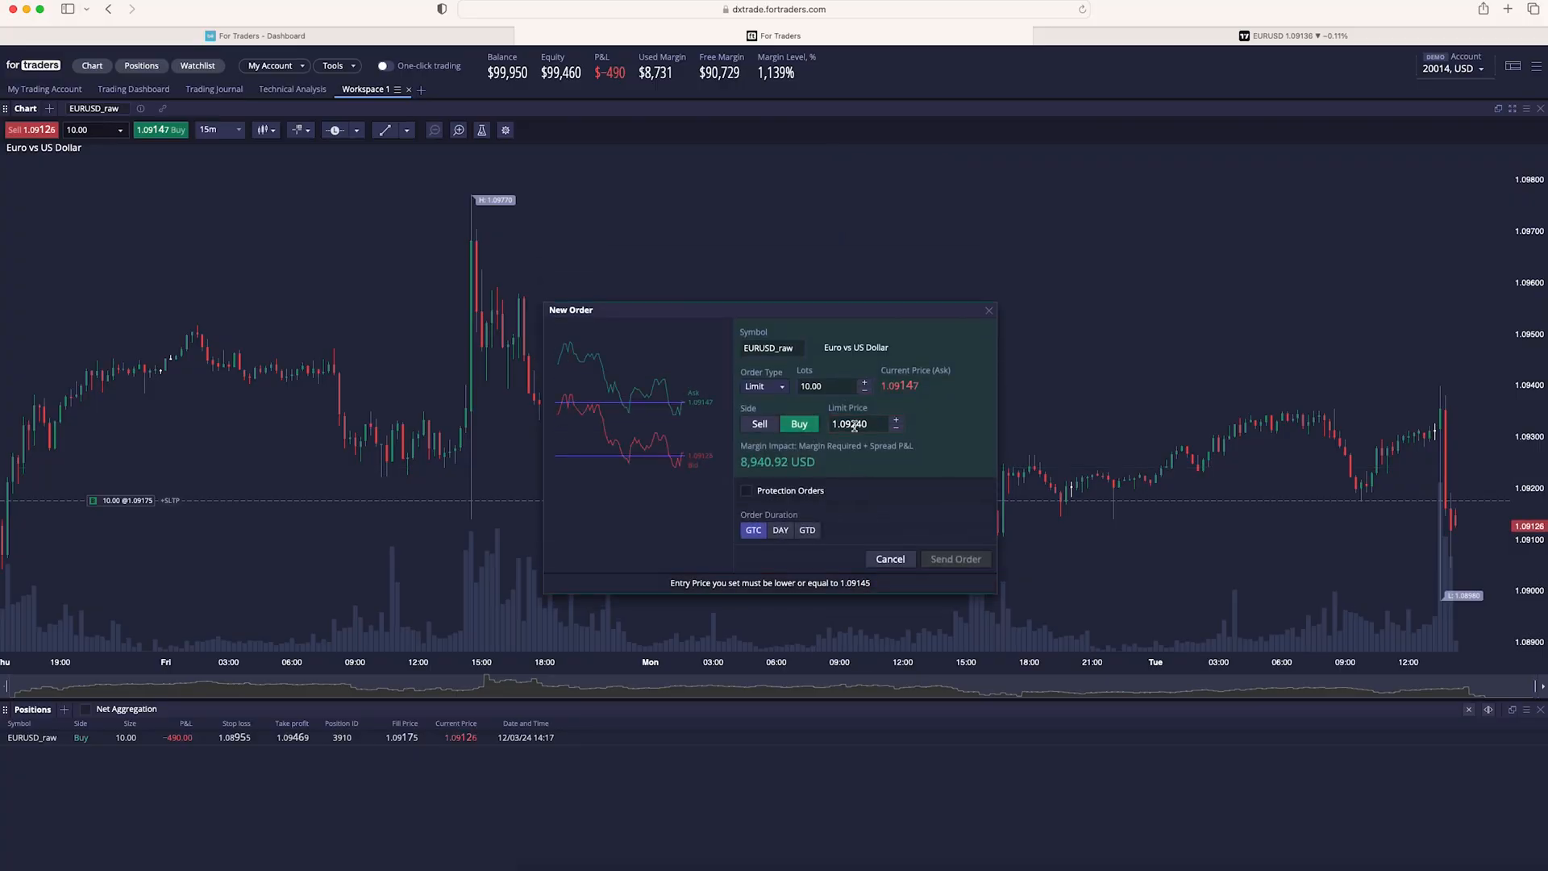
Step: Send two 1.00-lot EURUSD market buys and tick Net Aggregation to group the 12-lot total
left_click(760, 386)
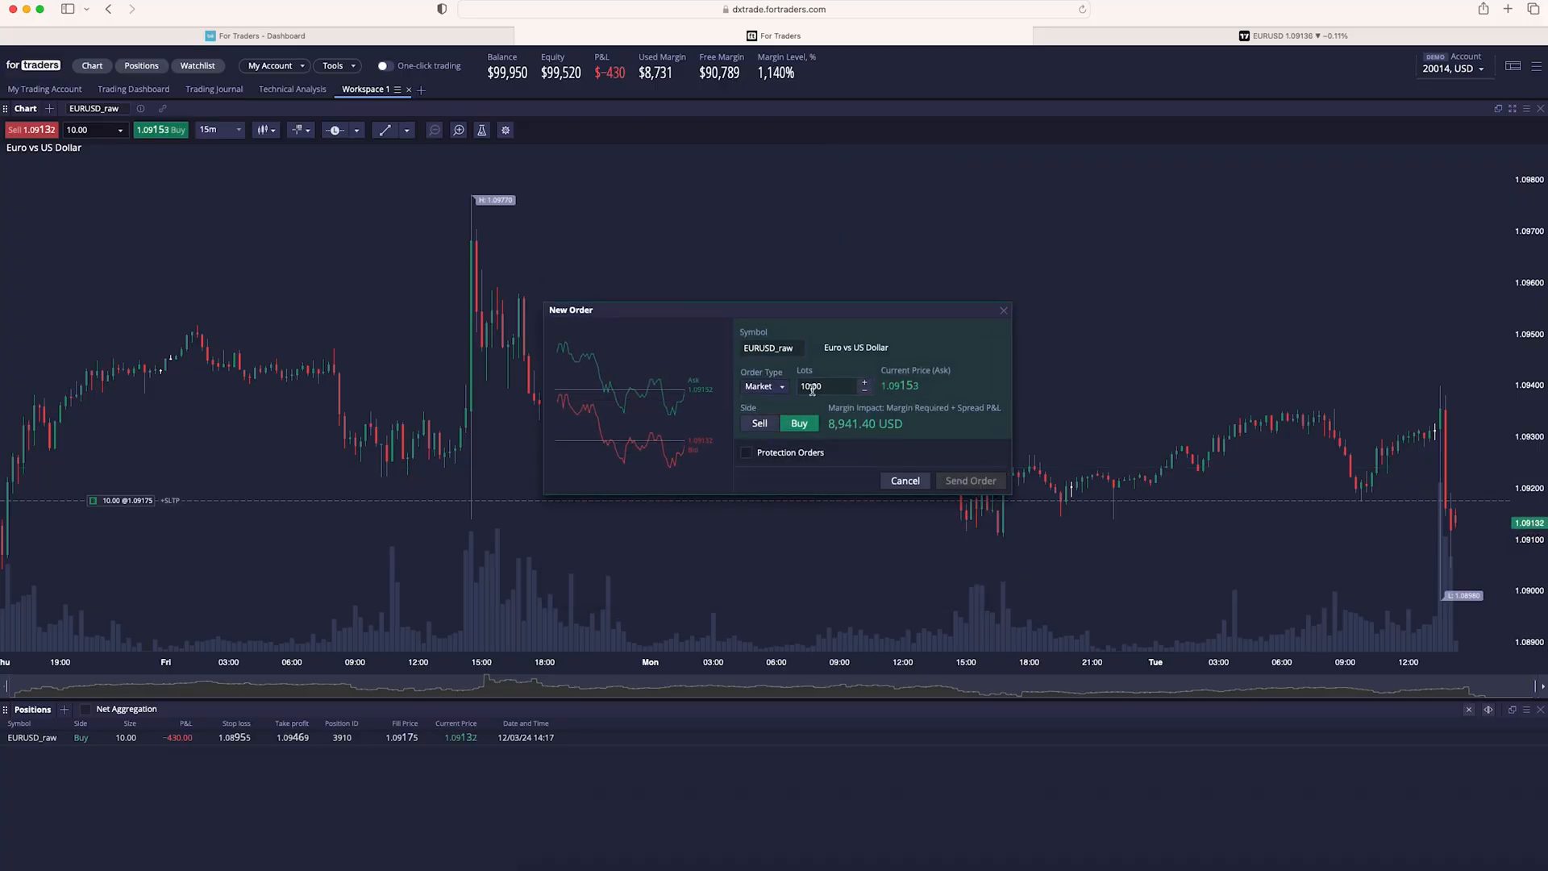
left_click(969, 481)
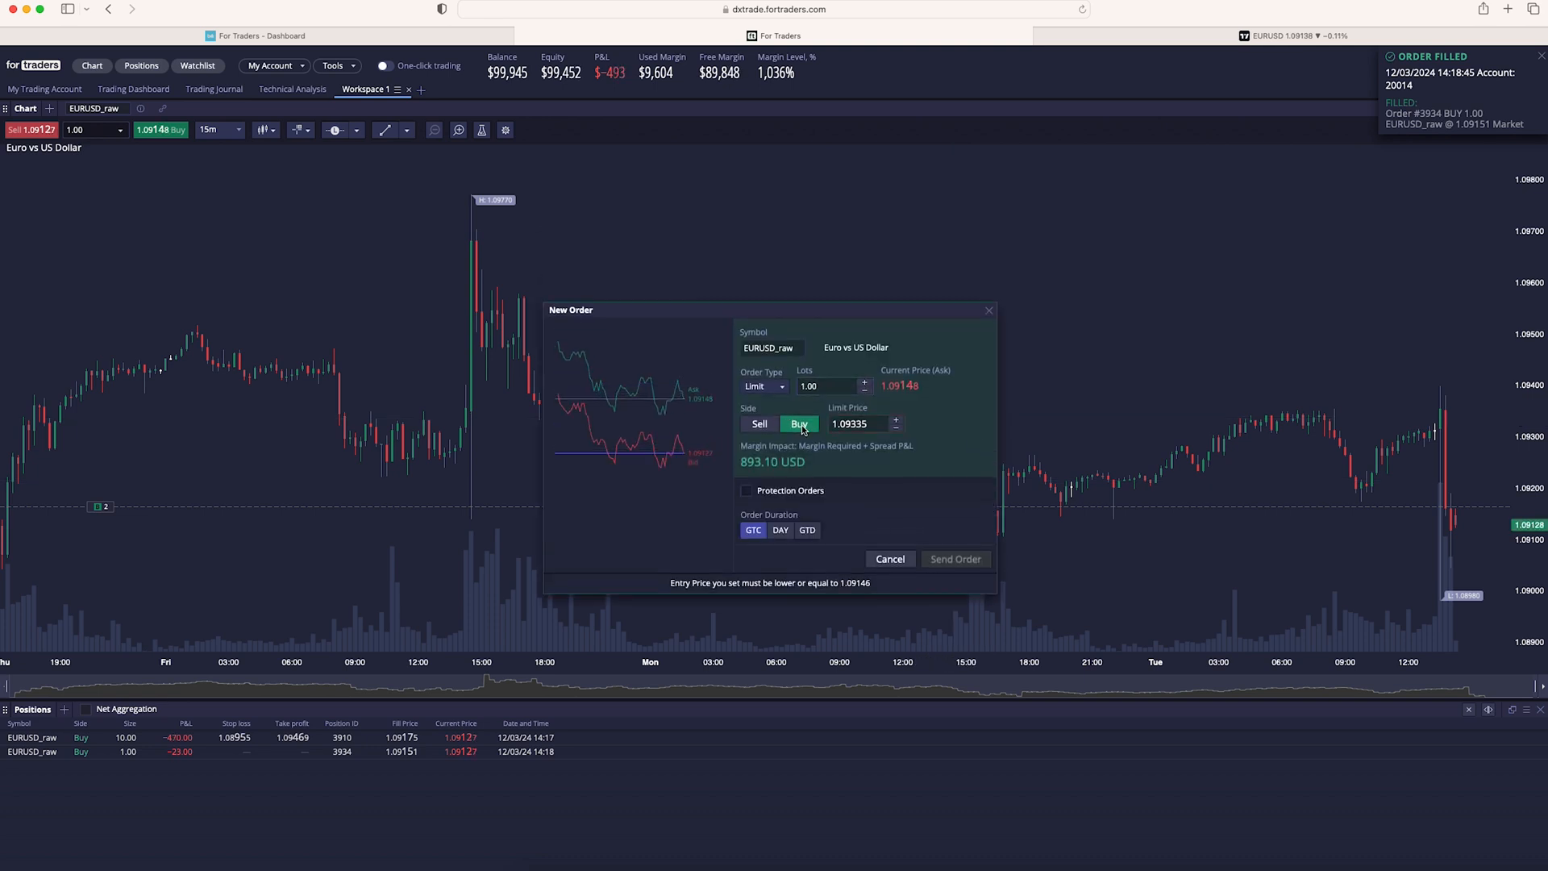
left_click(763, 386)
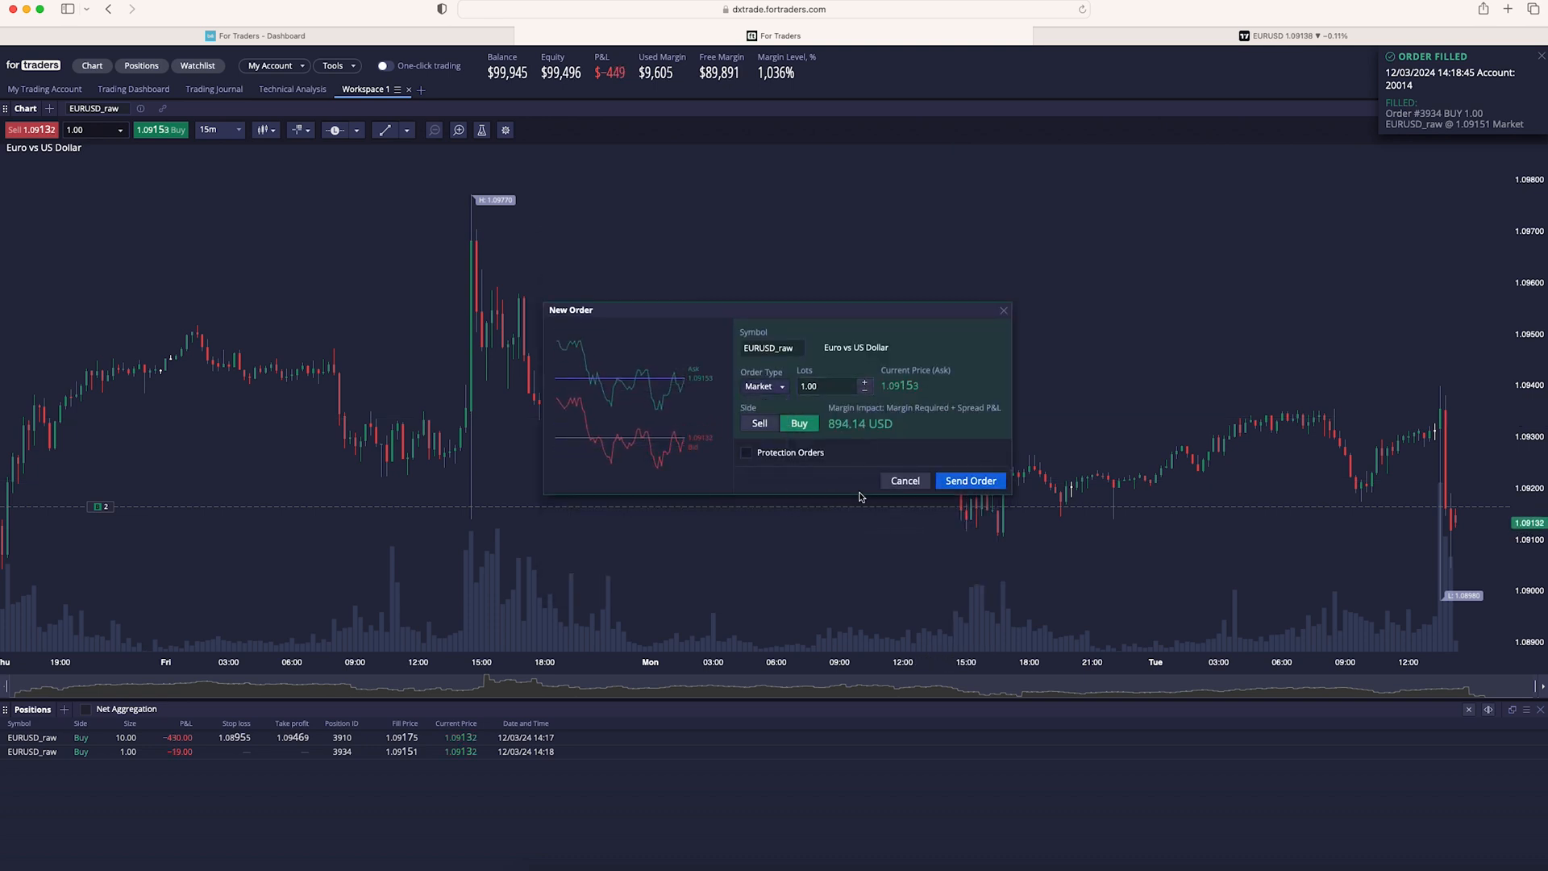
left_click(969, 480)
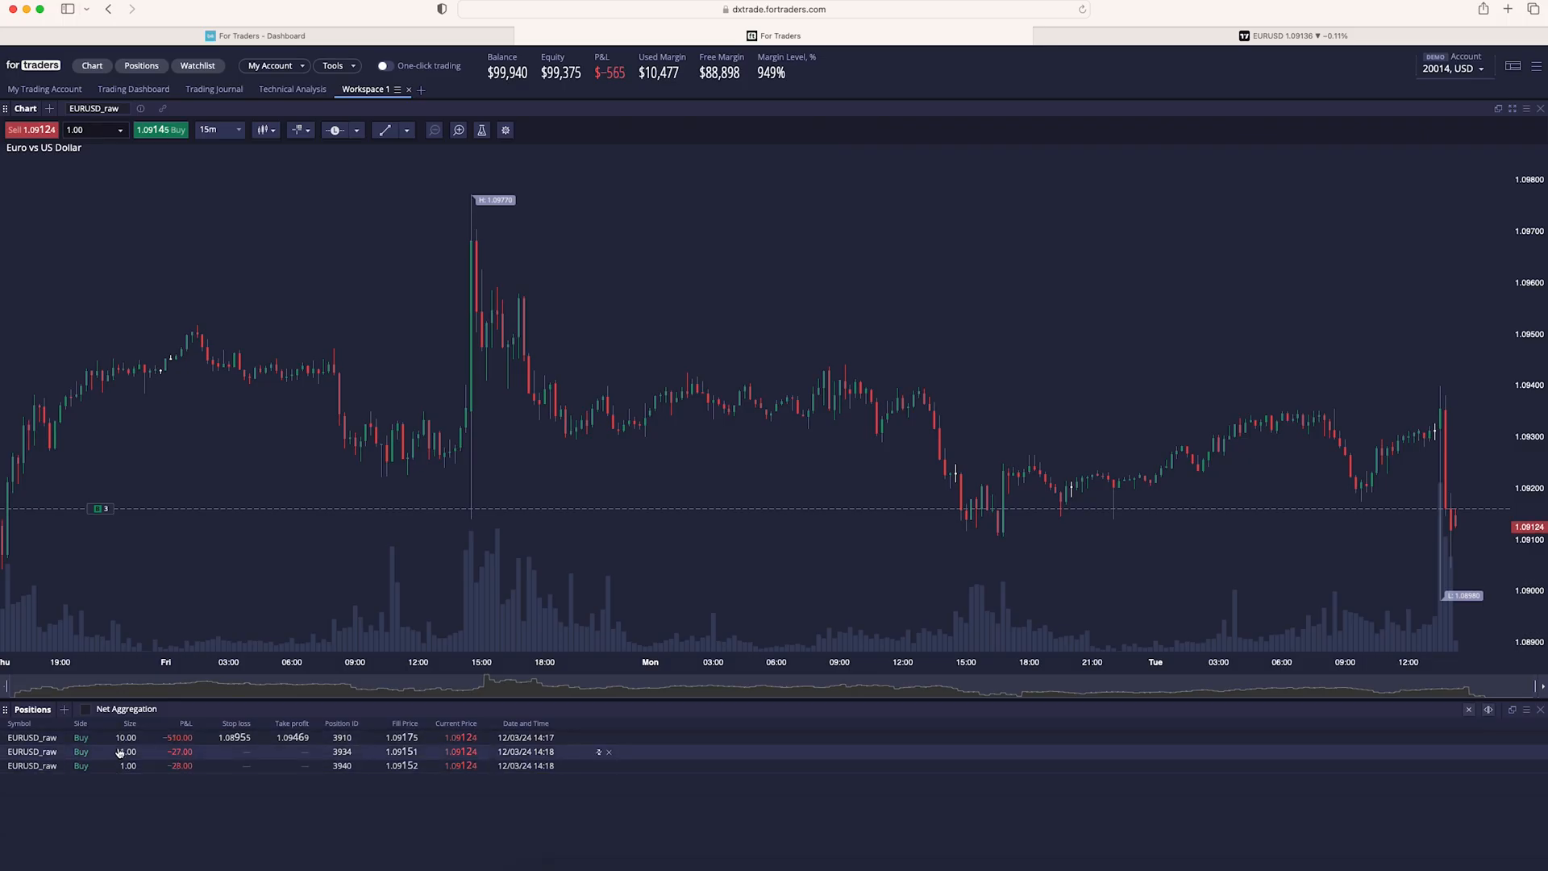
left_click(85, 710)
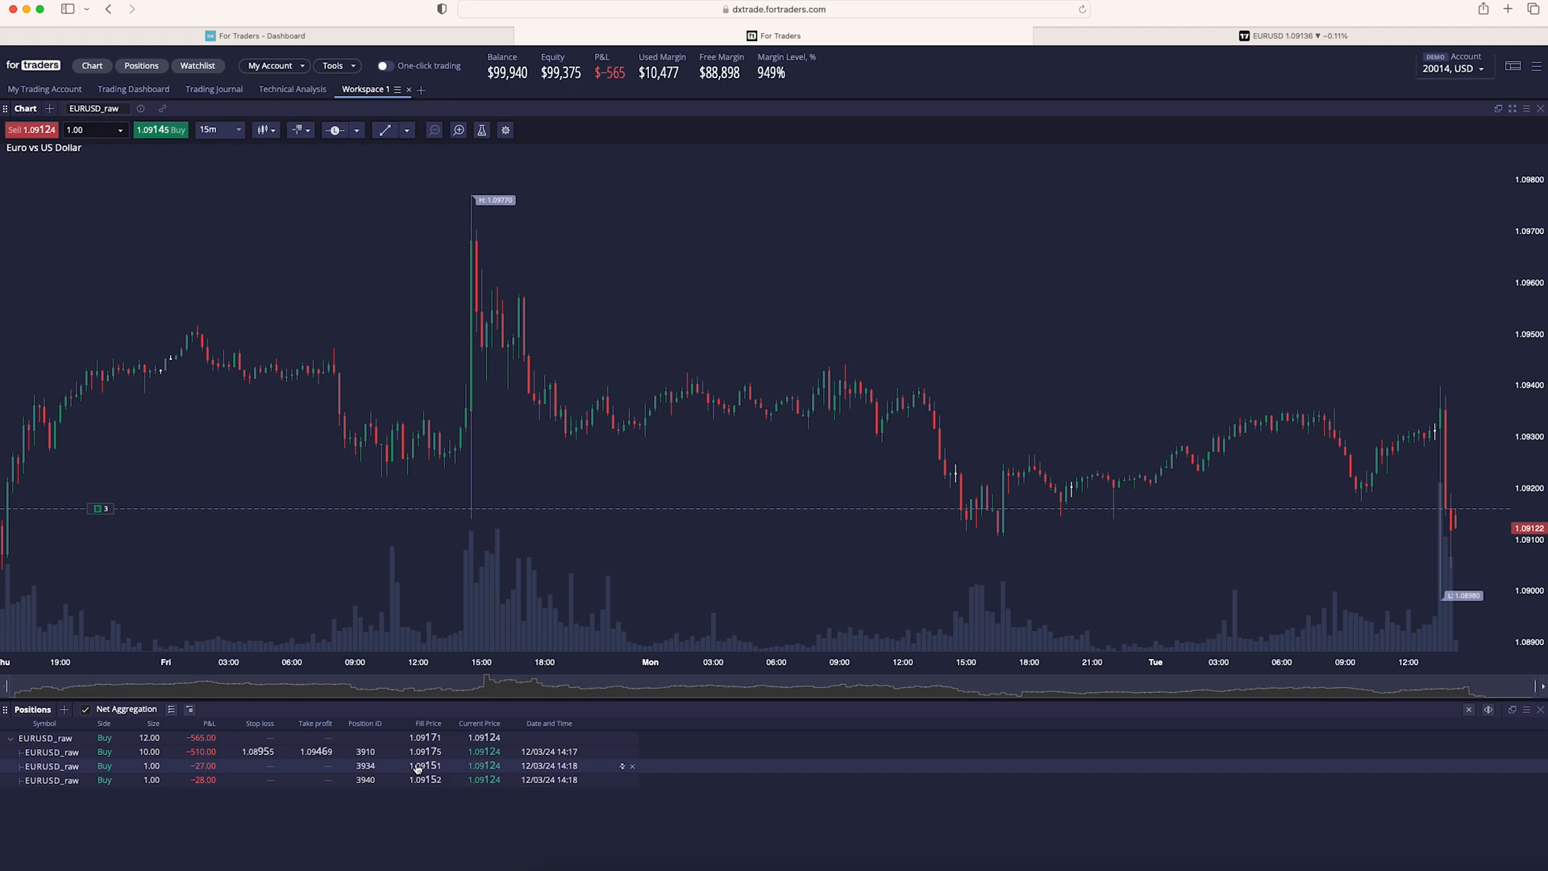
Step: Collapse the aggregated EURUSD_raw row to one net line and open the Trading Journal
left_click(9, 737)
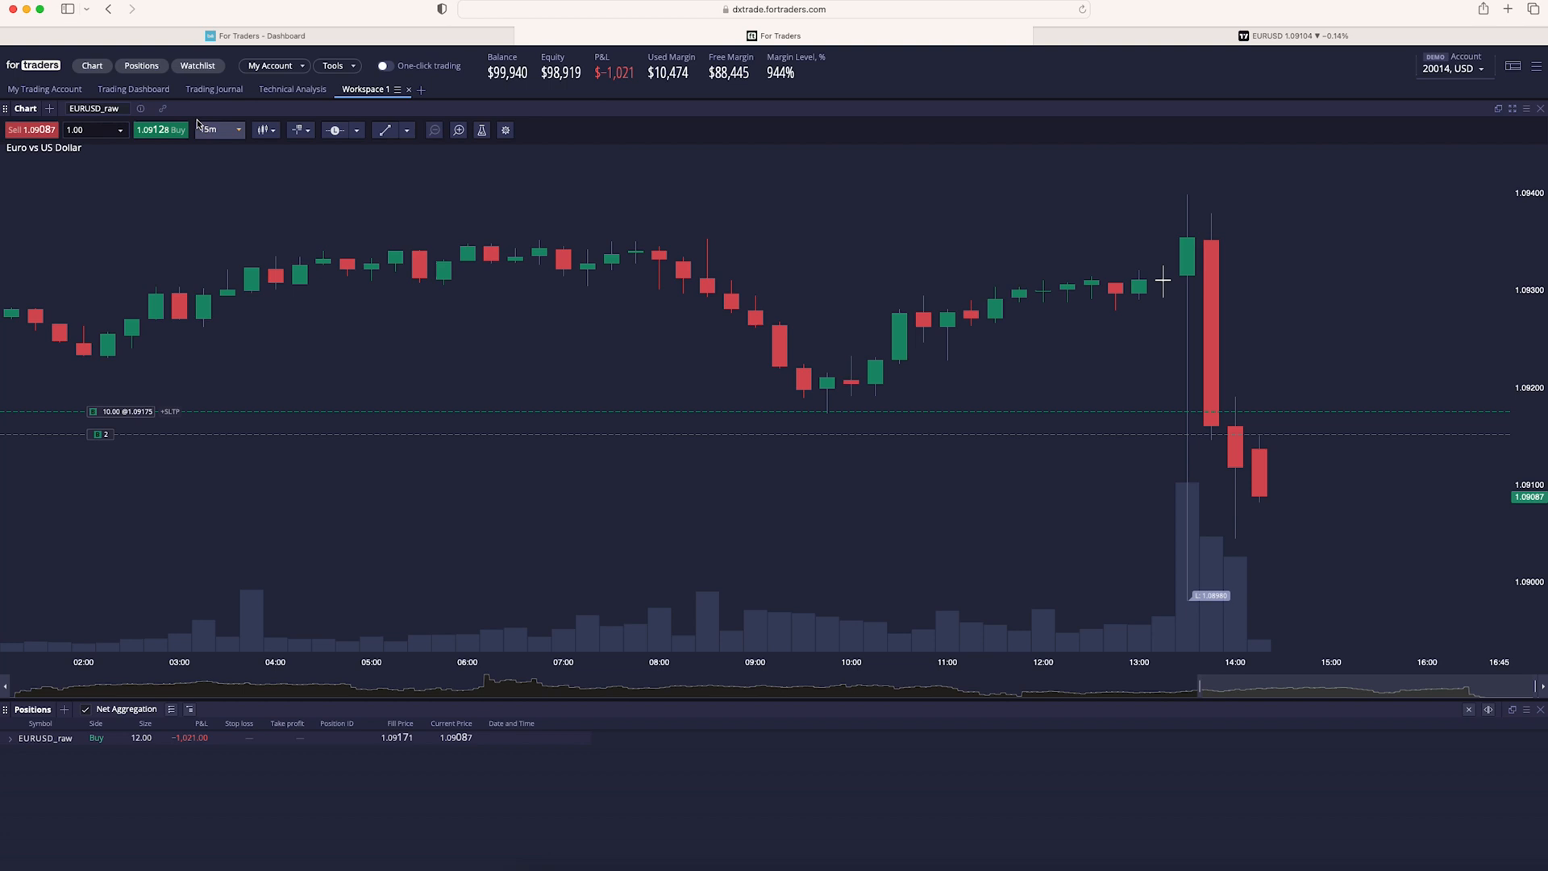
left_click(213, 89)
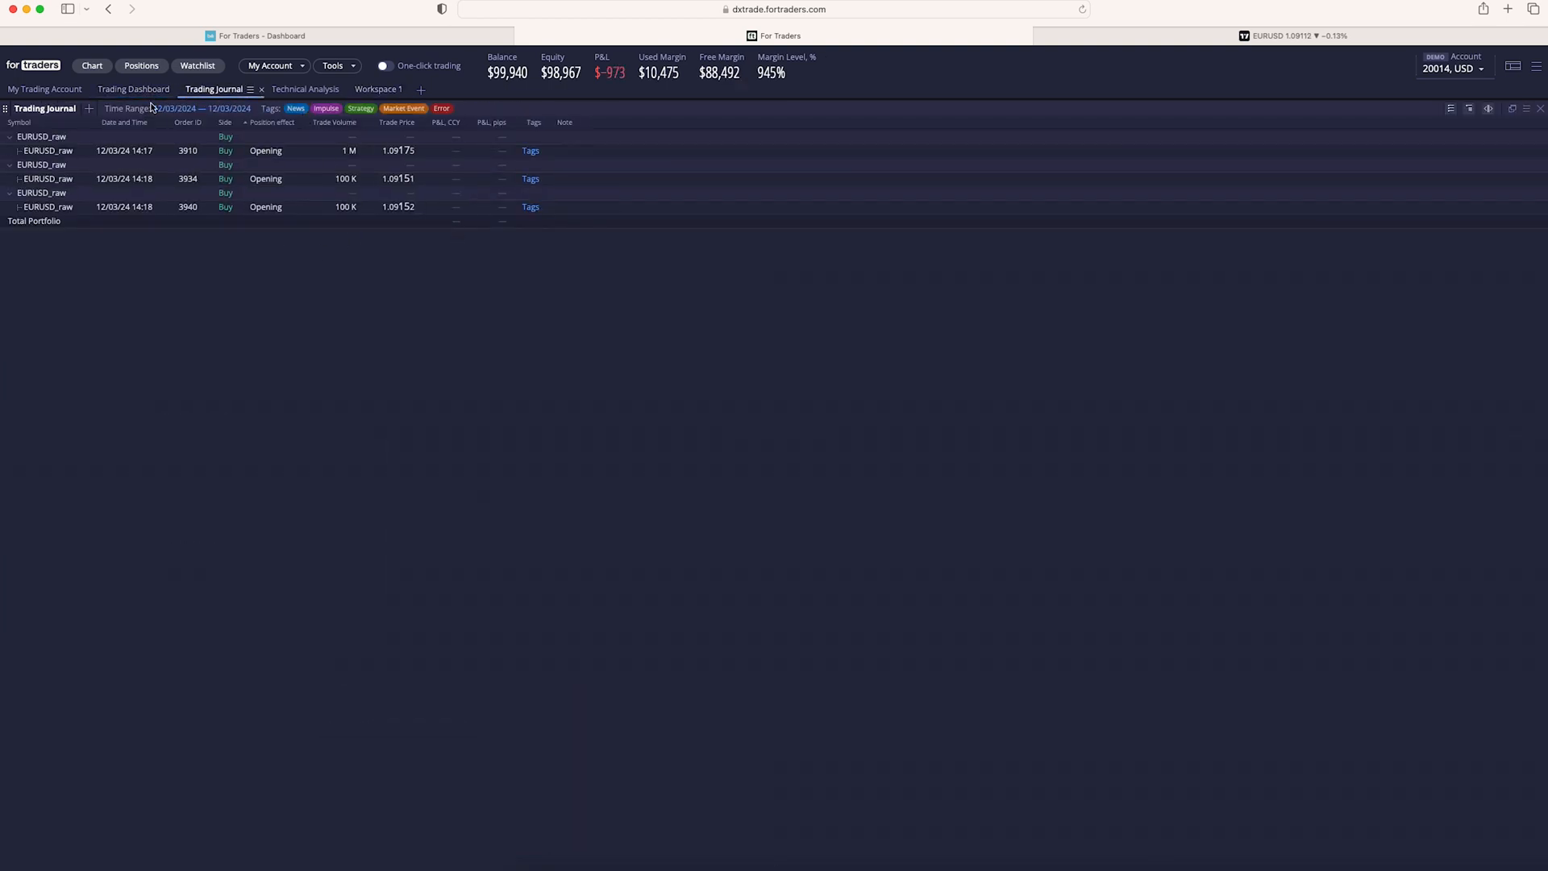
Step: Visit the Trading Dashboard, return to Workspace 1 with 22 lots net long, and toggle One-click trading
left_click(133, 88)
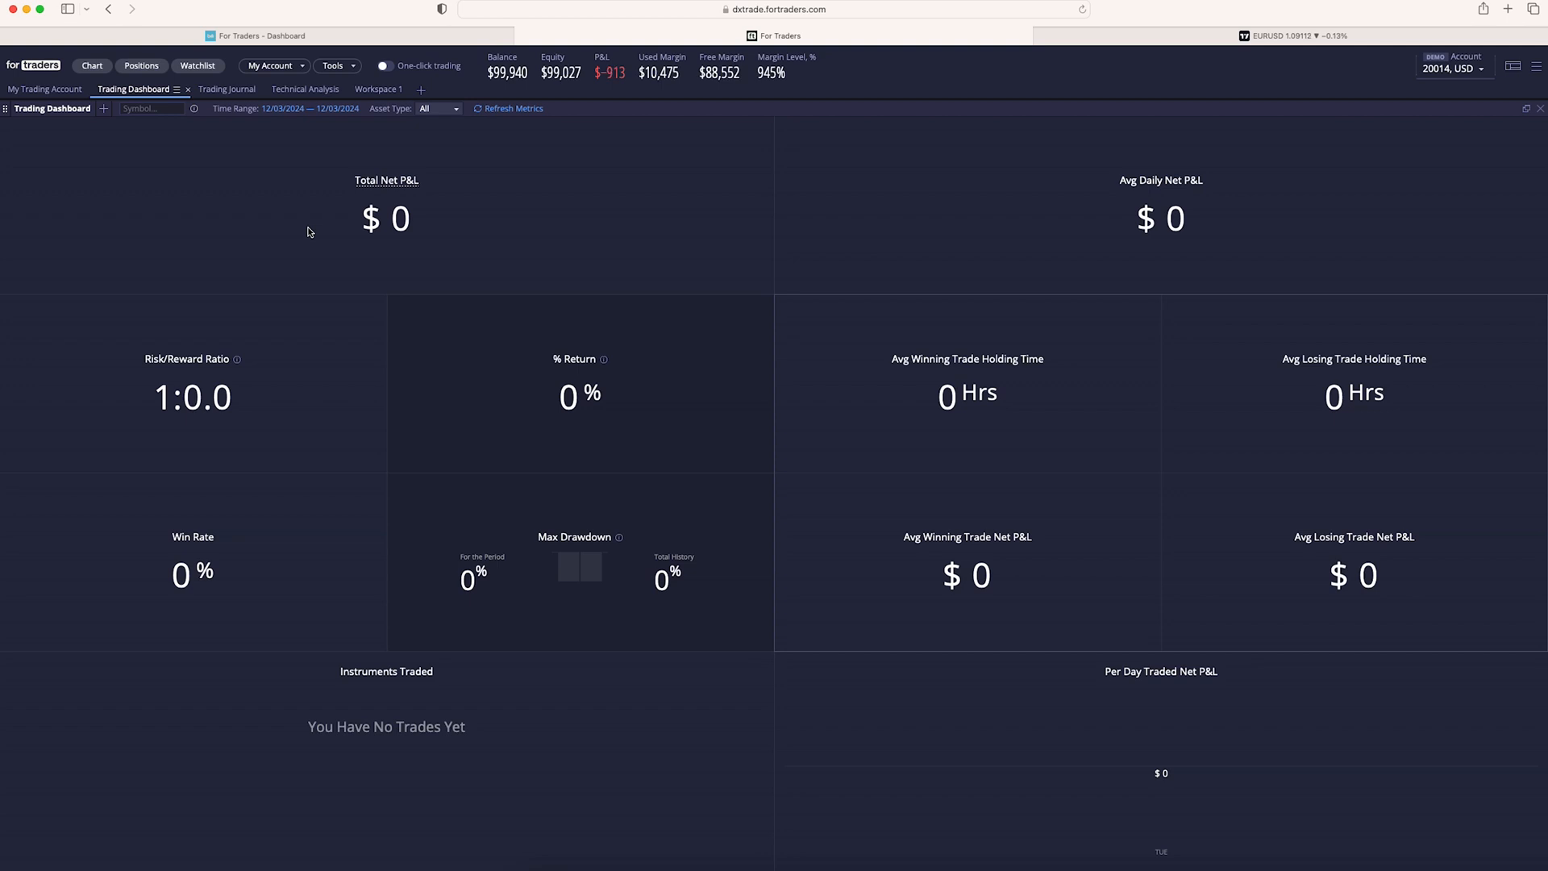
left_click(366, 89)
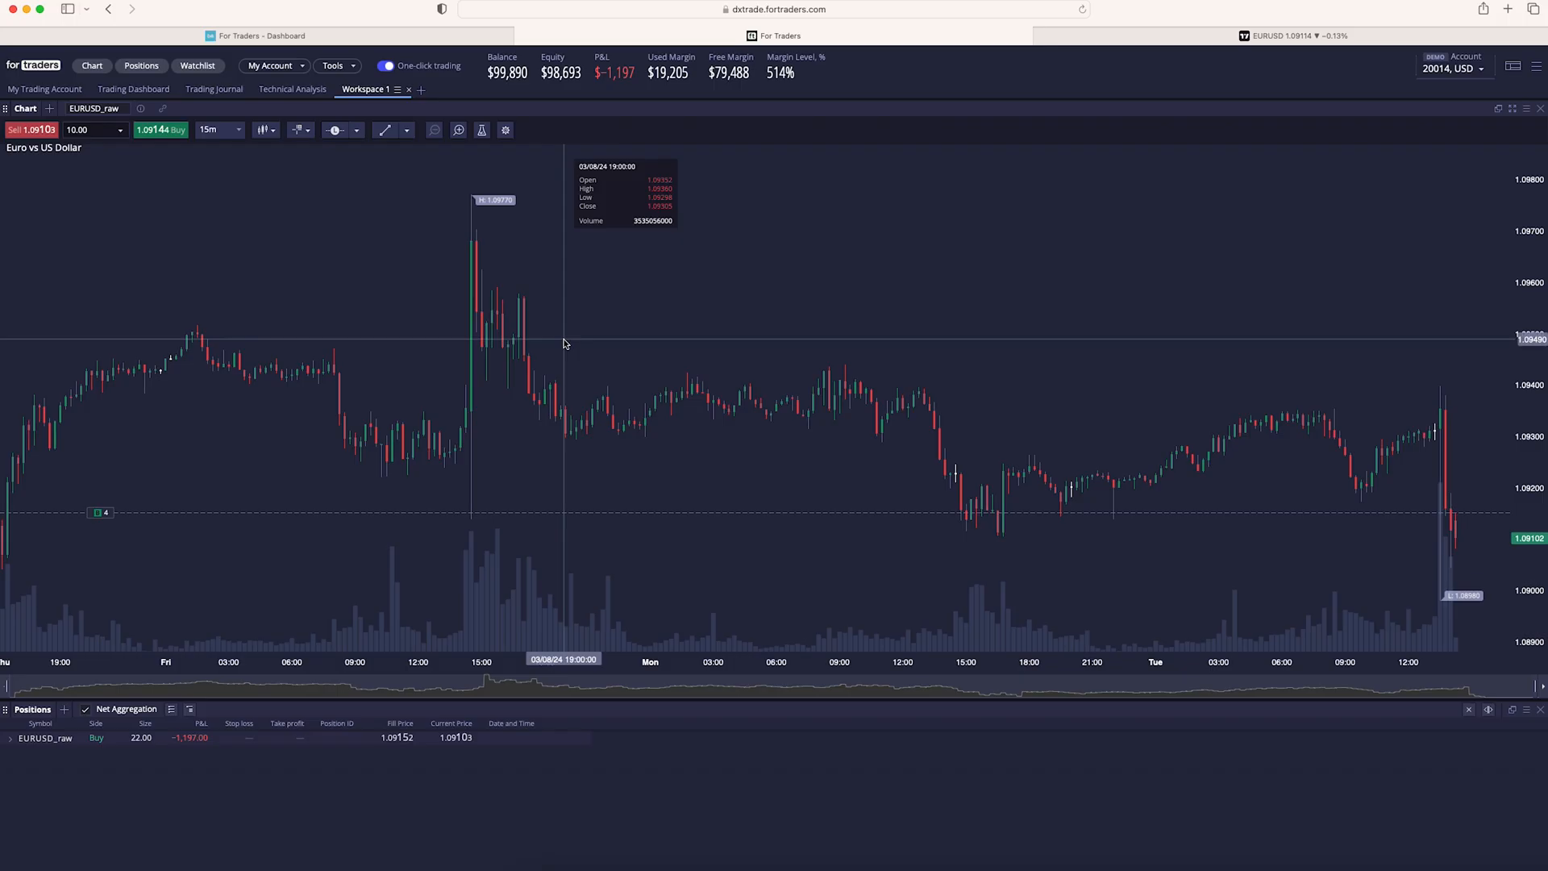
mouse_move(470, 218)
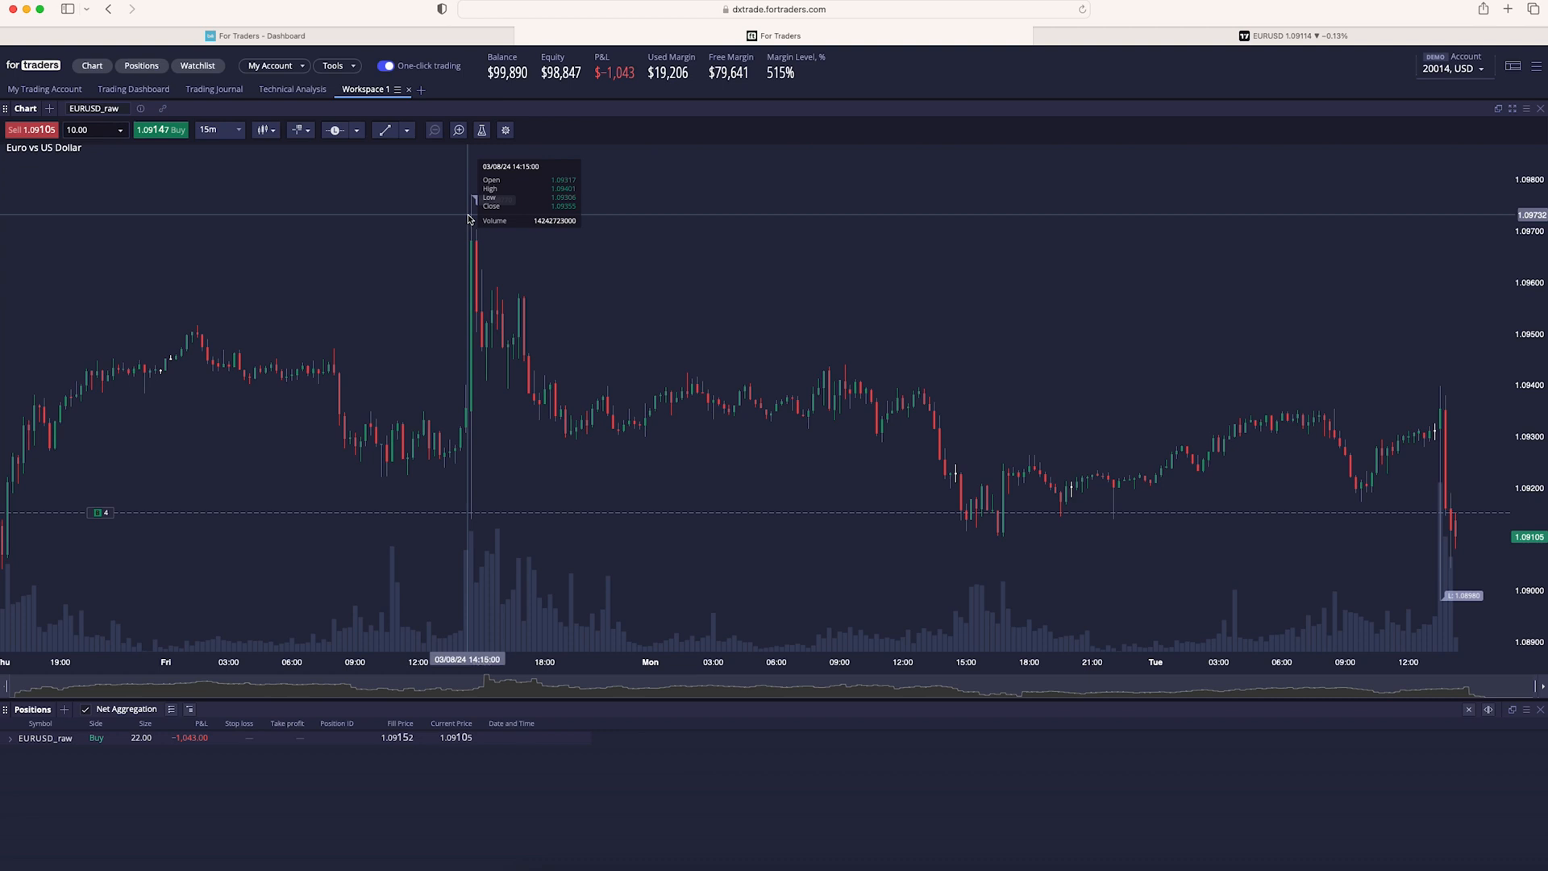
left_click(385, 65)
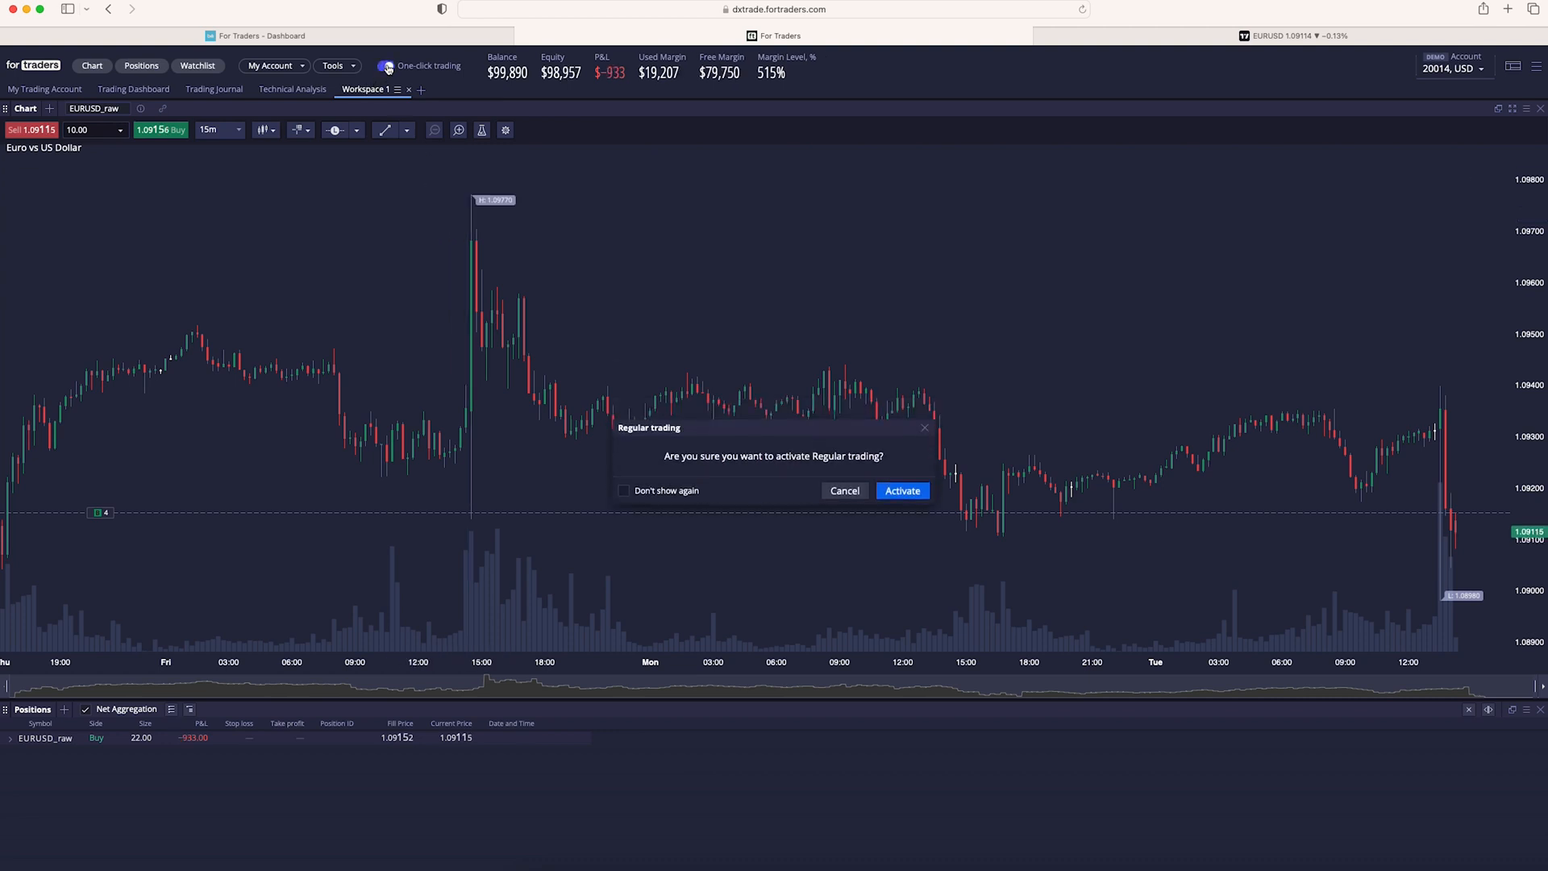
Step: Cancel the Regular trading prompt, buy 5 more EURUSD lots for 27 net, and show My Trading Account
left_click(899, 490)
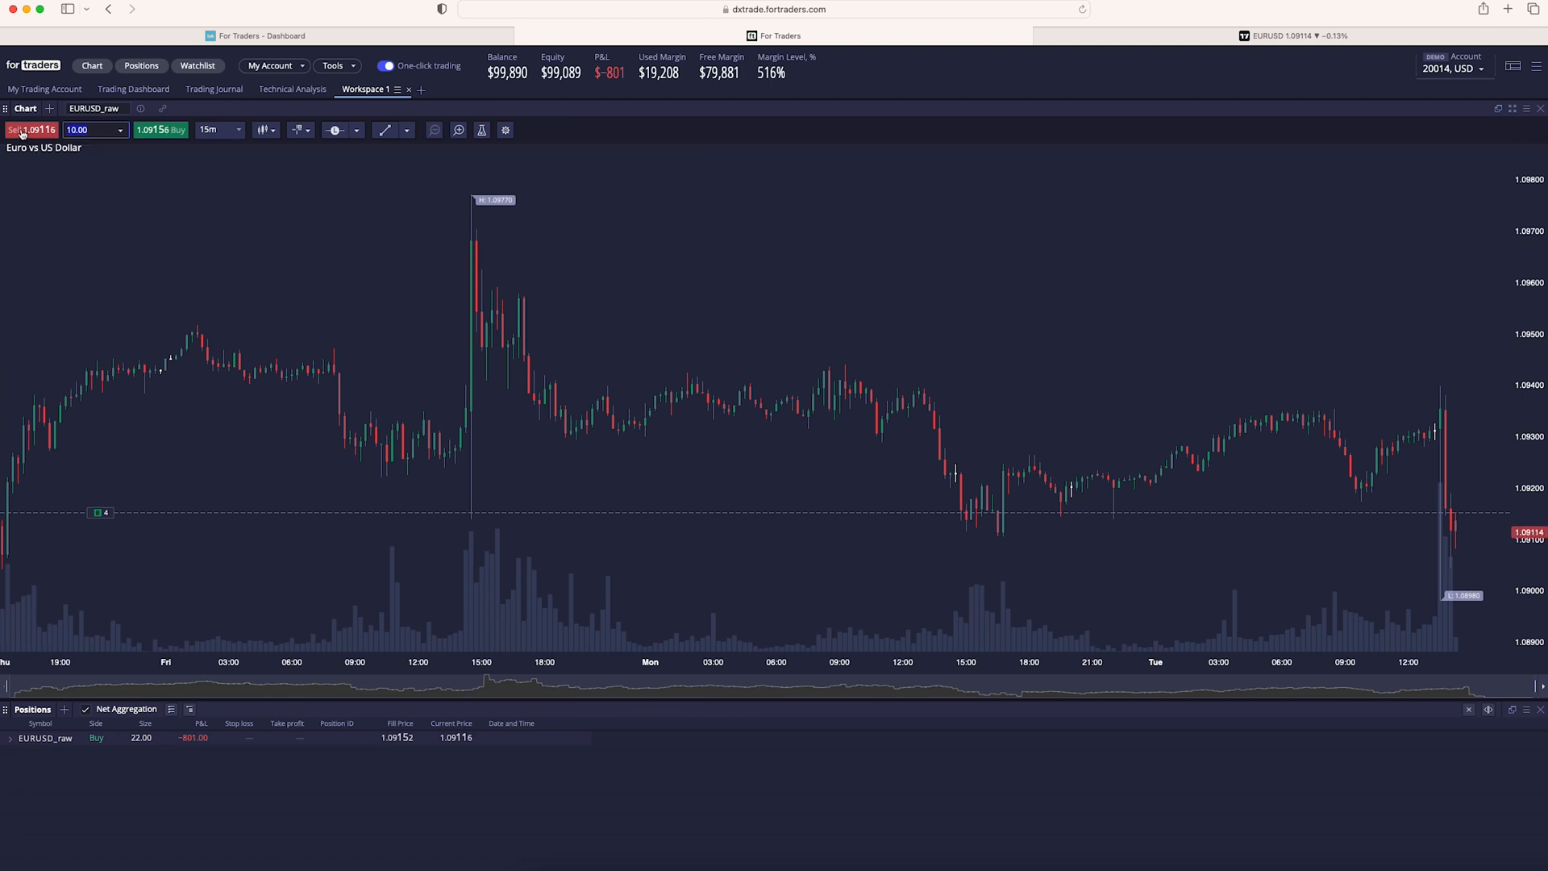
mouse_move(130, 192)
type("5")
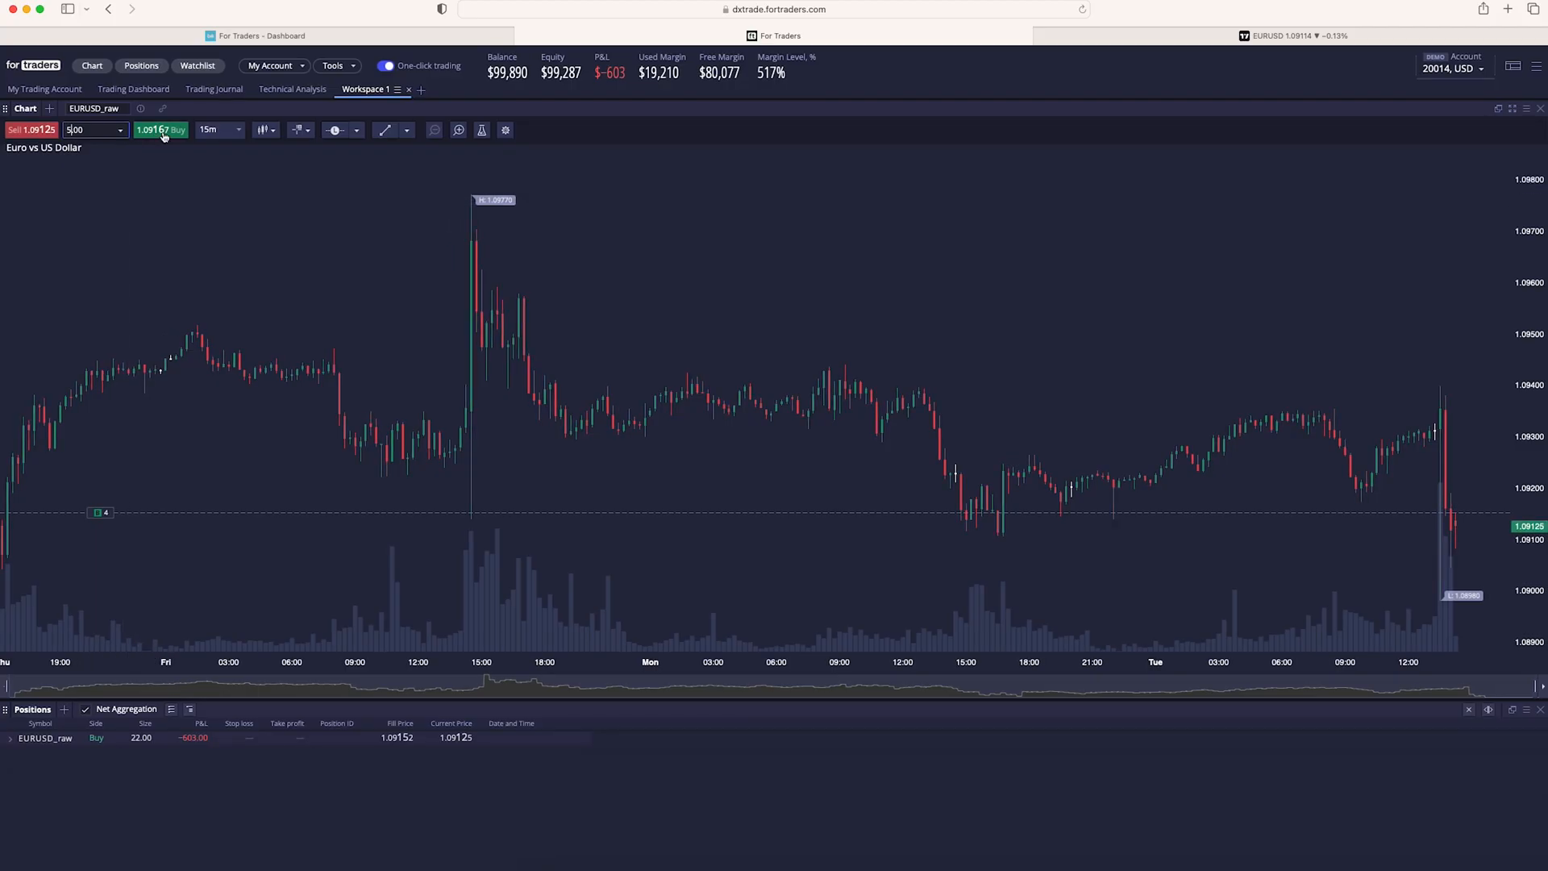
left_click(160, 129)
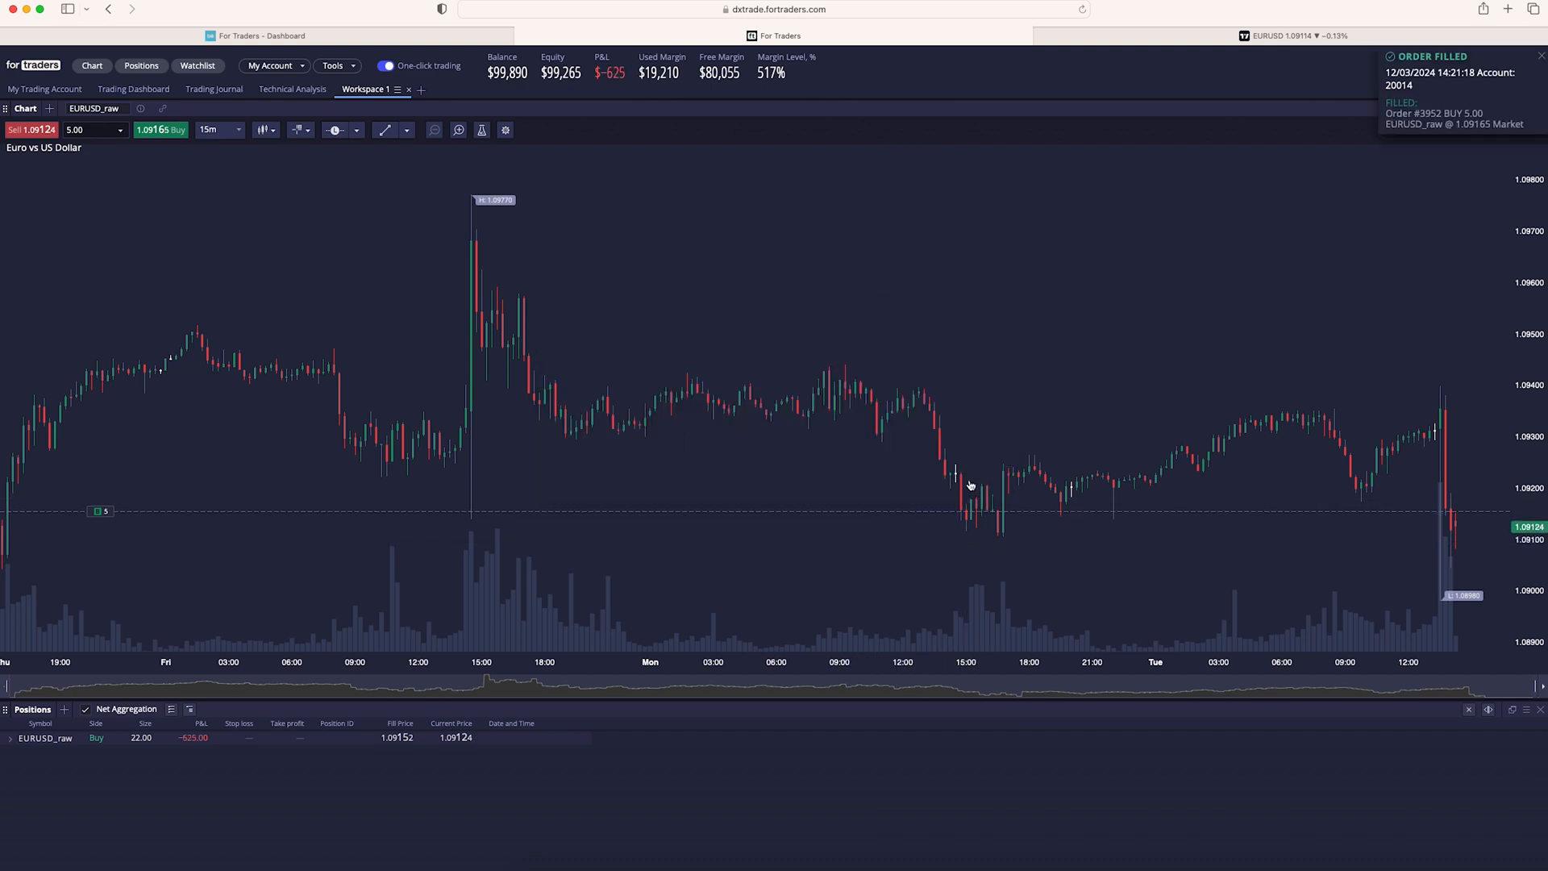
mouse_move(790, 245)
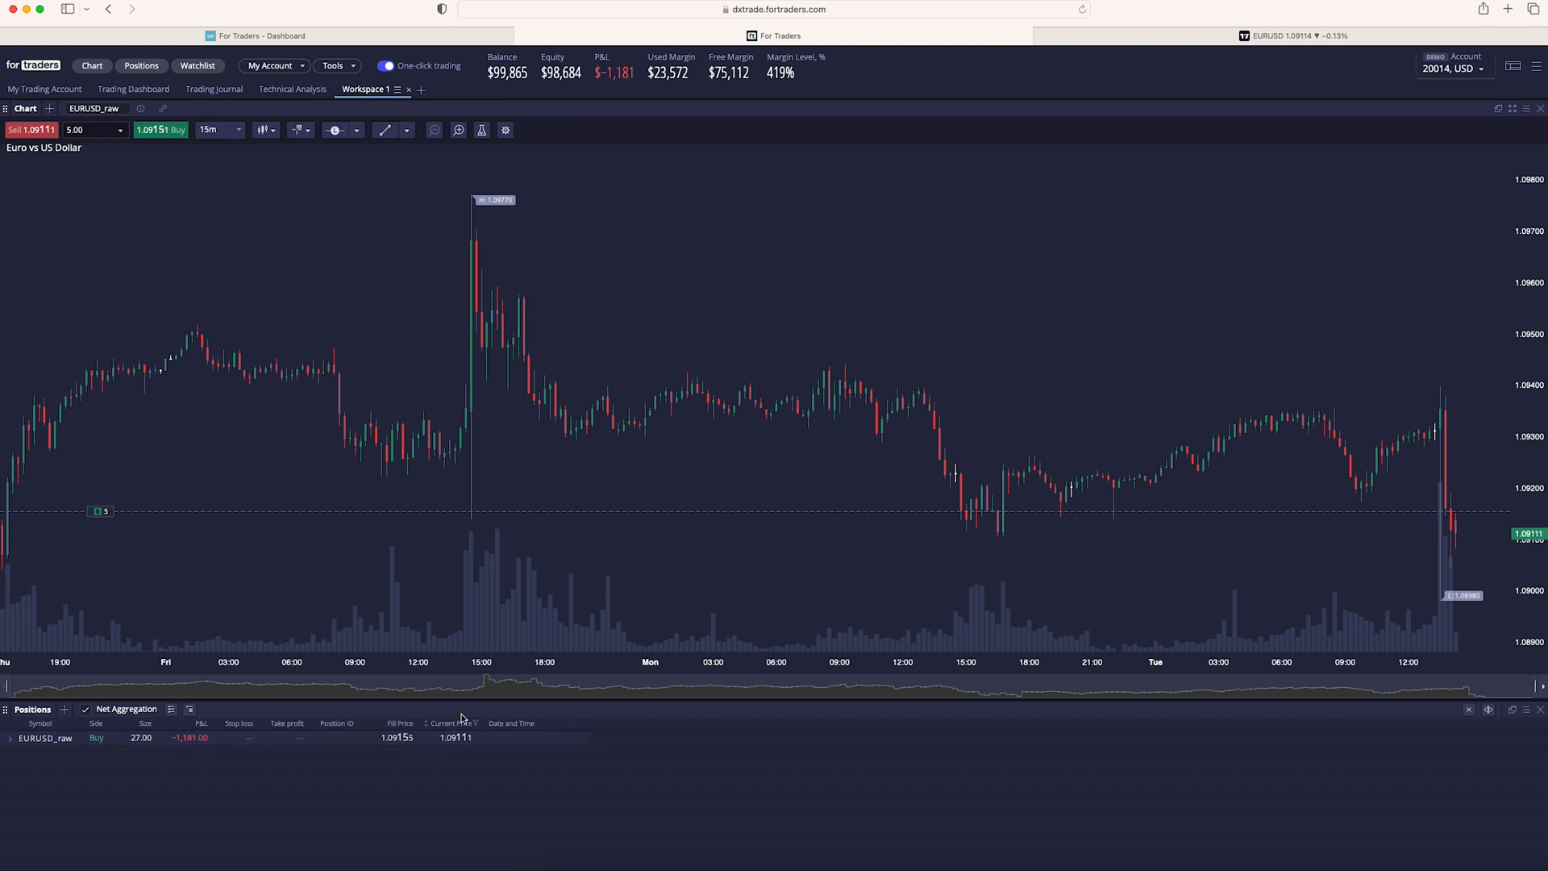
mouse_move(997, 416)
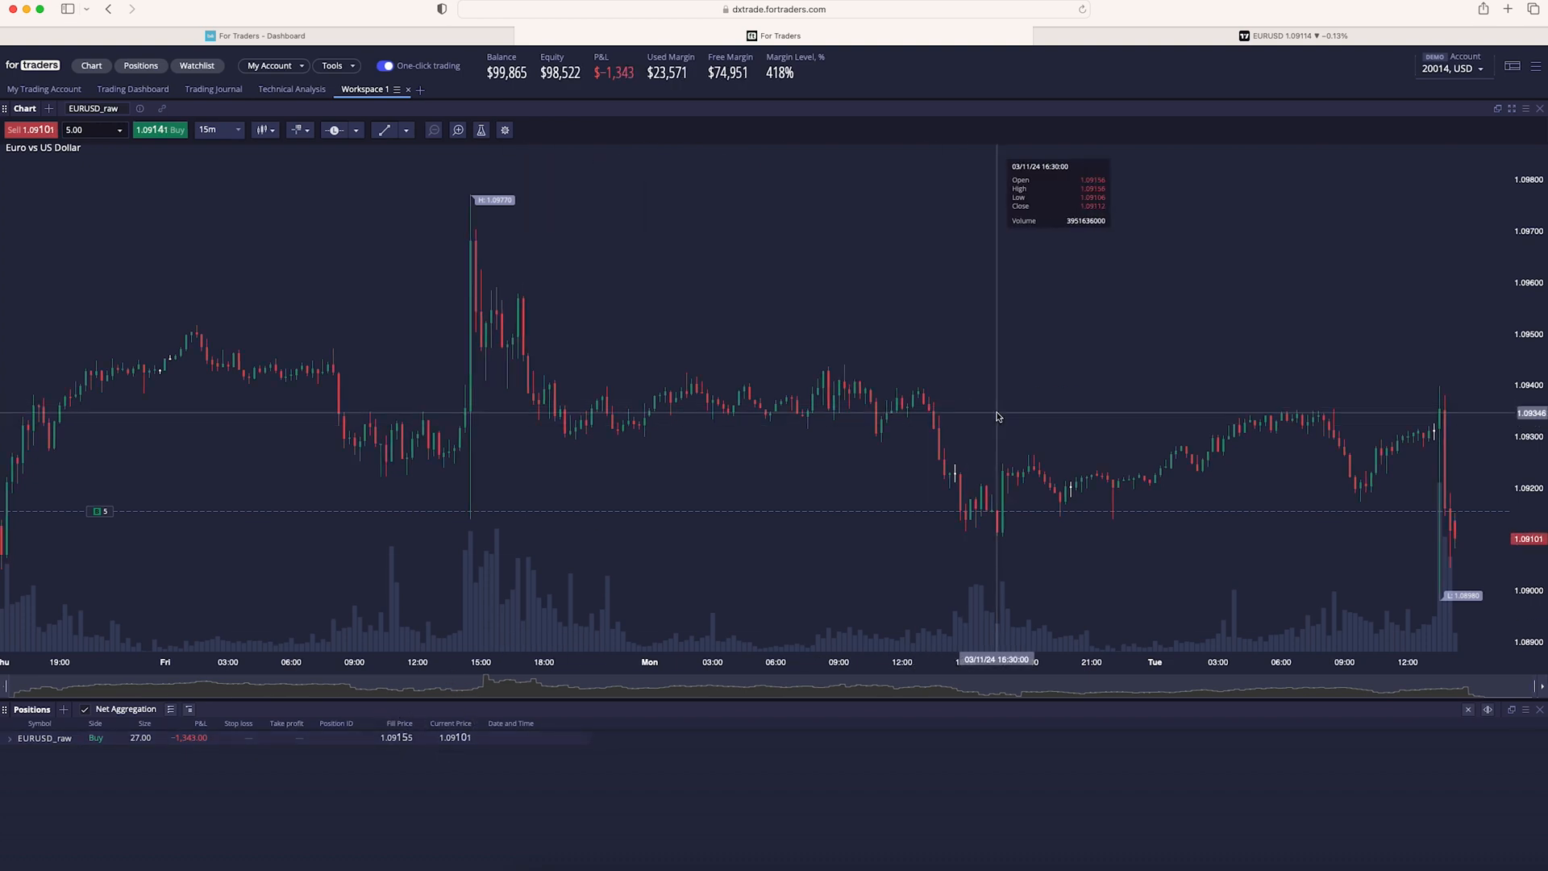
left_click(43, 88)
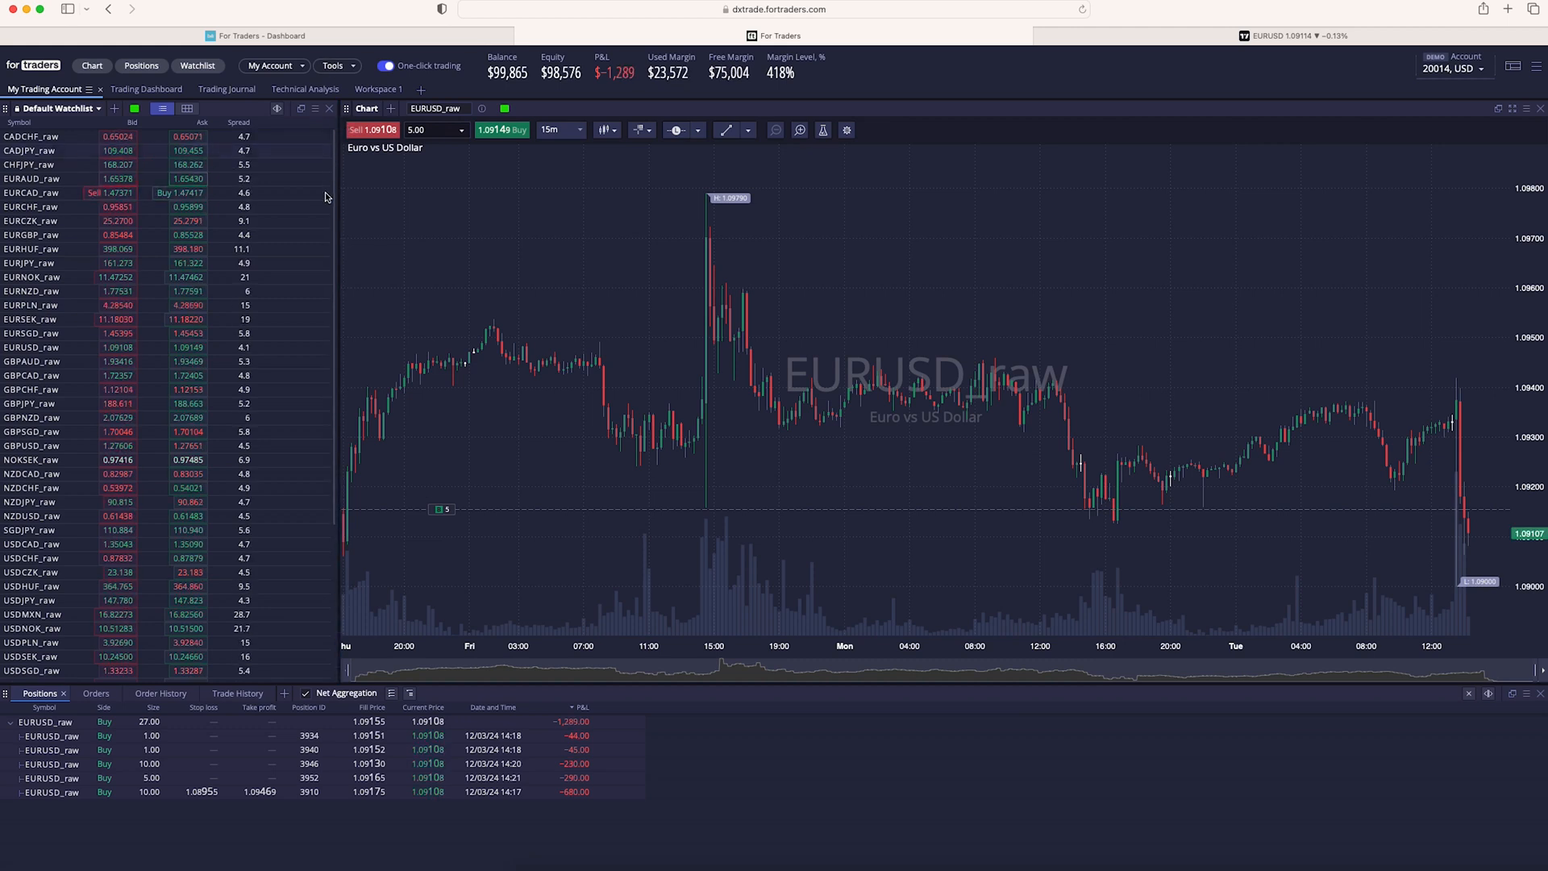
Step: In the watchlist column chooser, select Chg% and Asset Class as additional columns
left_click(316, 108)
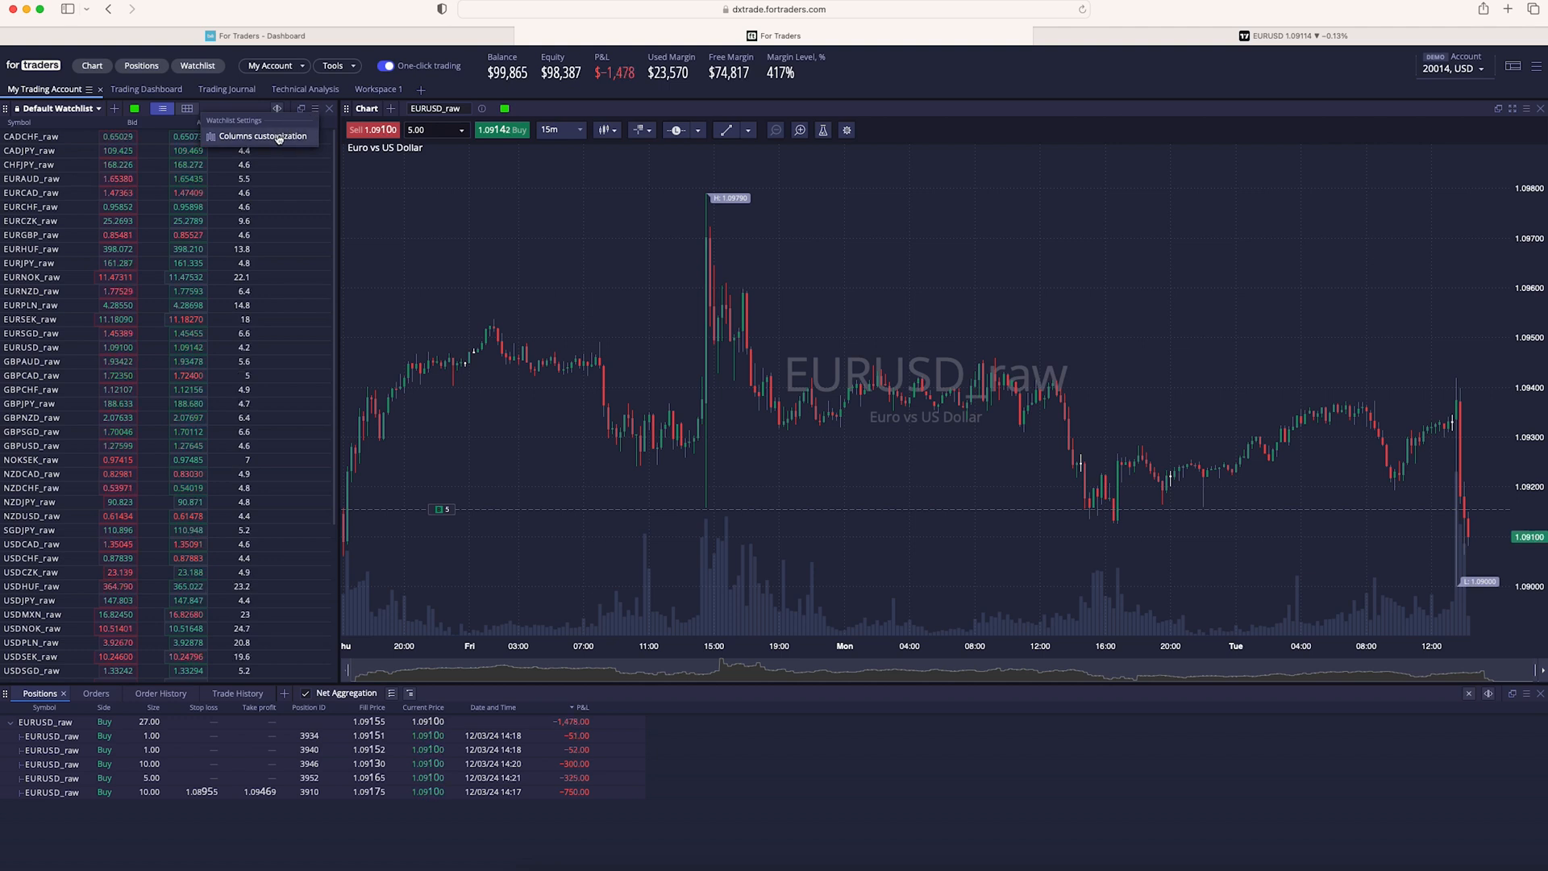
left_click(263, 135)
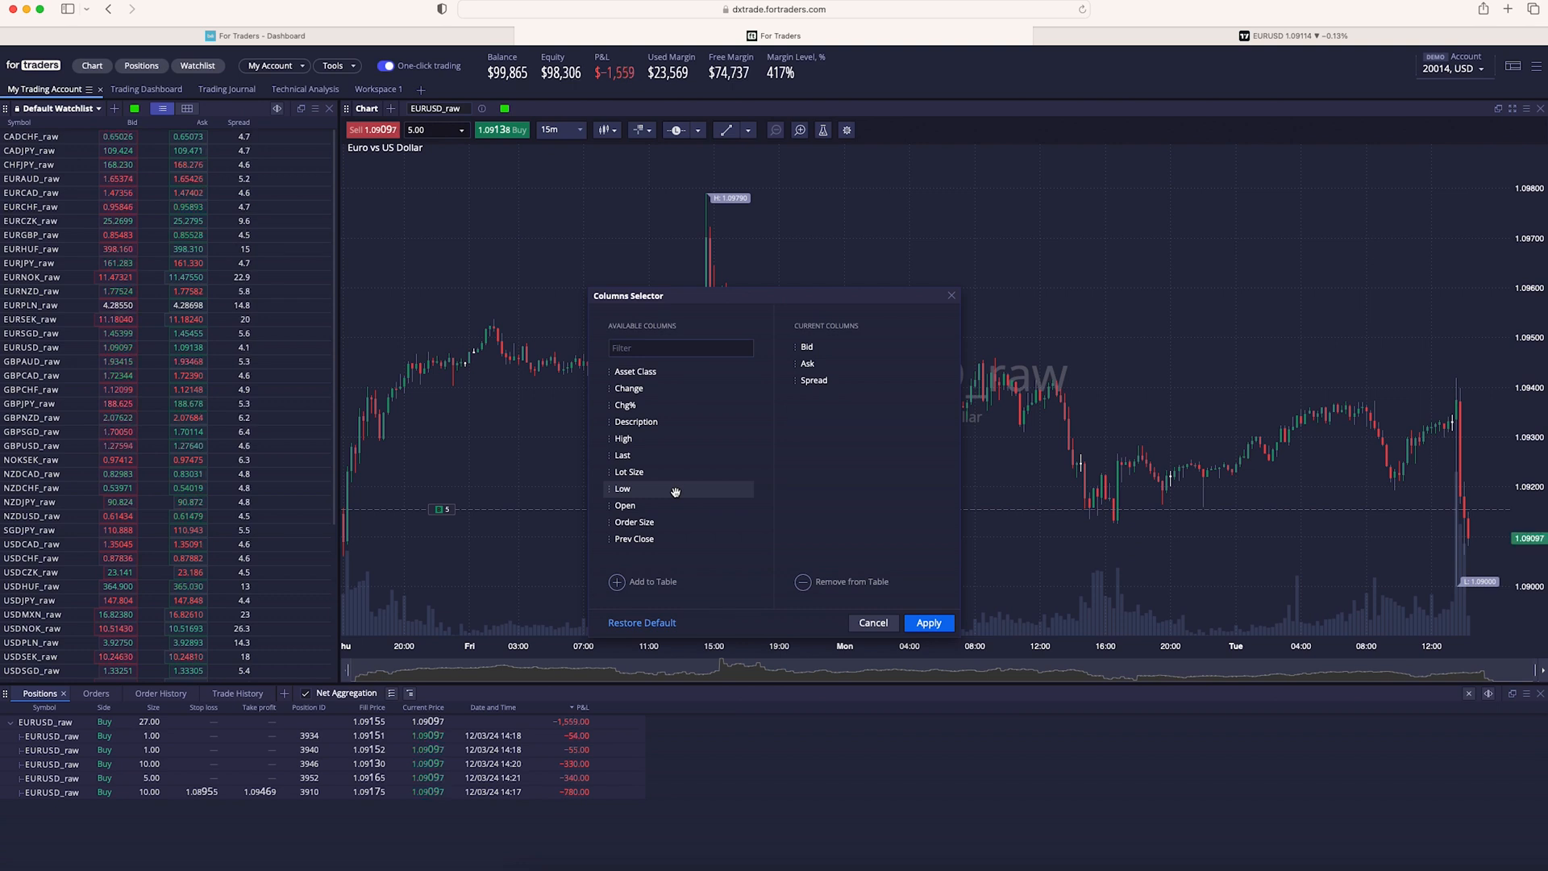
mouse_move(642, 405)
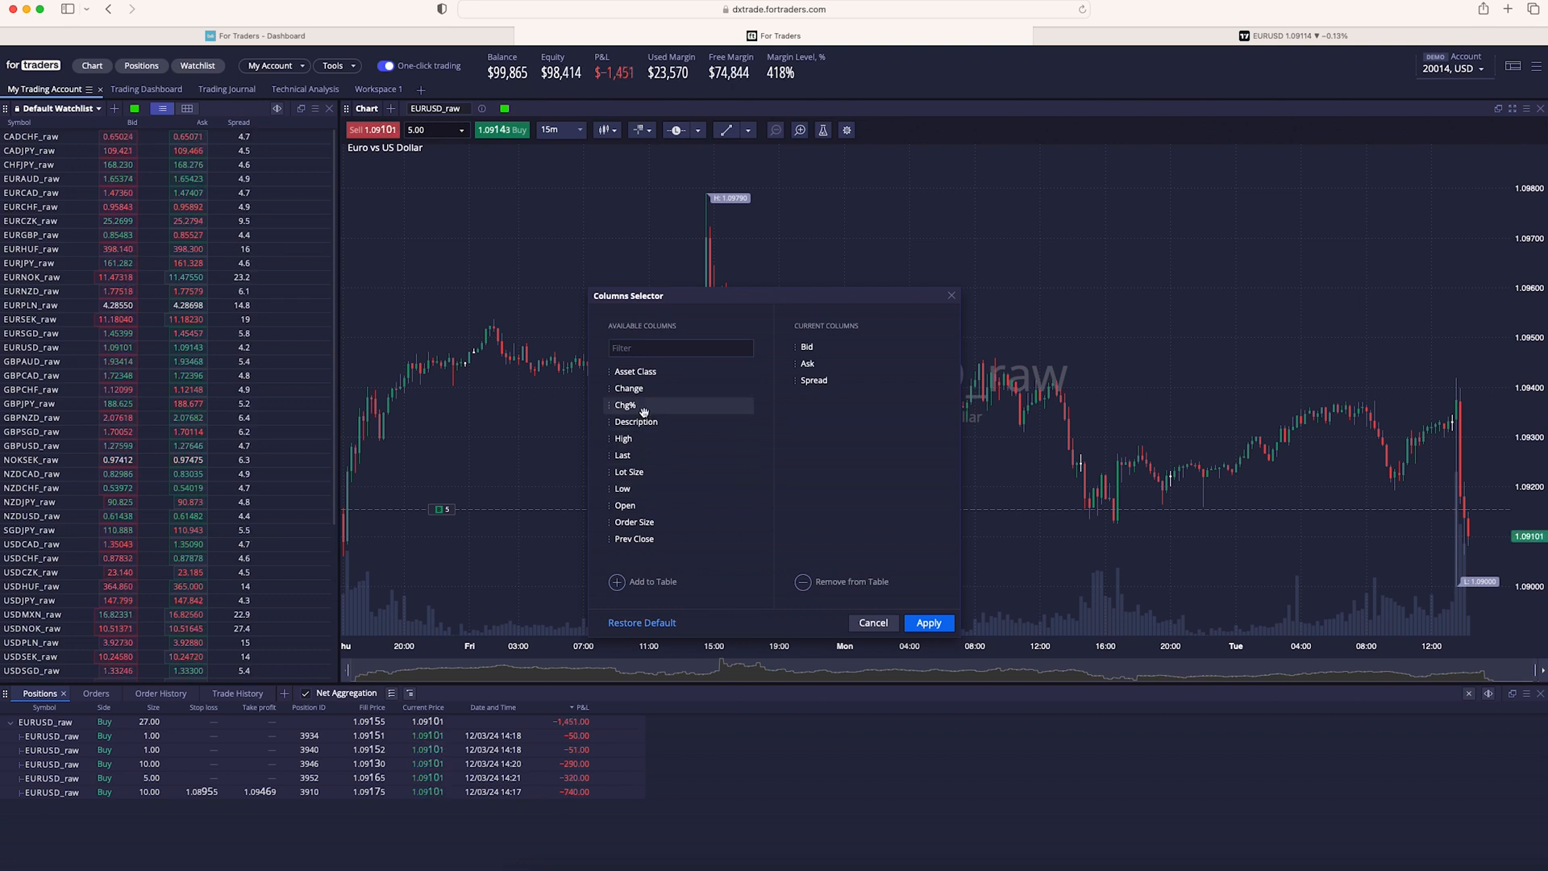
left_click(626, 405)
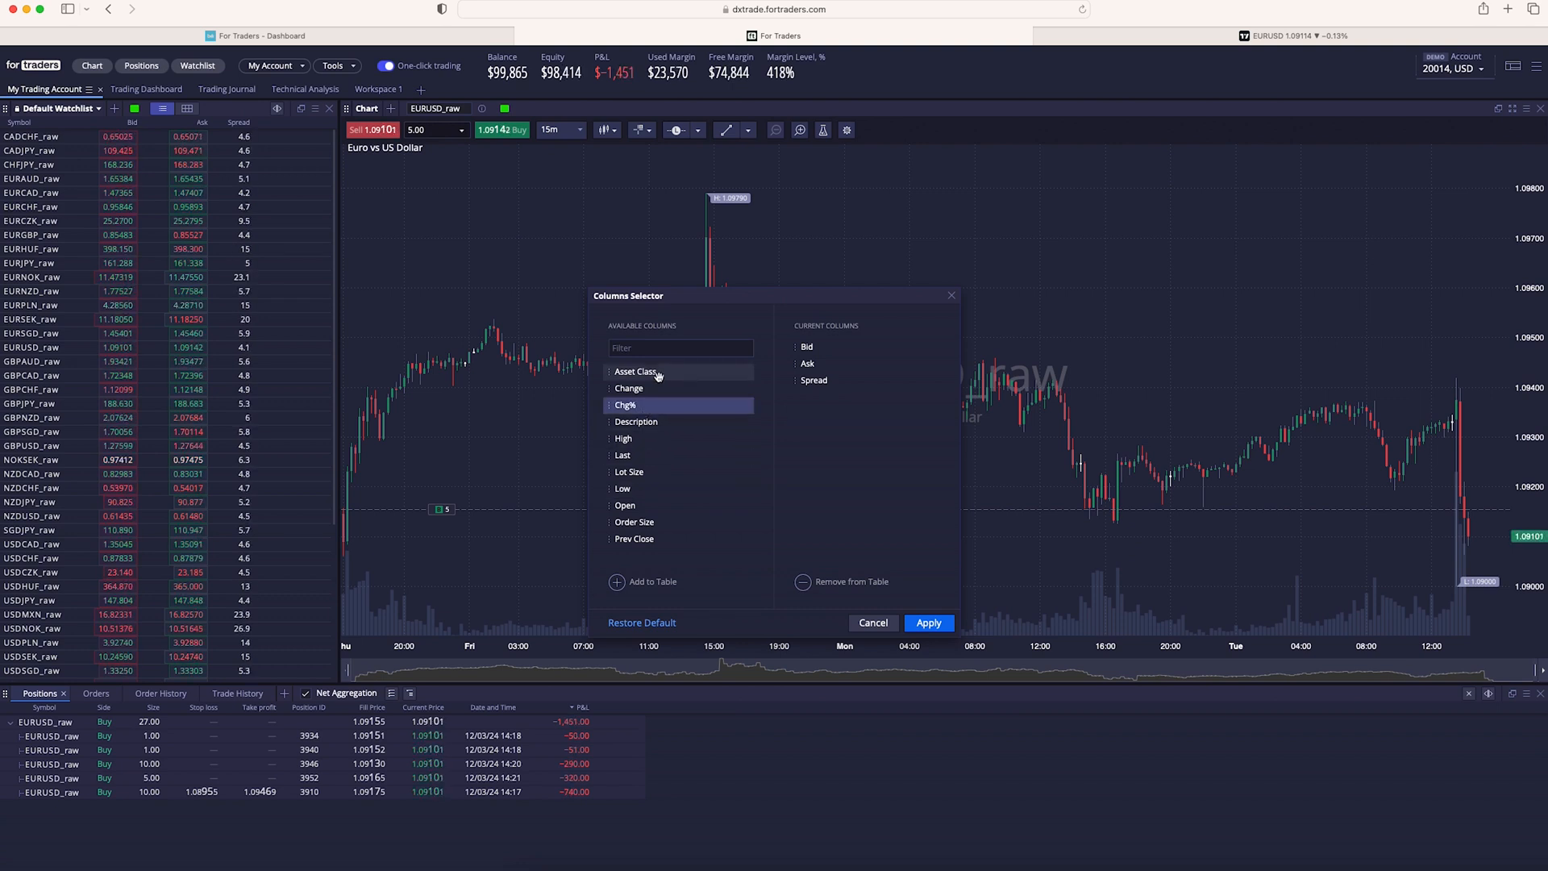
left_click(635, 371)
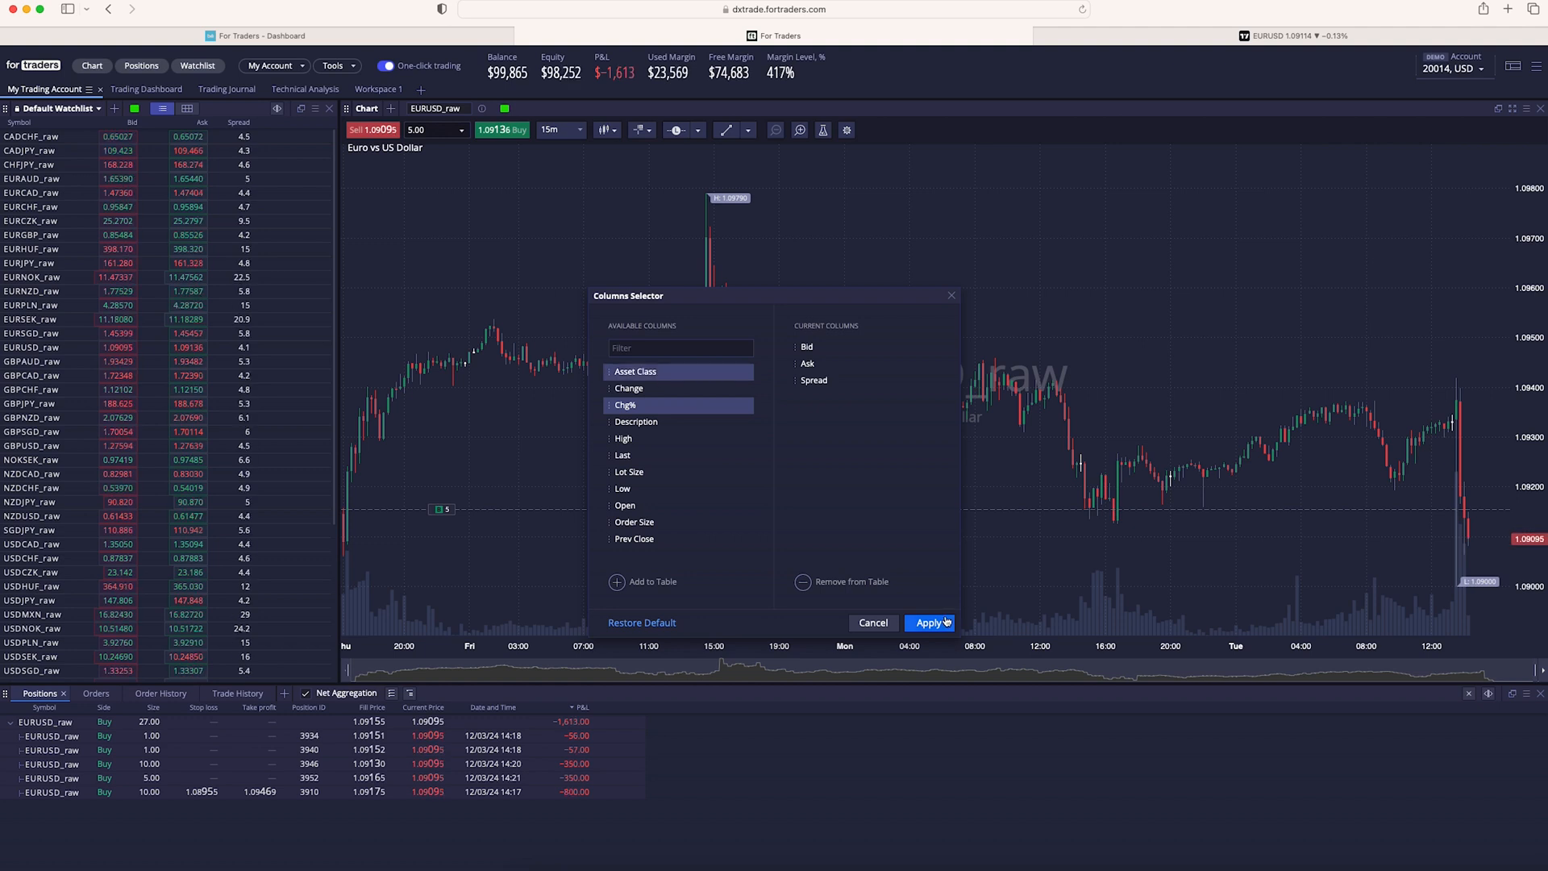